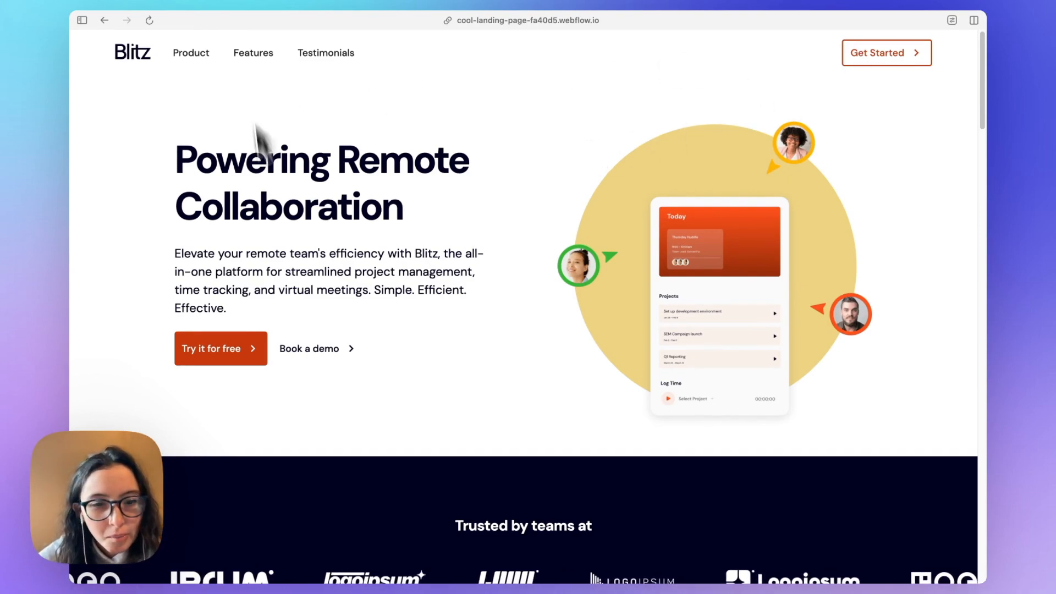
Switch to the Designer and scroll from the footer back up to the hero and navbar.
scroll(down, 3)
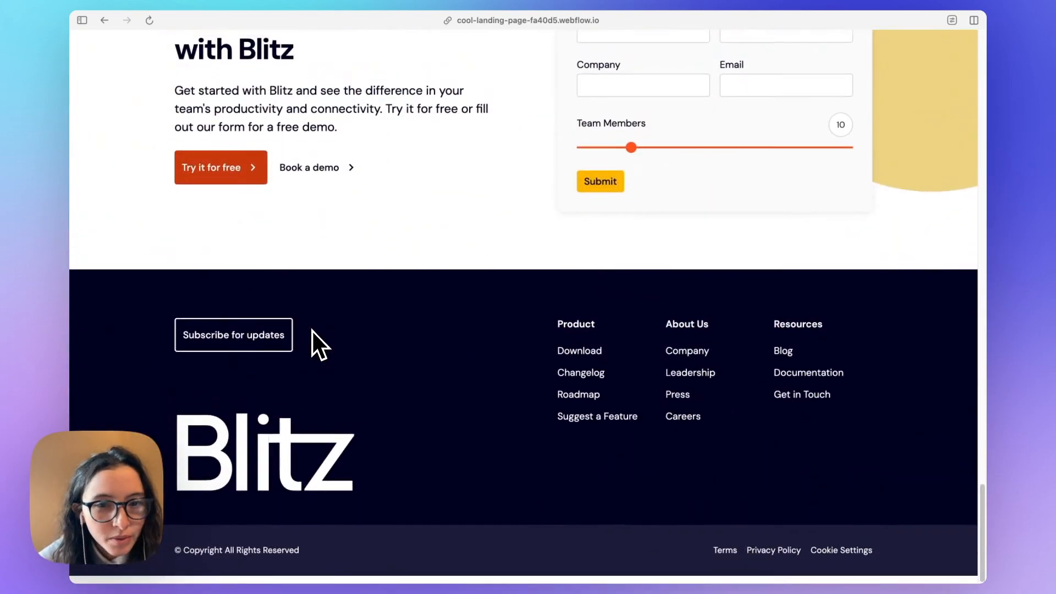
scroll(down, 3)
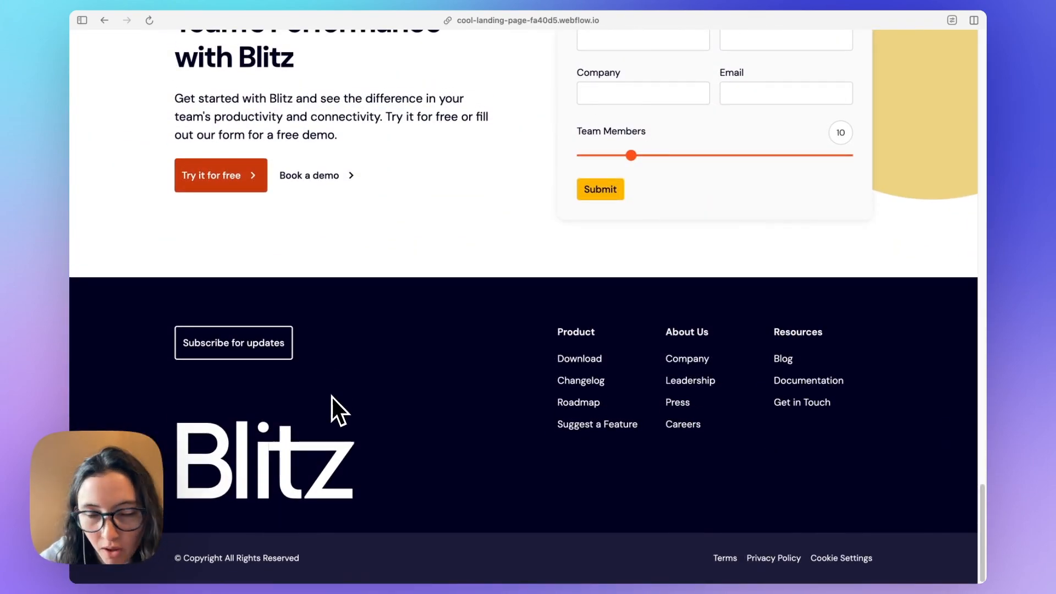
scroll(up, 3)
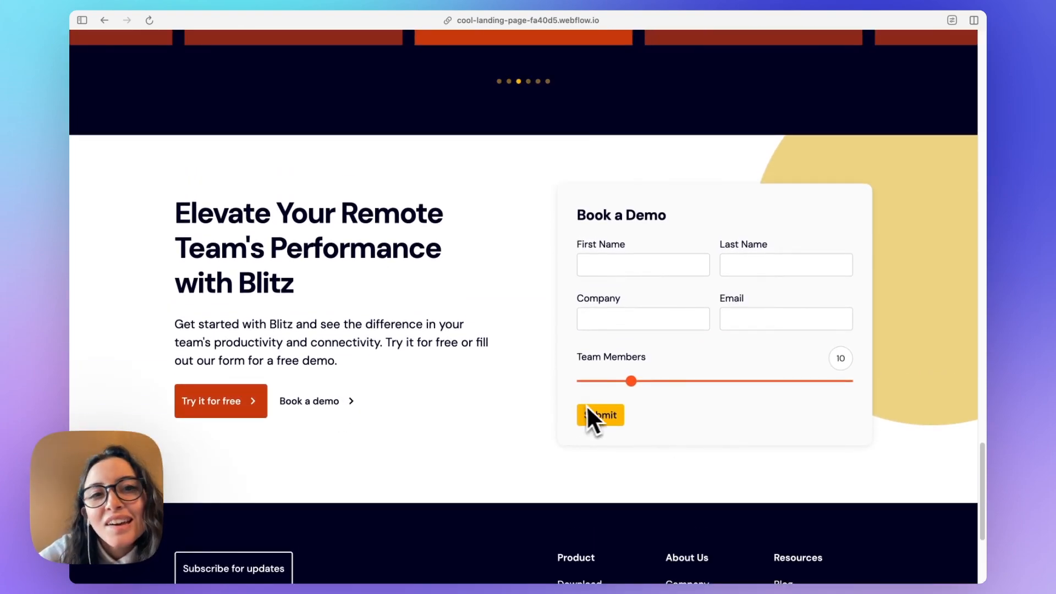
scroll(up, 3)
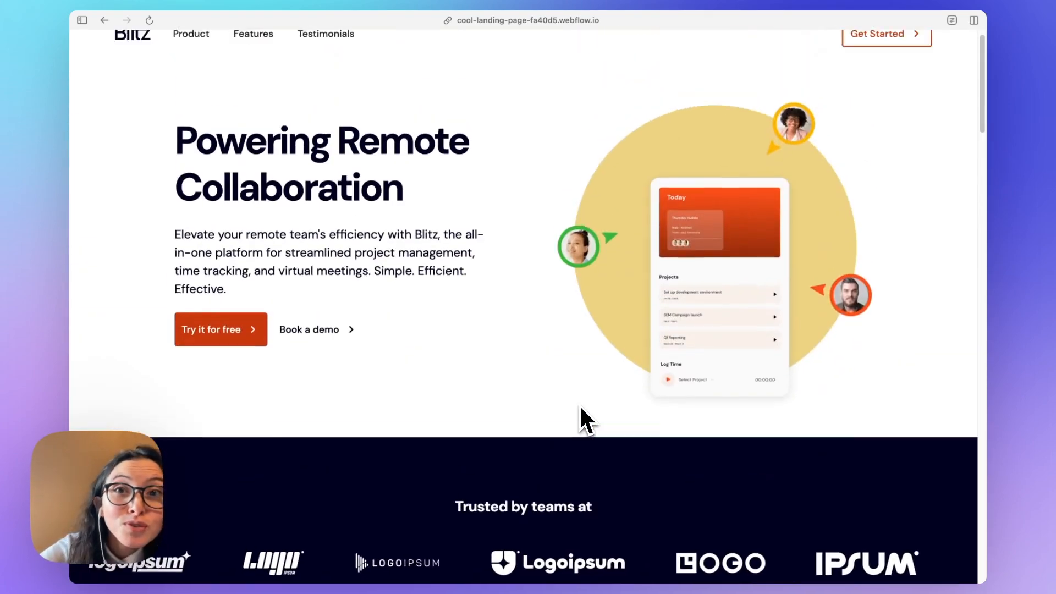
scroll(down, 3)
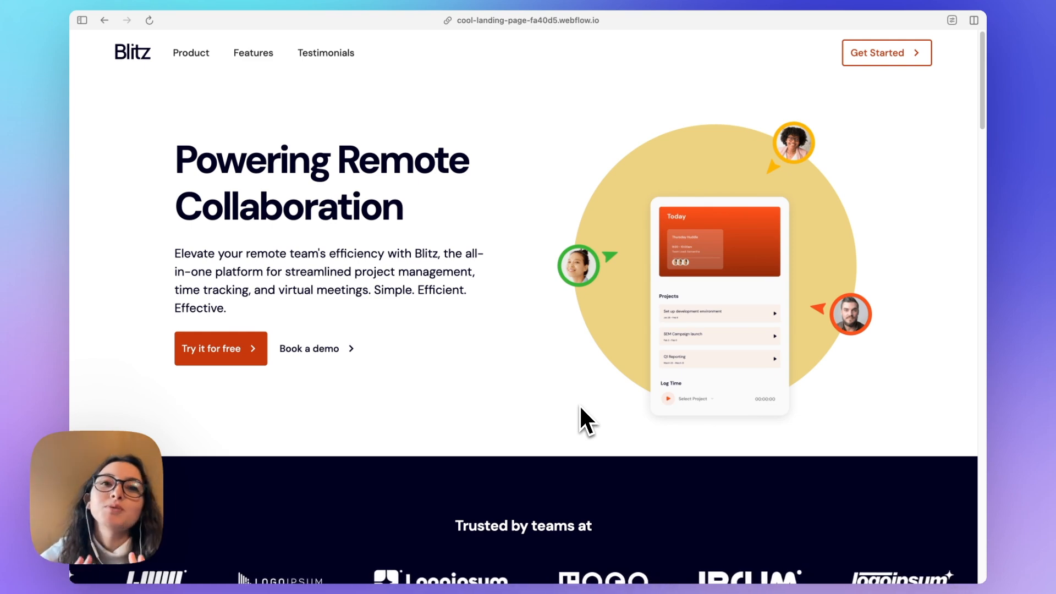
click(90, 26)
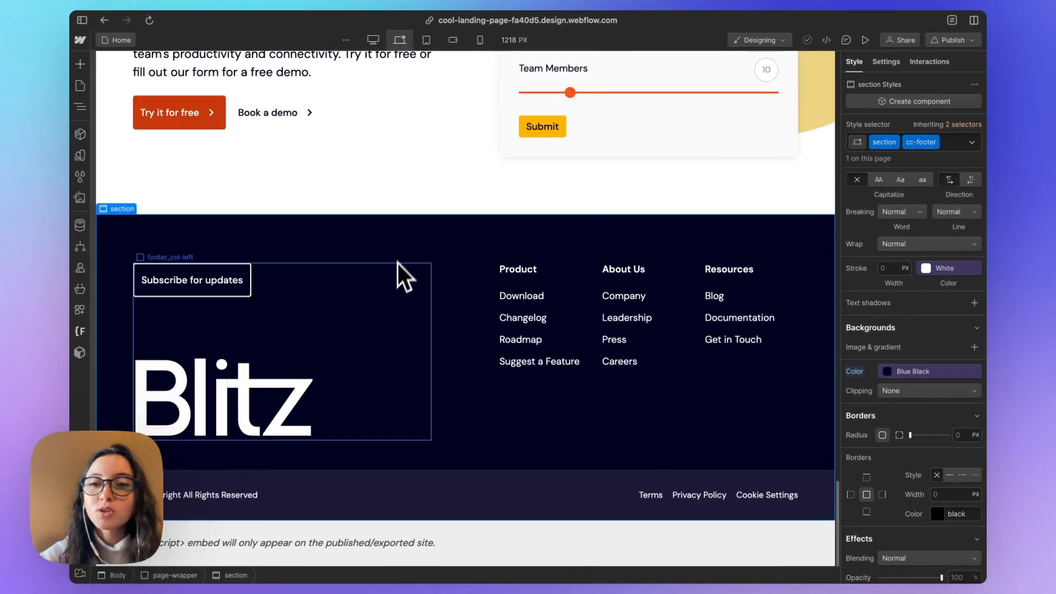
click(518, 269)
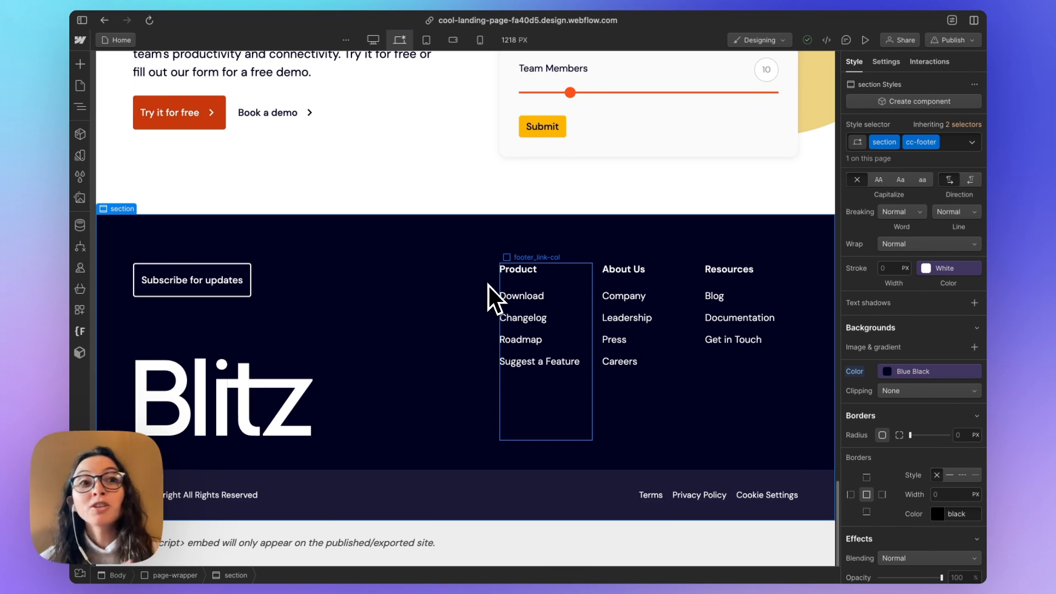
scroll(up, 3)
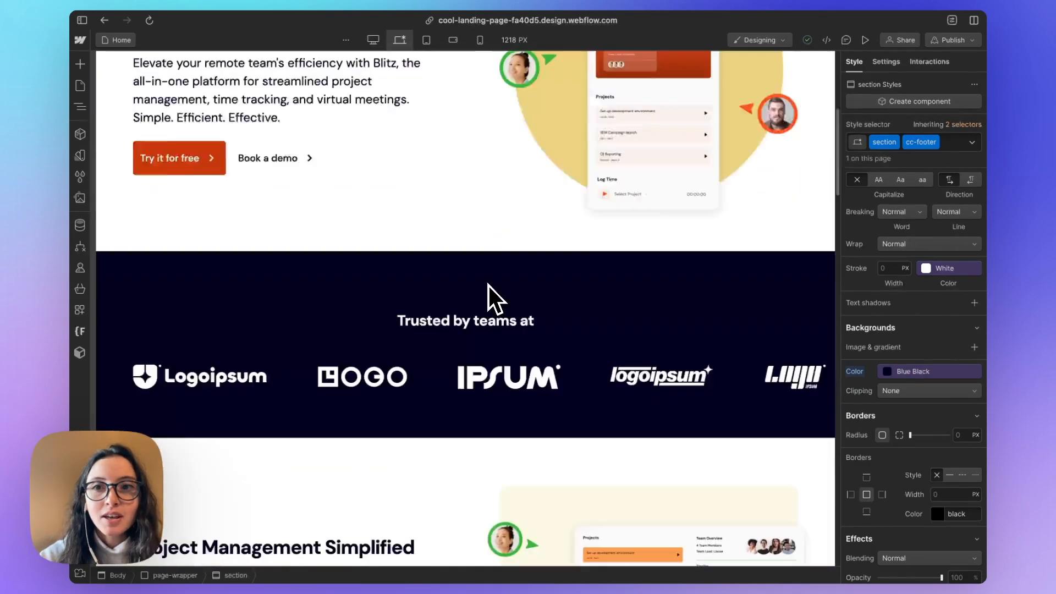
scroll(up, 3)
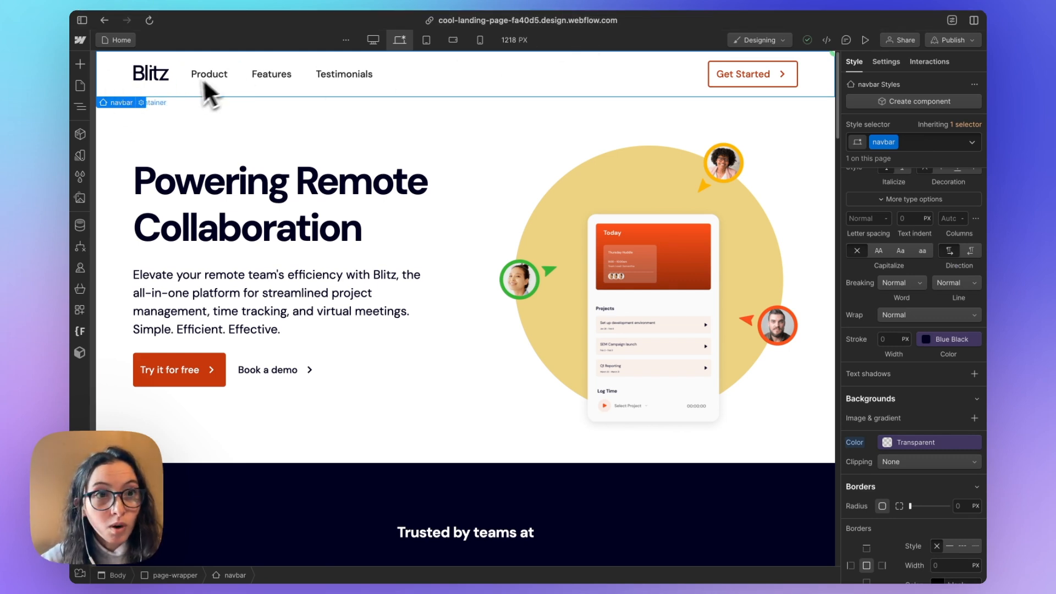
mouse_move(148, 118)
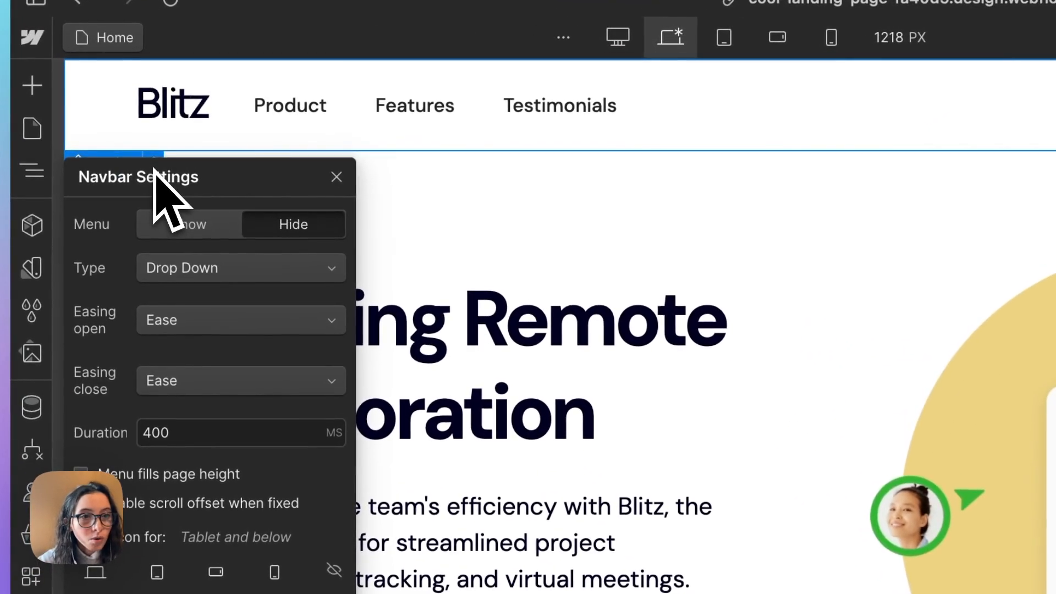
Create a reusable component named Navbar from the page's navbar via its context menu.
right_click(115, 162)
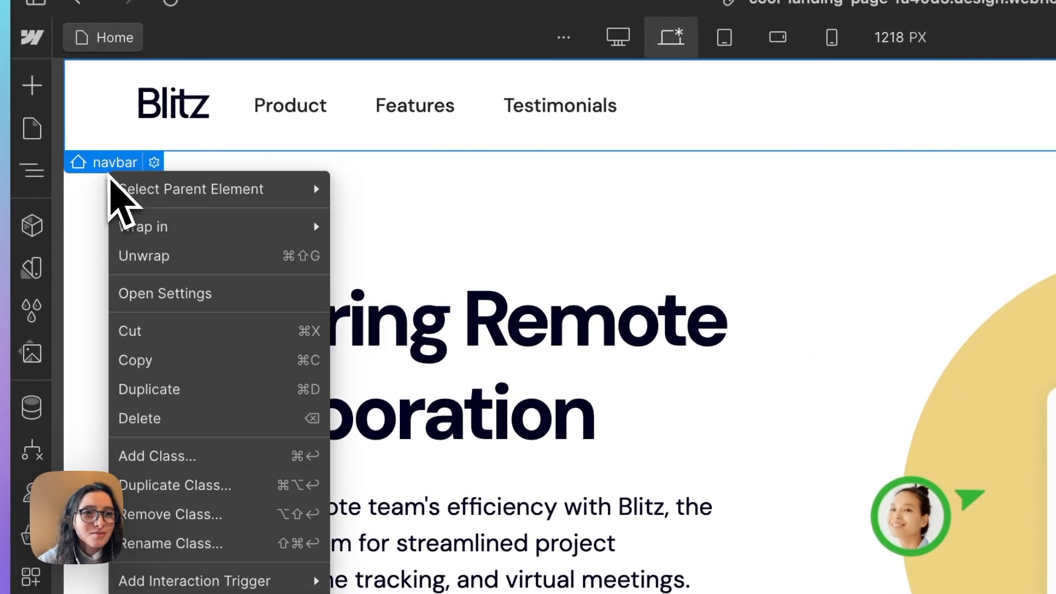
scroll(down, 3)
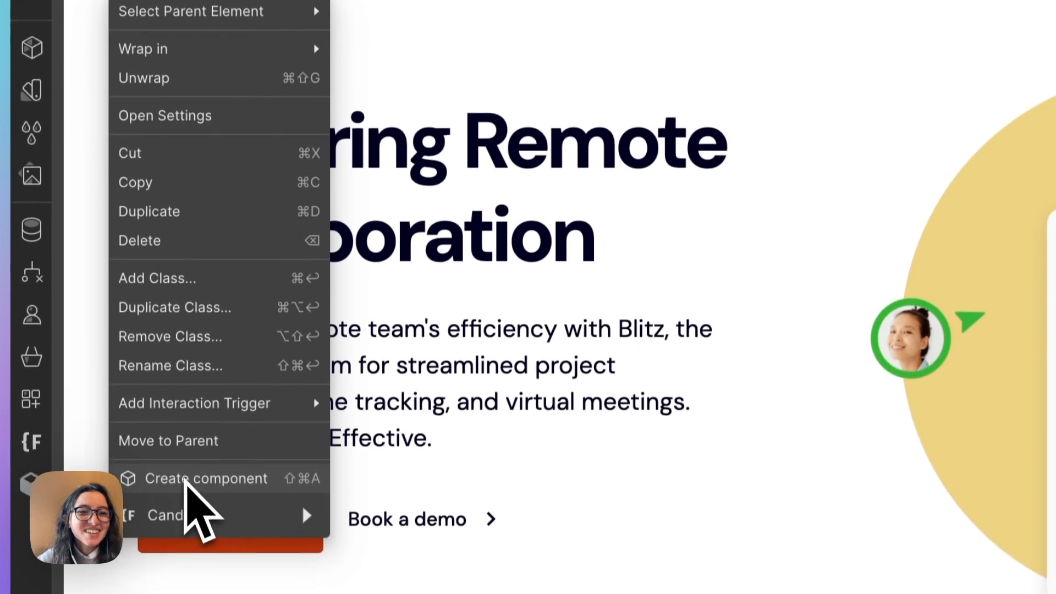
click(206, 478)
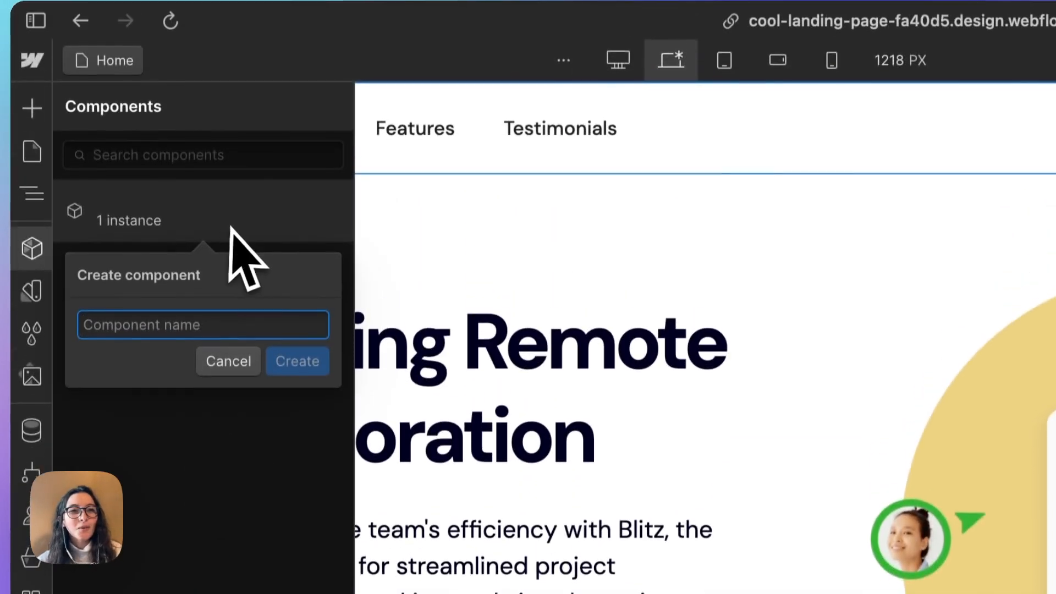
text(Navbar)
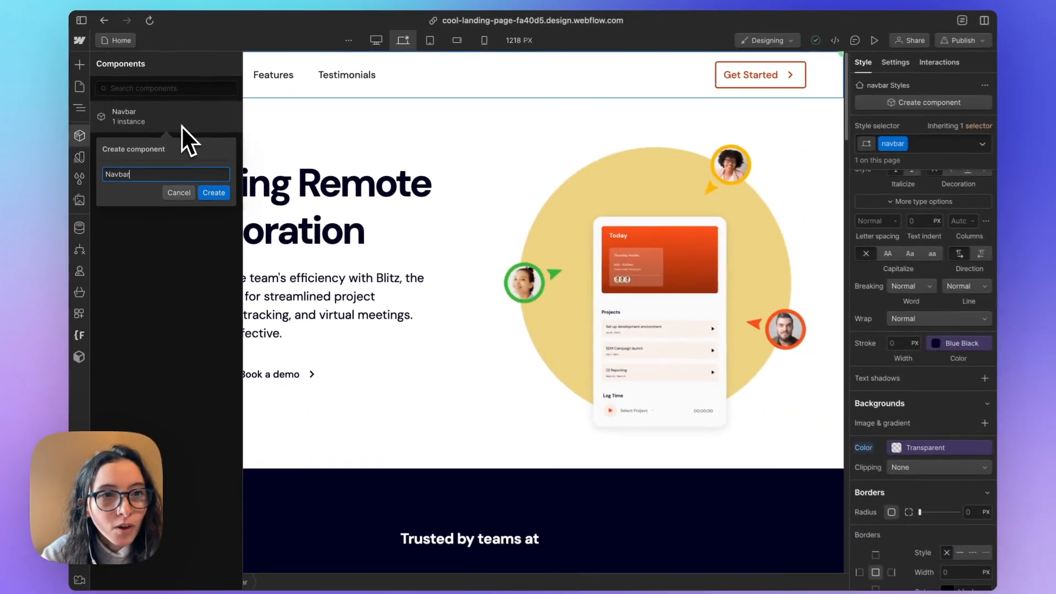
click(214, 193)
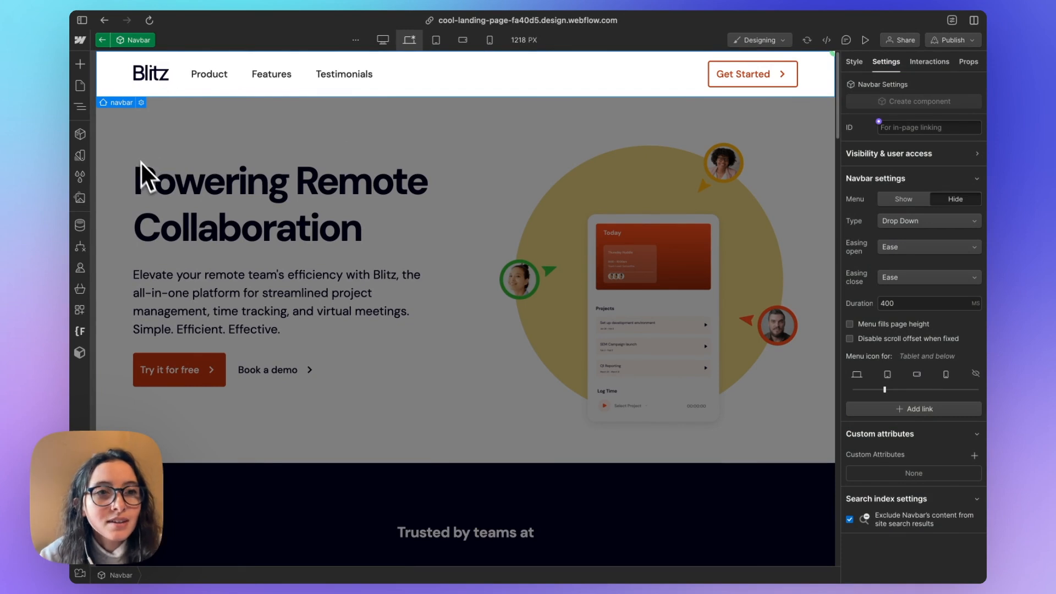
mouse_move(434, 114)
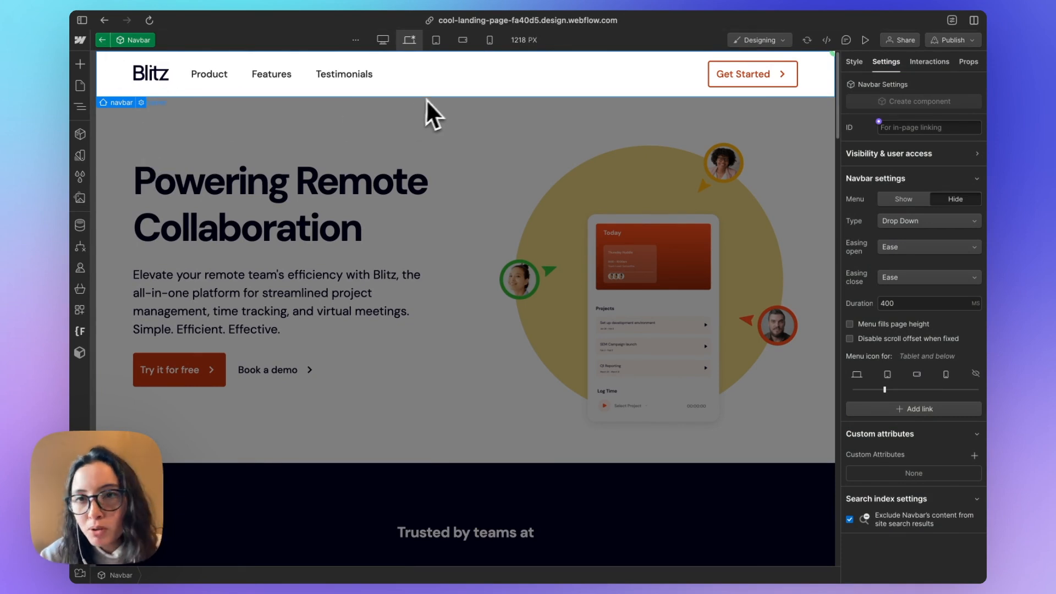
Inspect the Features link and Blitz logo embed in the Navigator, then exit to the Home page.
click(344, 74)
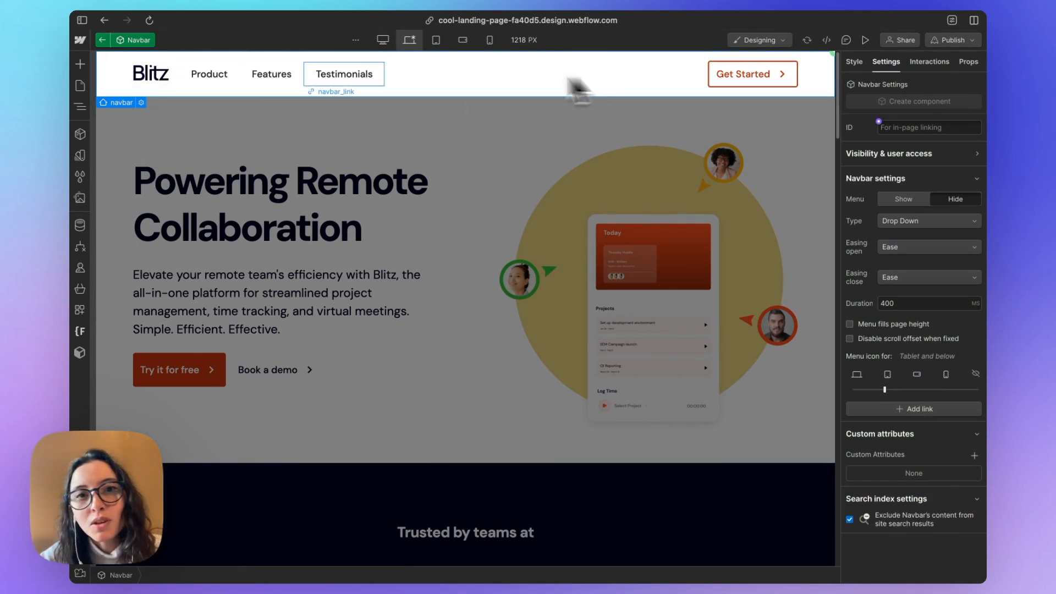
click(270, 73)
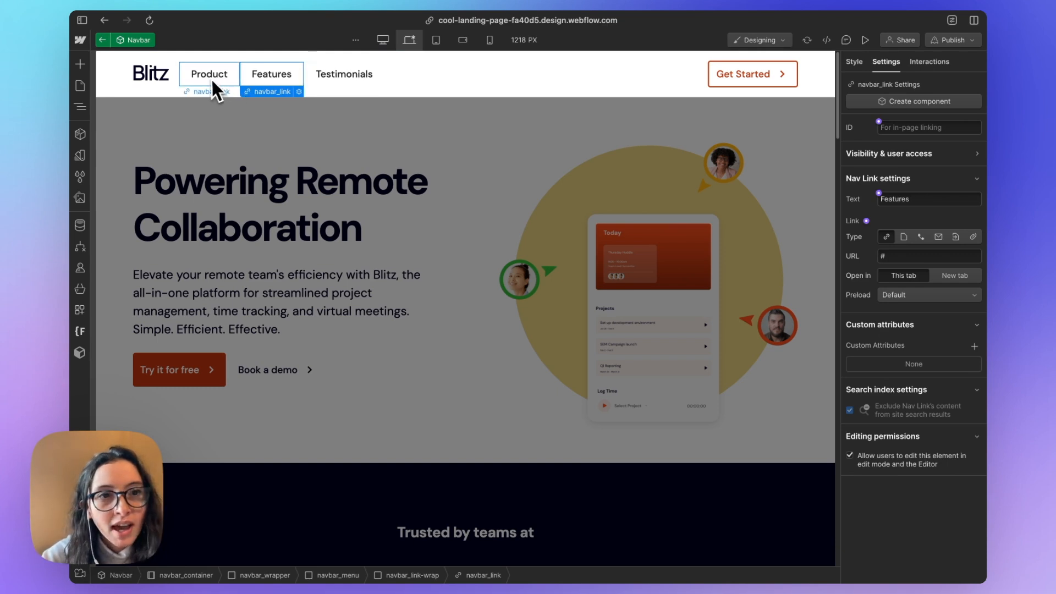
click(150, 73)
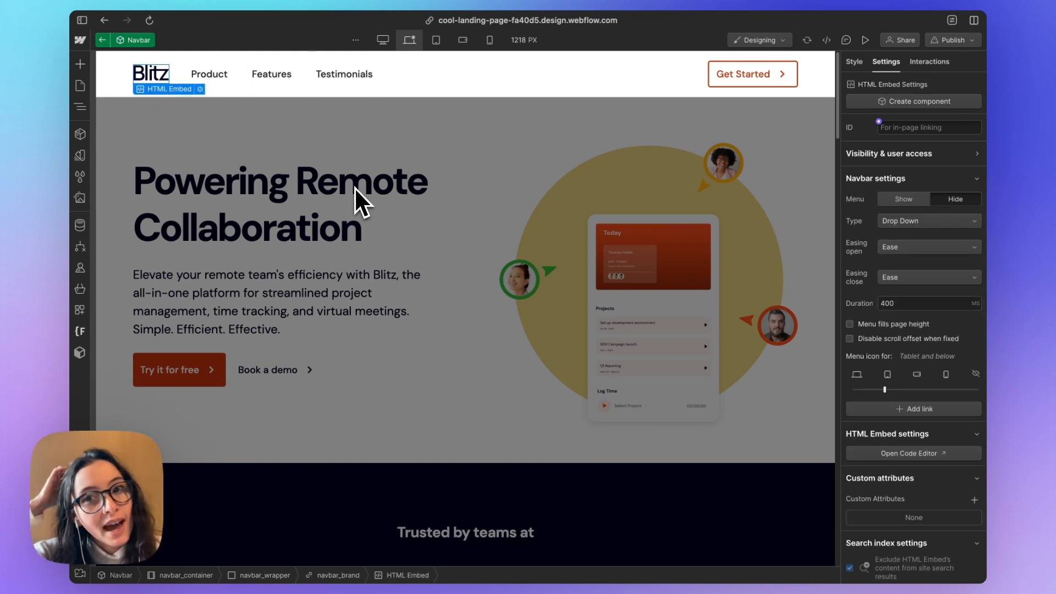
click(80, 86)
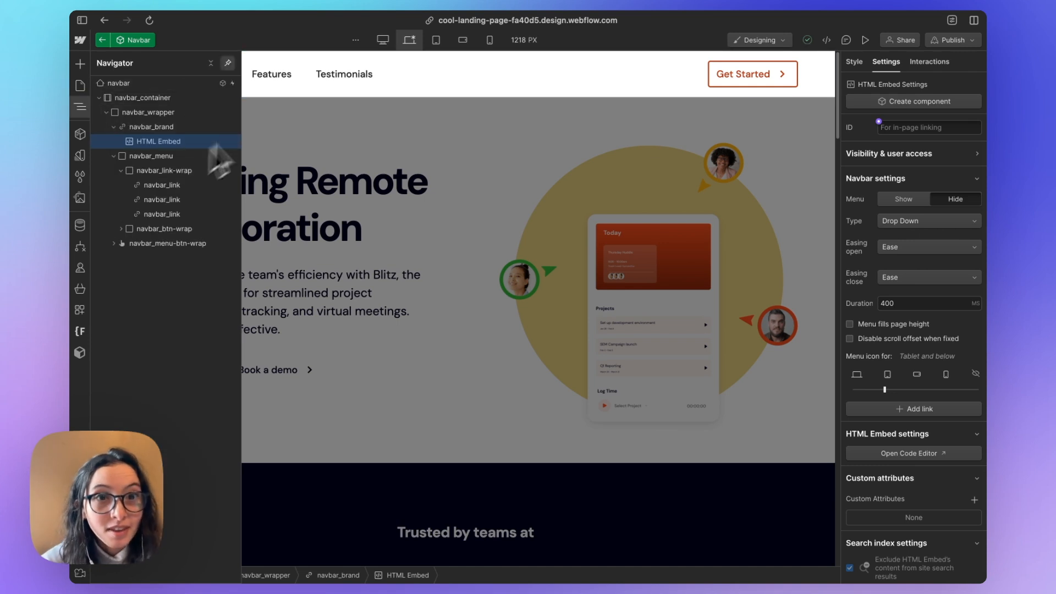
mouse_move(646, 114)
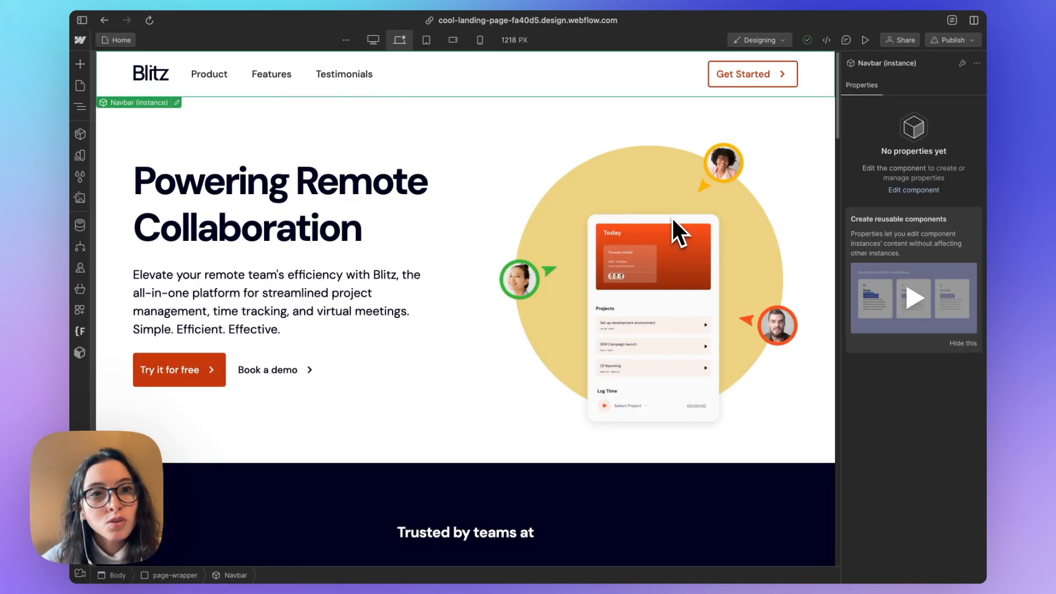
click(279, 203)
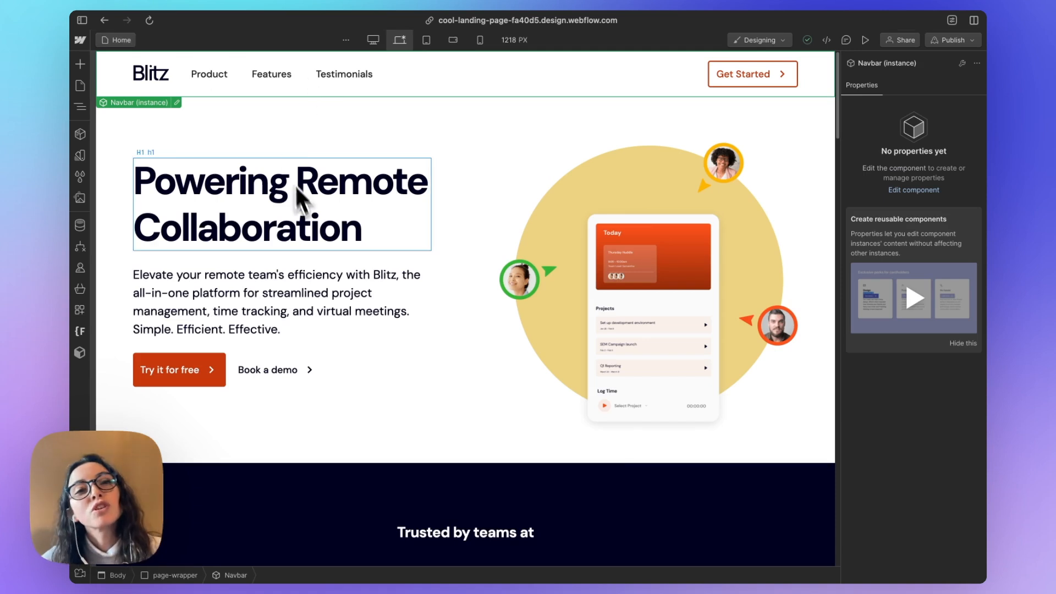
mouse_move(313, 218)
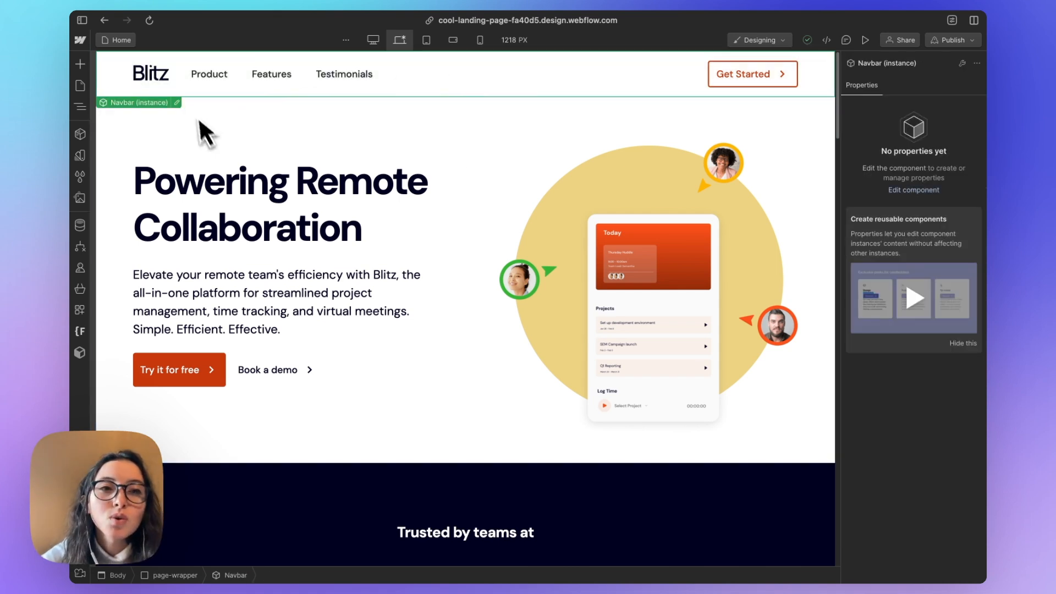
mouse_move(98, 138)
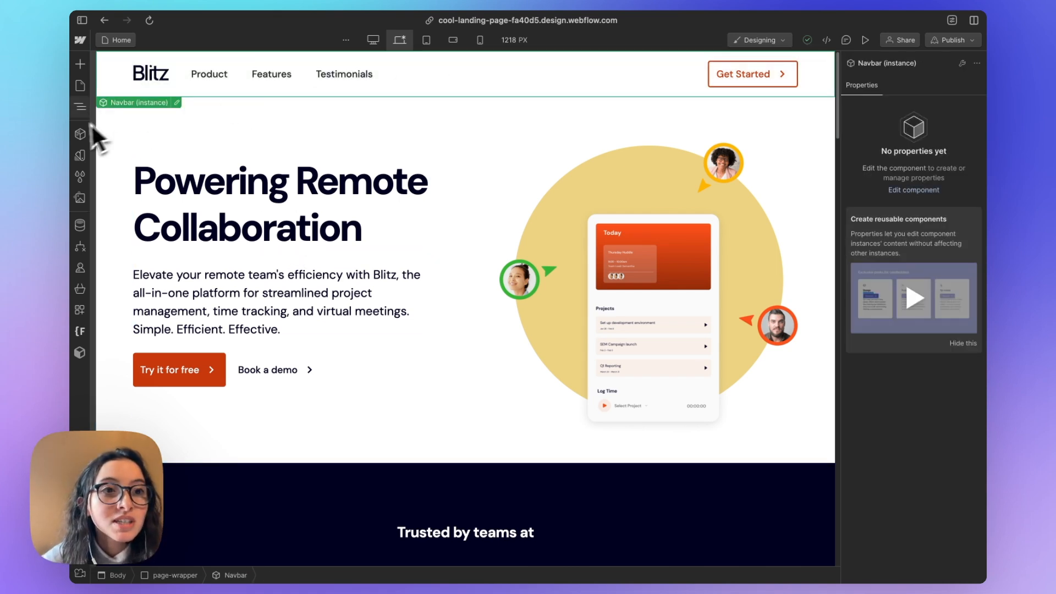
click(80, 85)
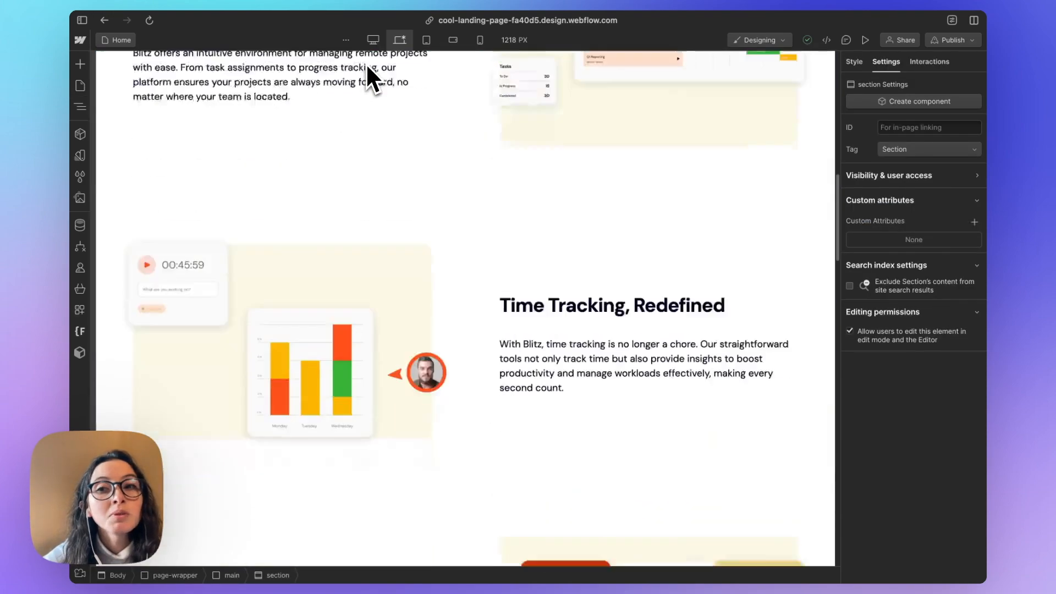
scroll(down, 3)
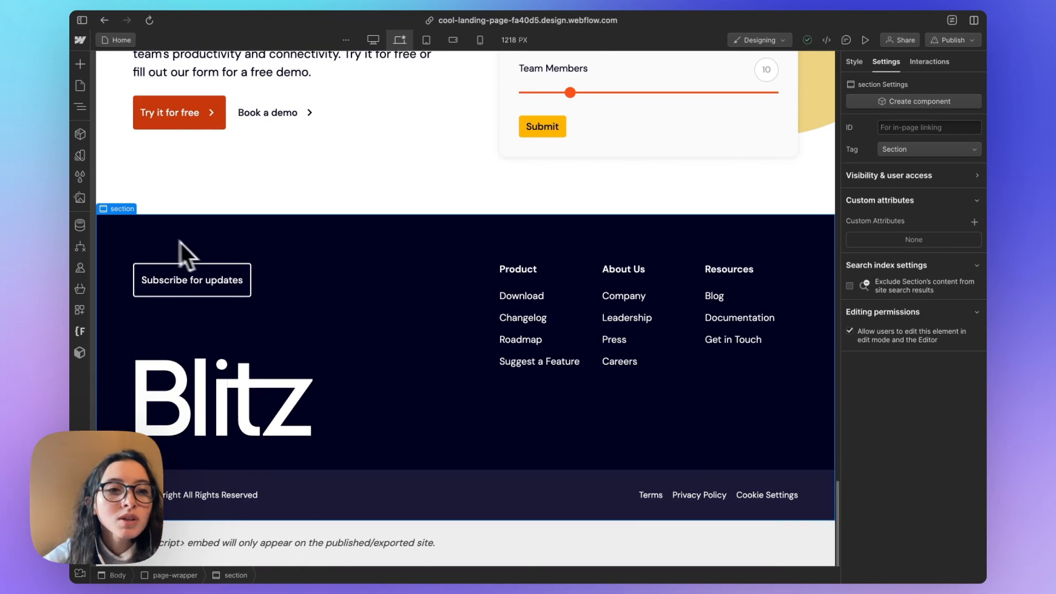
mouse_move(919, 158)
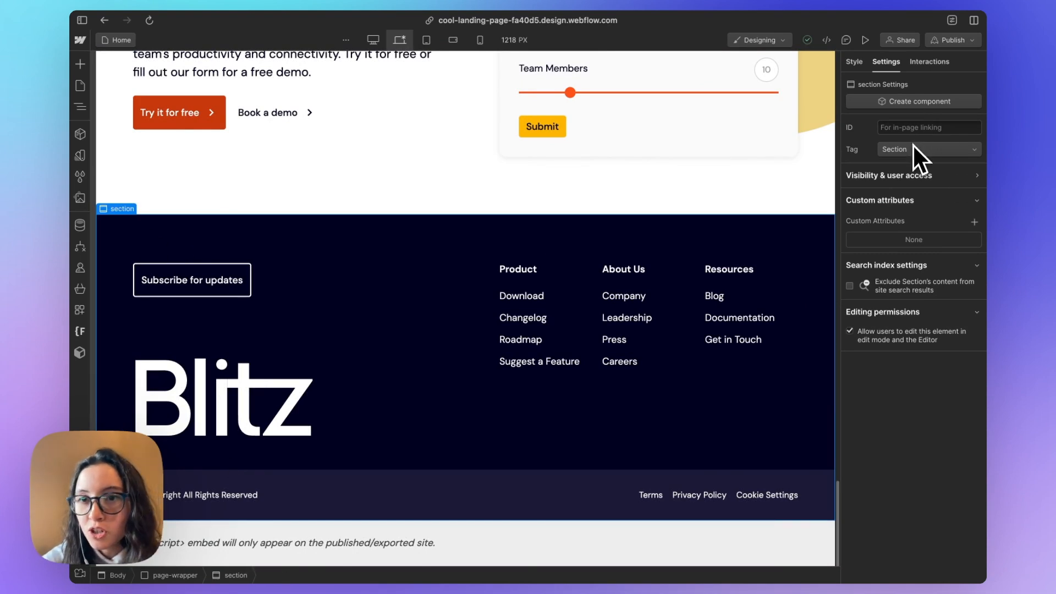
click(928, 148)
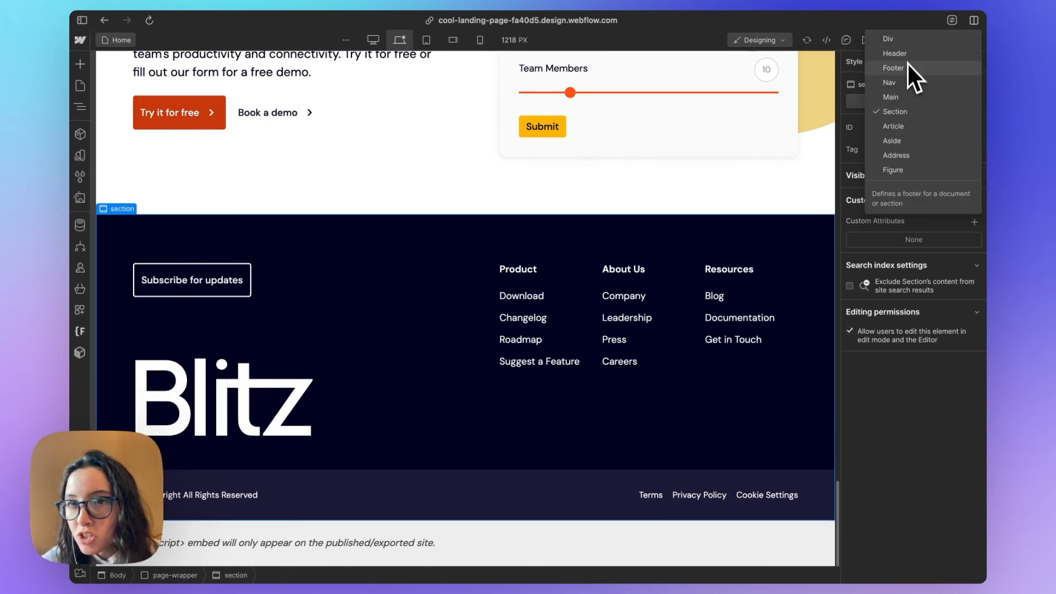
click(893, 67)
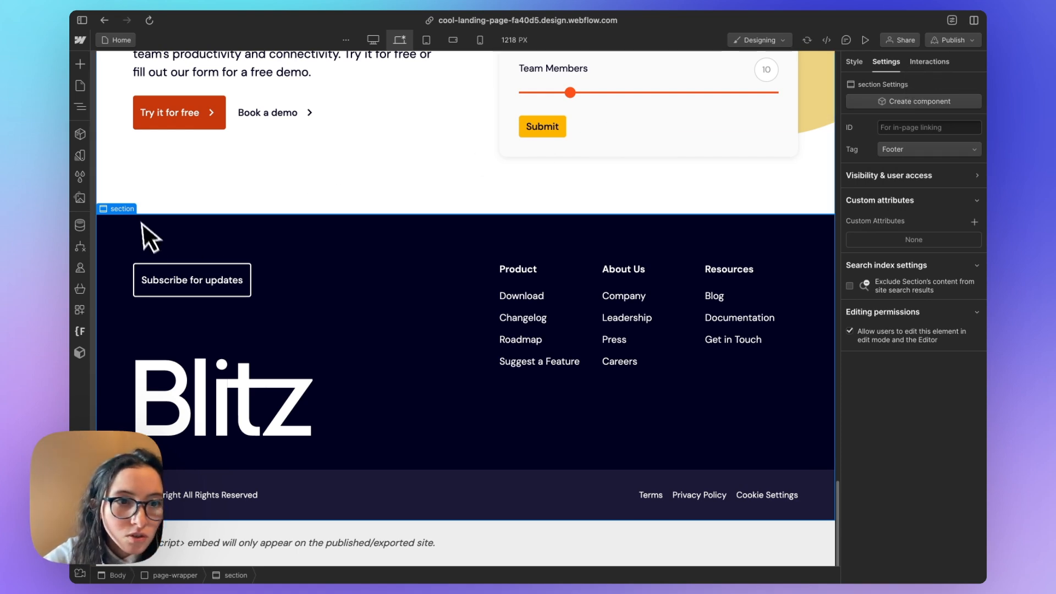
right_click(148, 235)
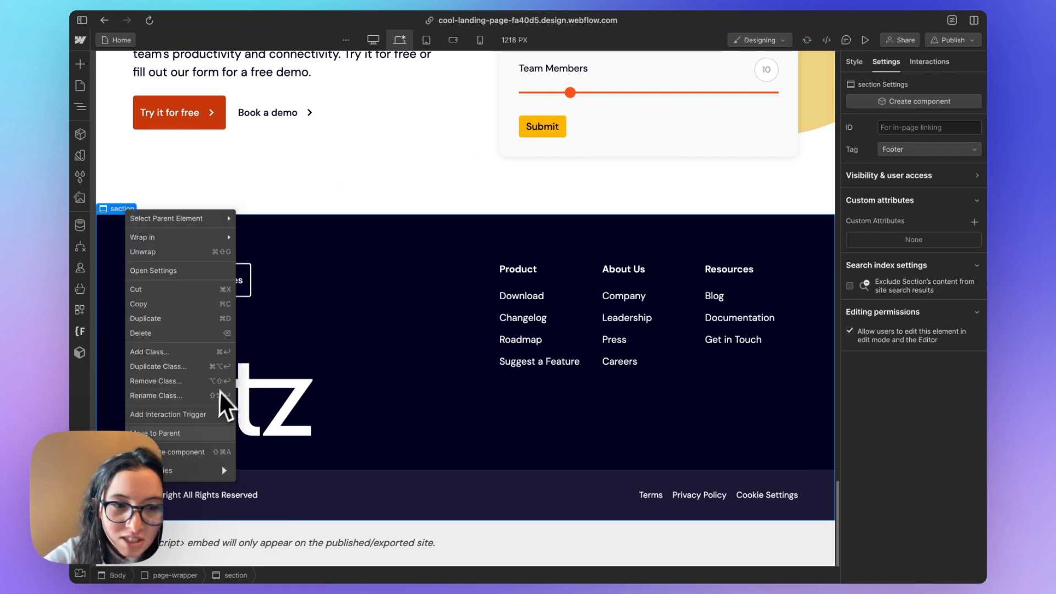
click(176, 451)
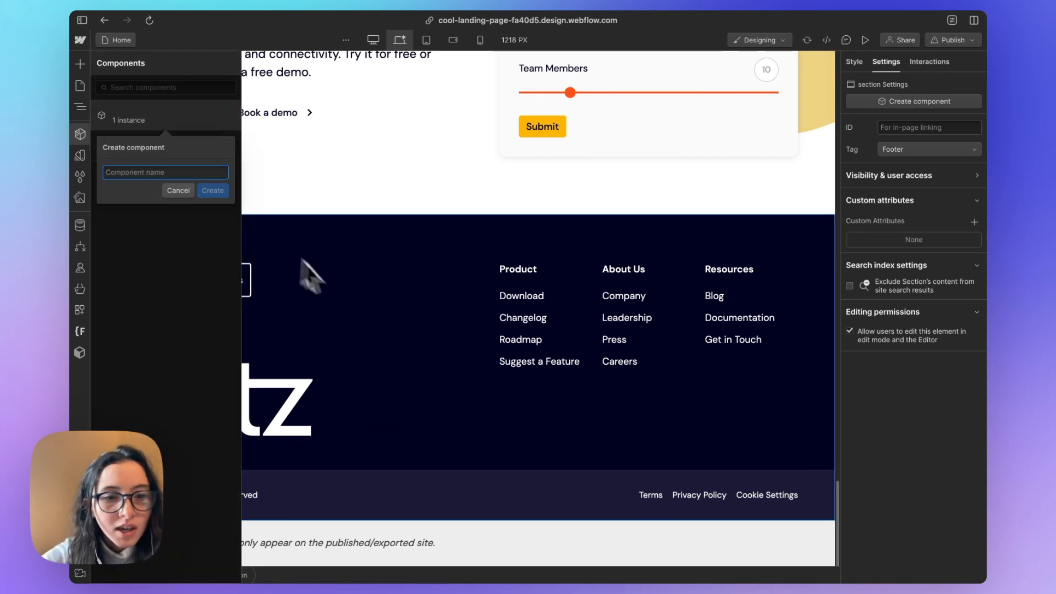
click(178, 190)
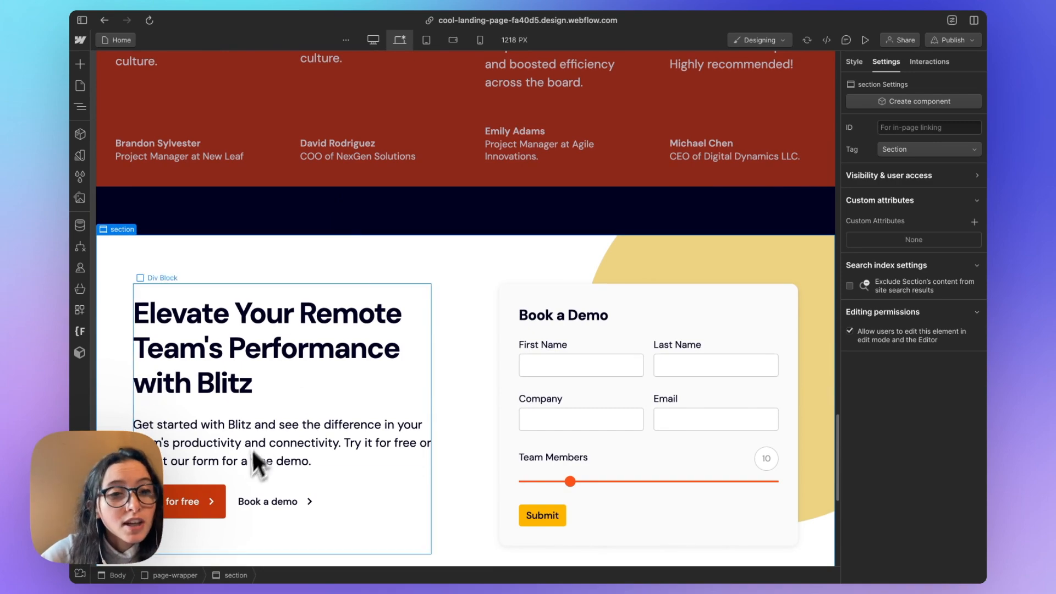
click(283, 346)
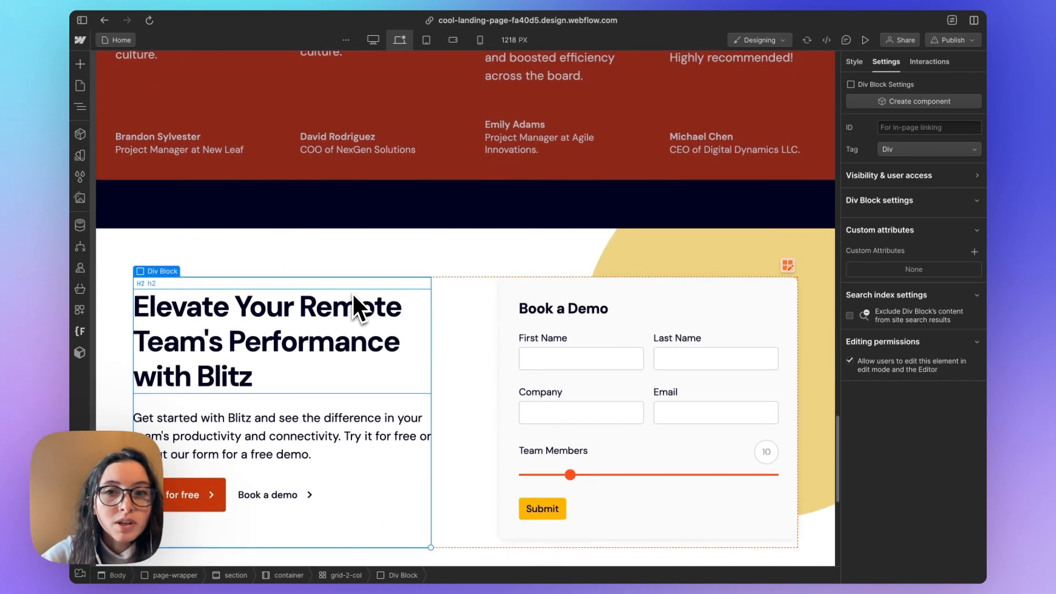
scroll(up, 3)
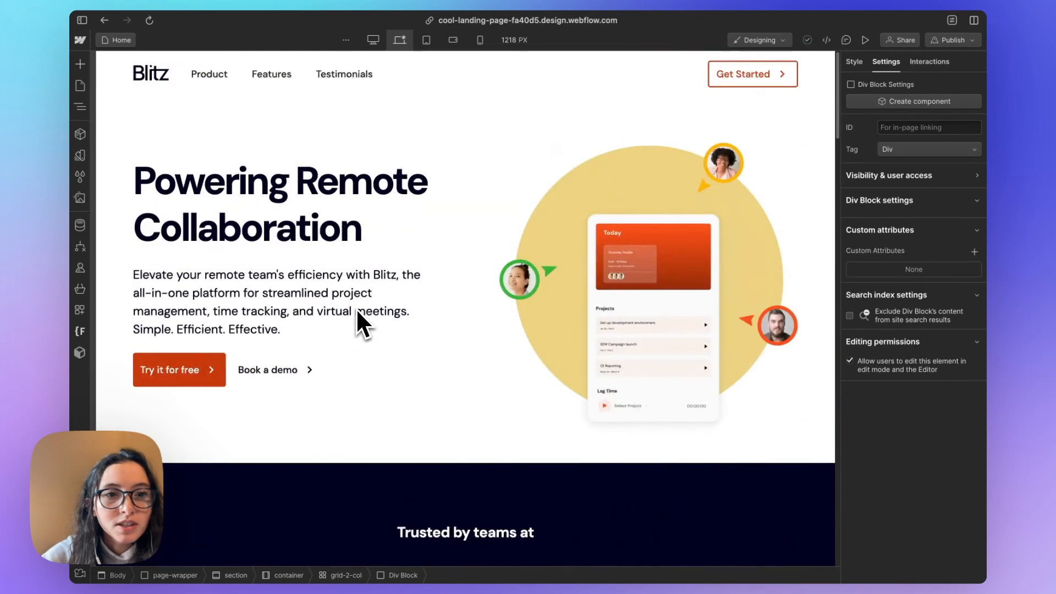
scroll(down, 3)
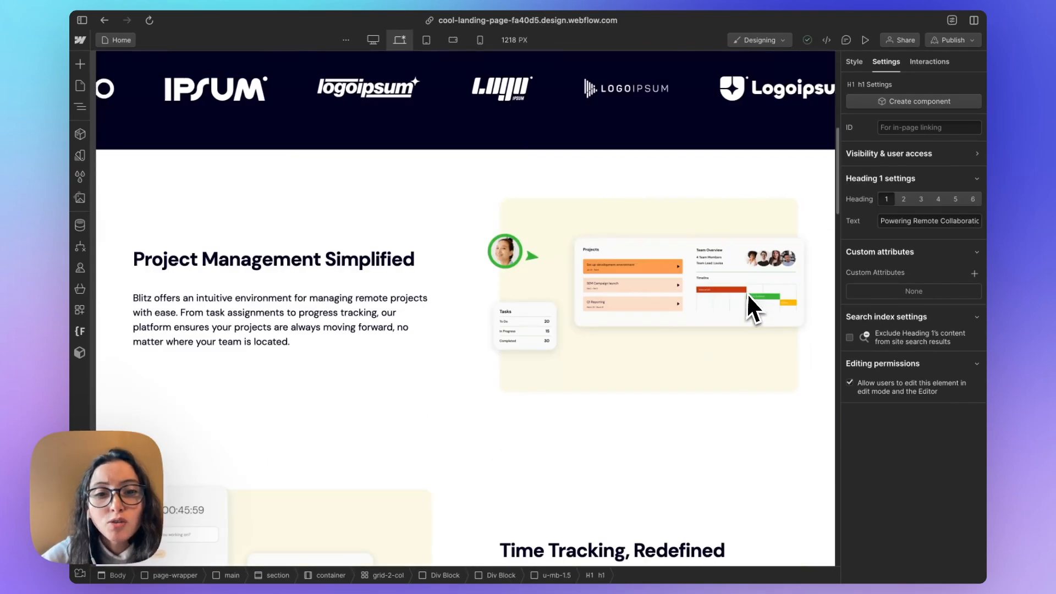
scroll(up, 3)
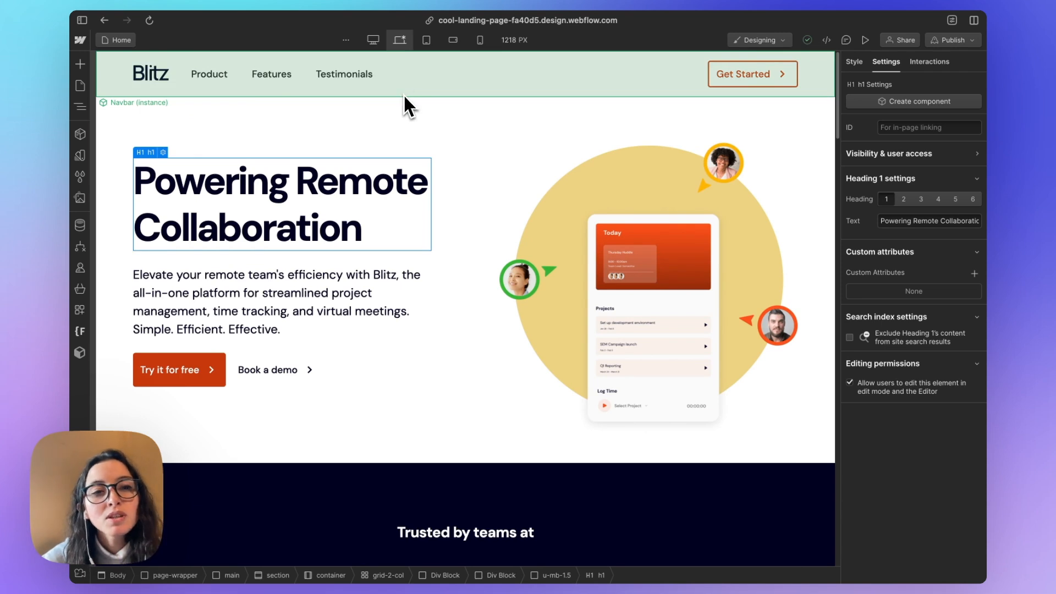
click(271, 74)
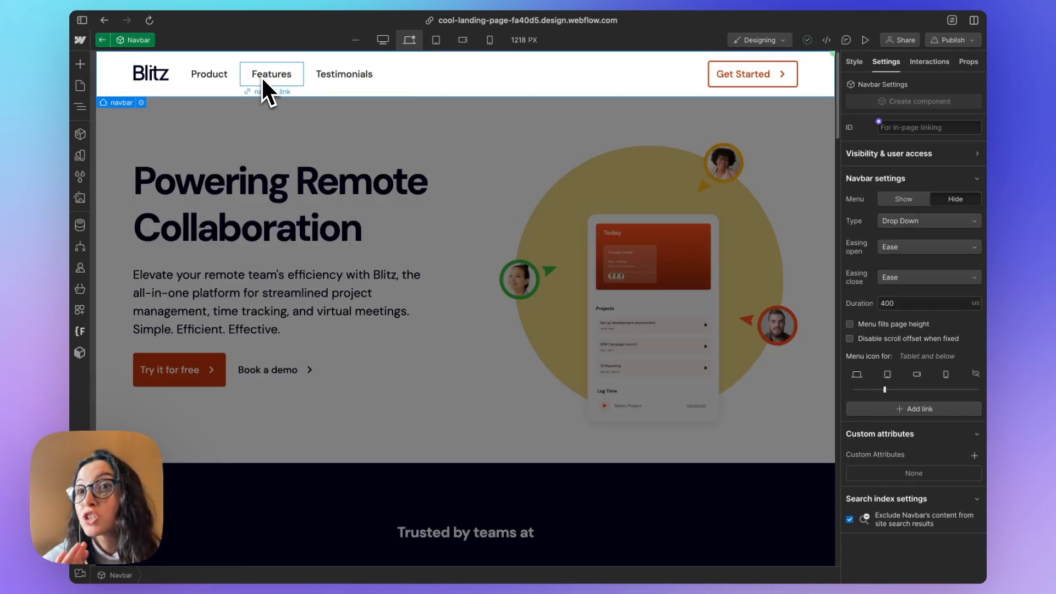
click(270, 73)
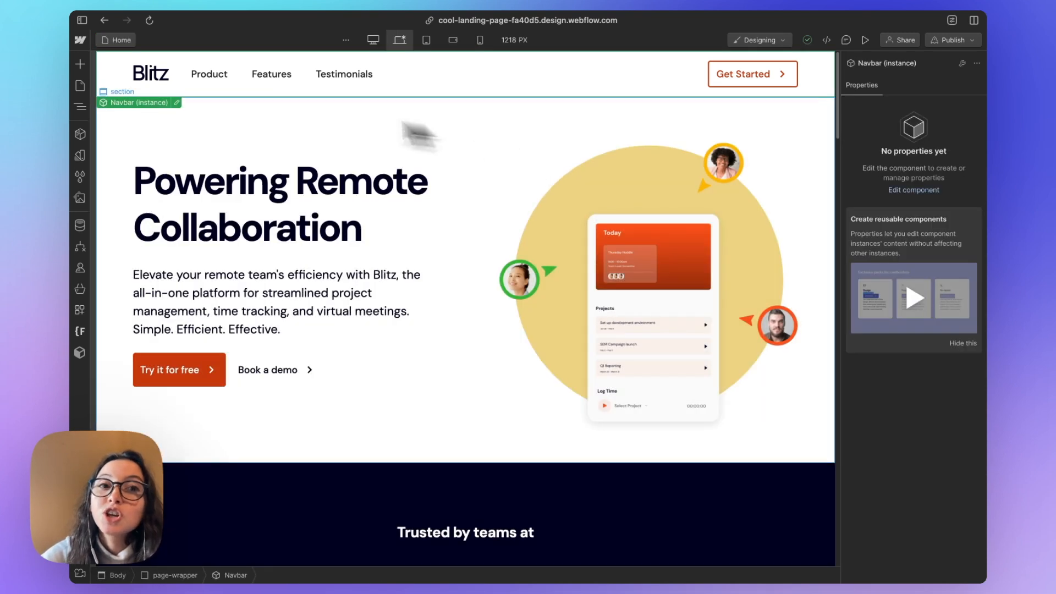
click(304, 206)
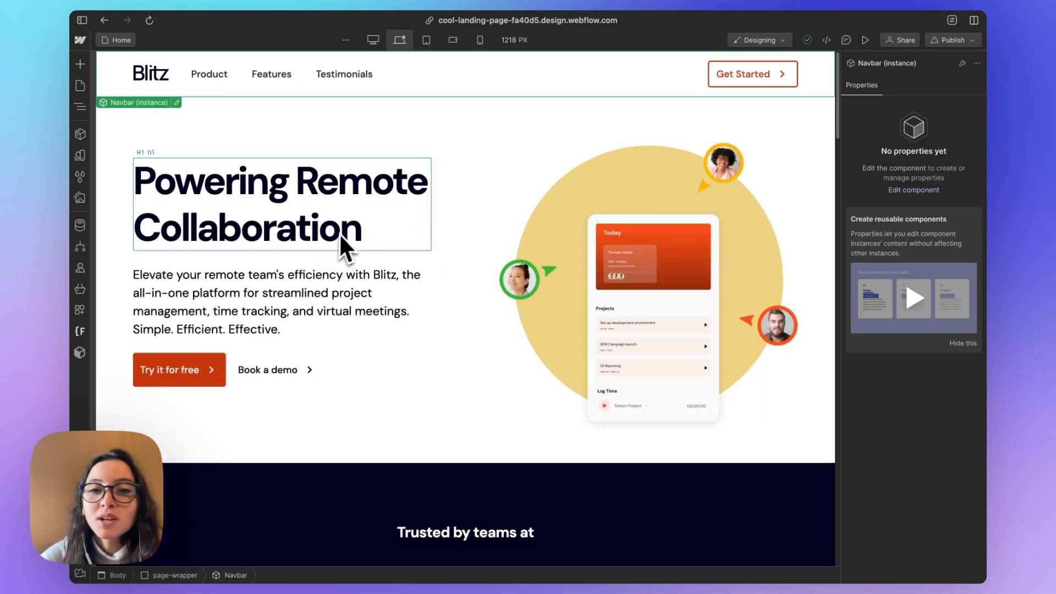
mouse_move(343, 196)
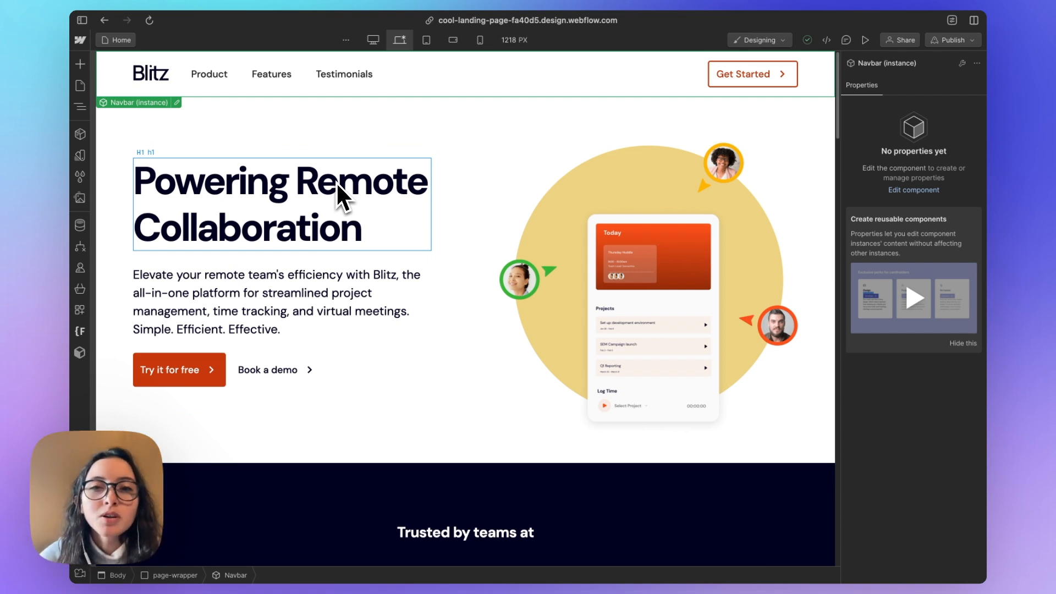
click(276, 301)
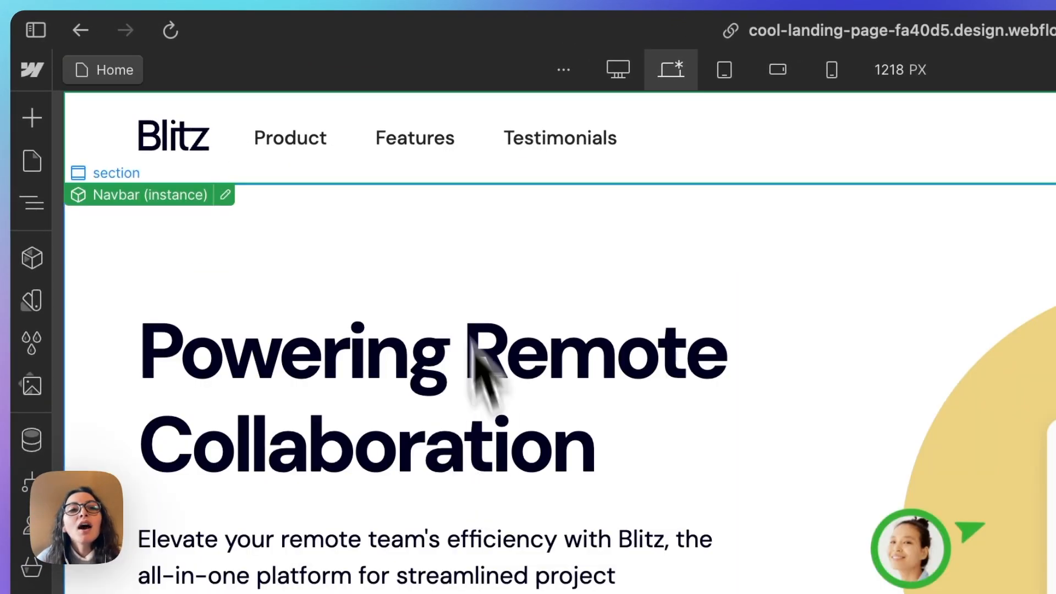
scroll(down, 3)
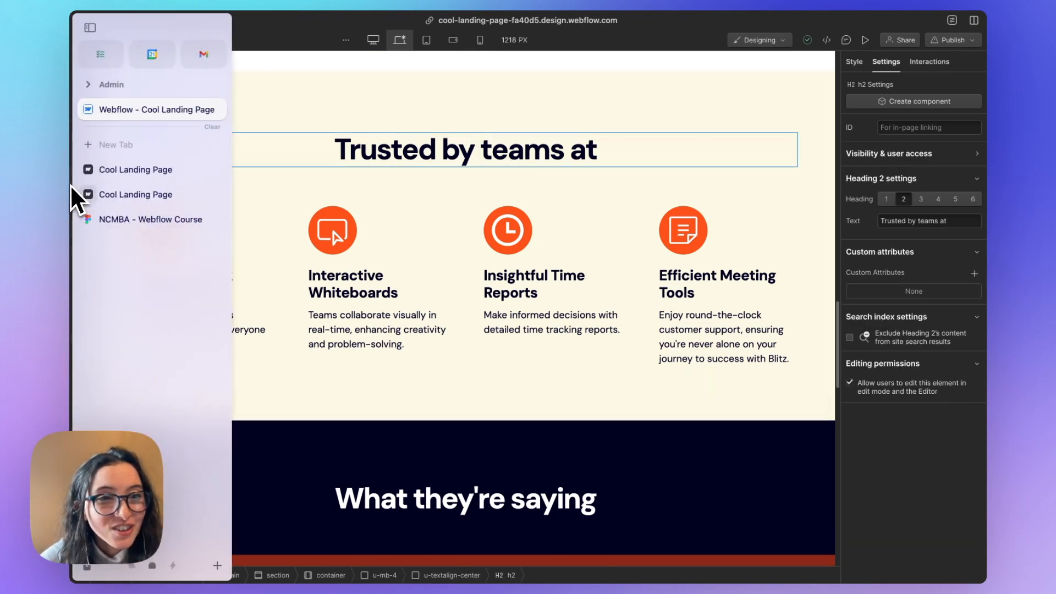
click(135, 194)
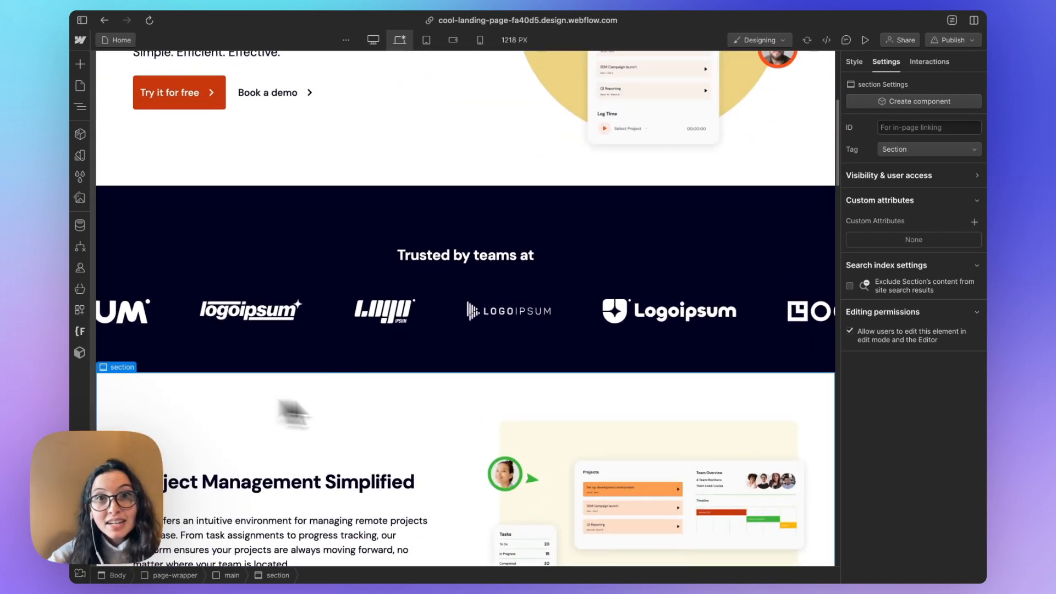
Assign the ID product to the Project Management section and testimonials to the next section.
click(929, 128)
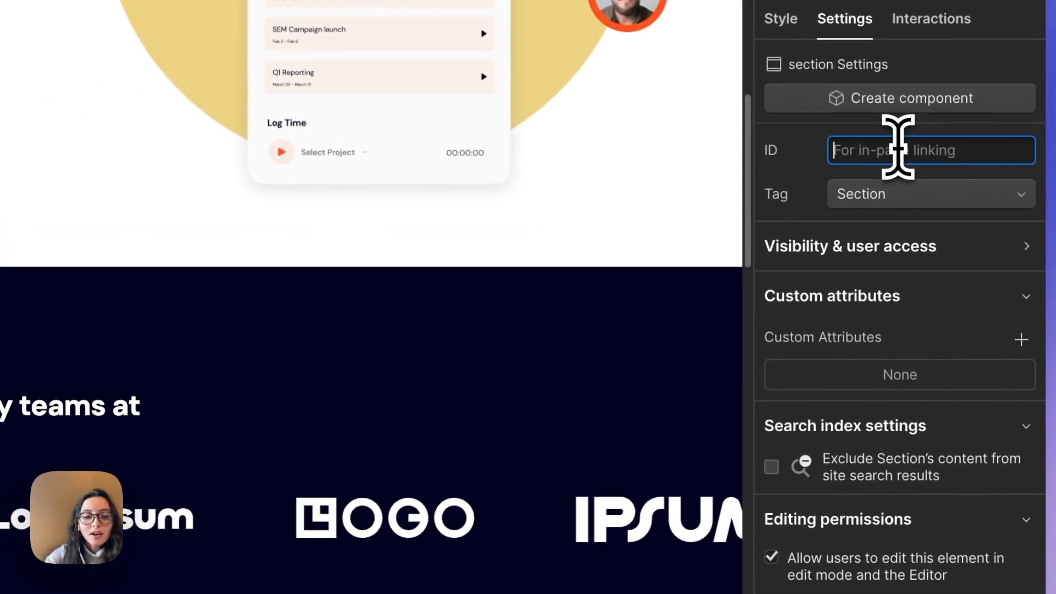
text(product)
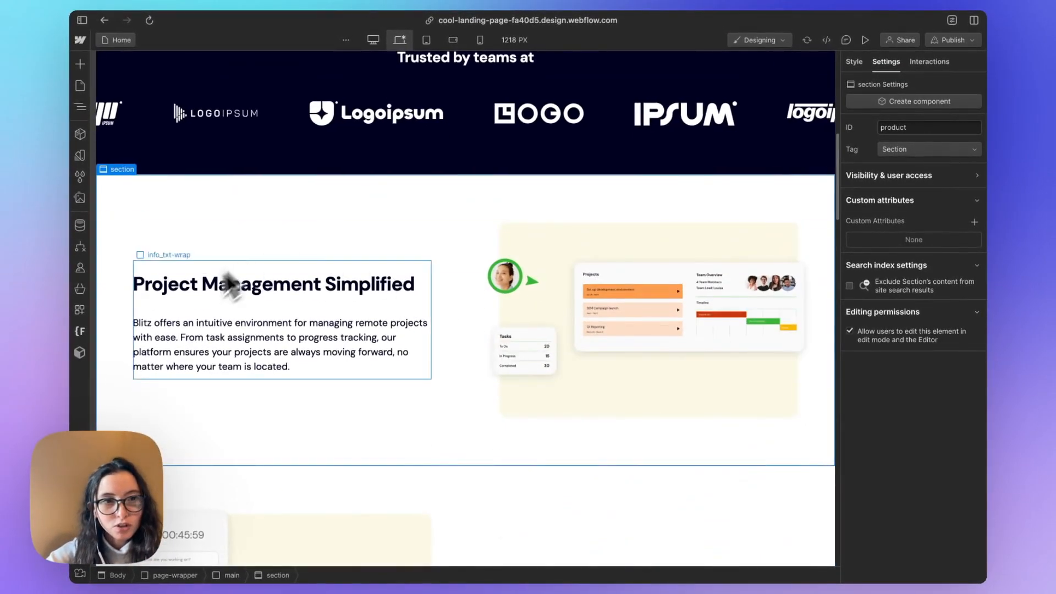
scroll(down, 3)
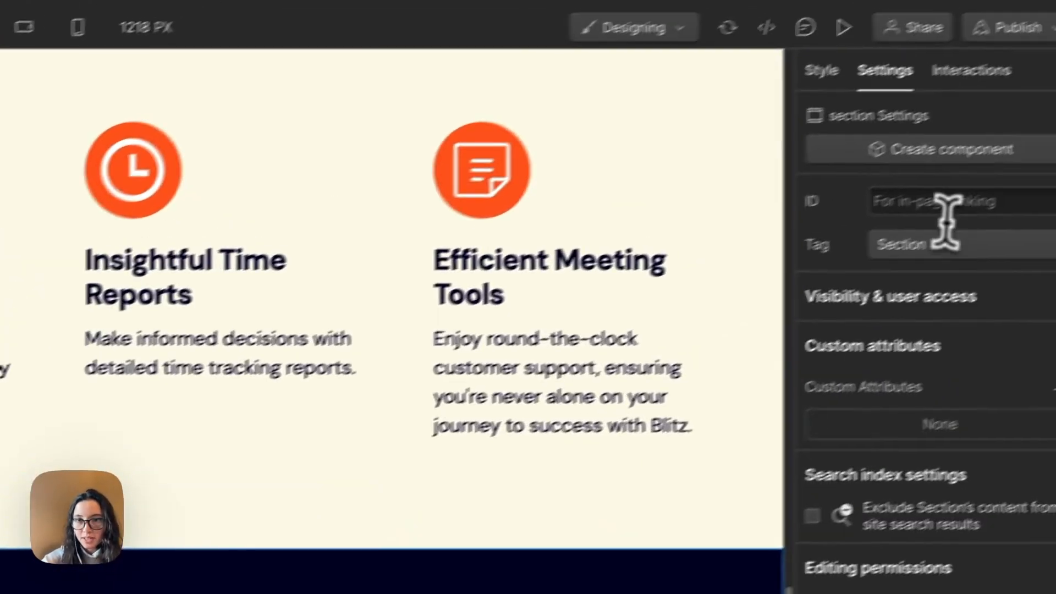
text(testimonials)
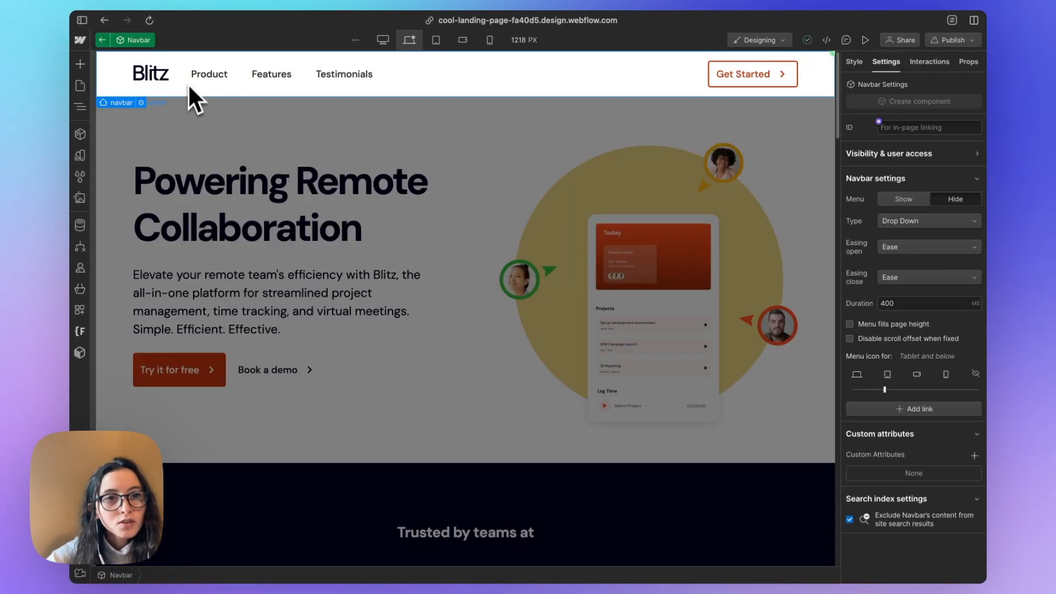
Link the Product nav link to the product page section.
click(209, 74)
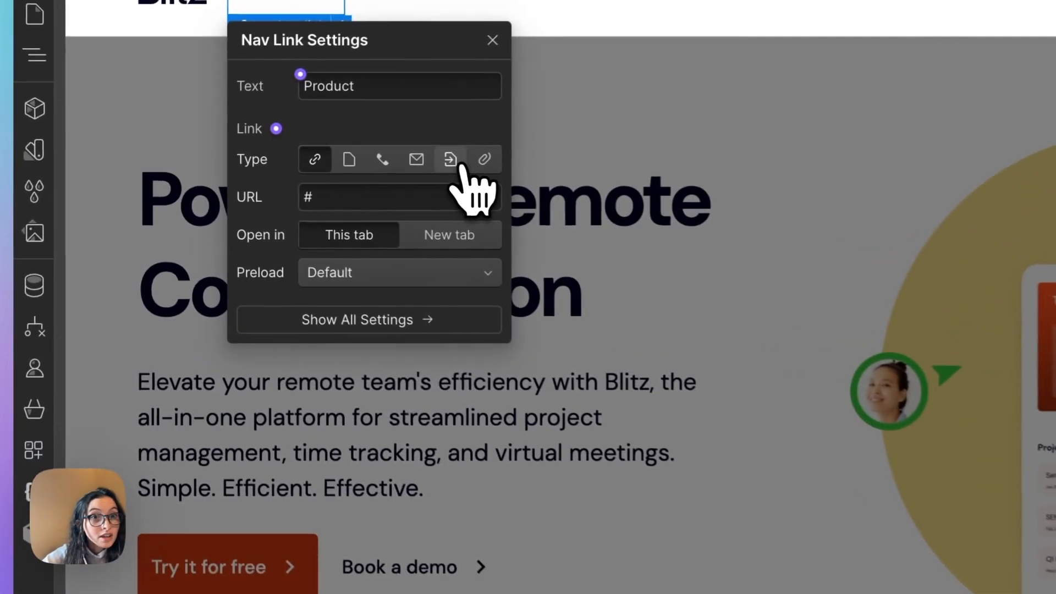
click(450, 159)
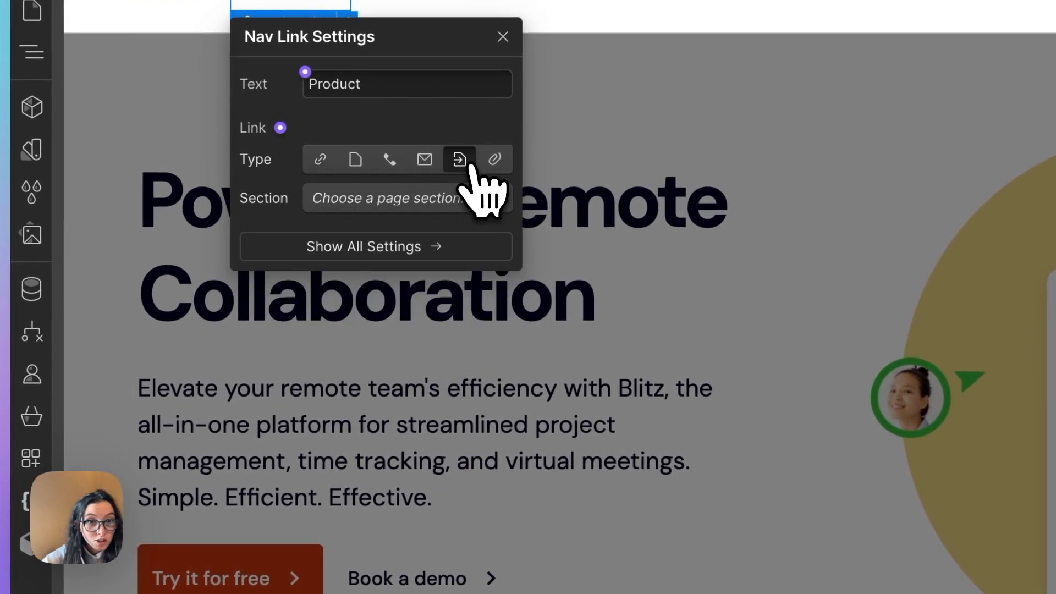
click(319, 159)
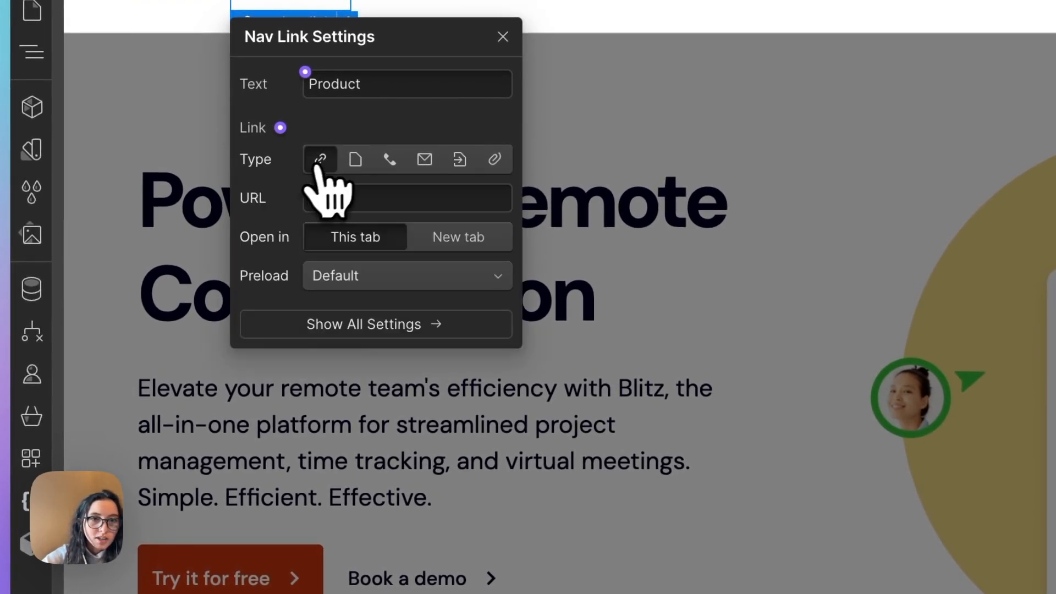
click(458, 159)
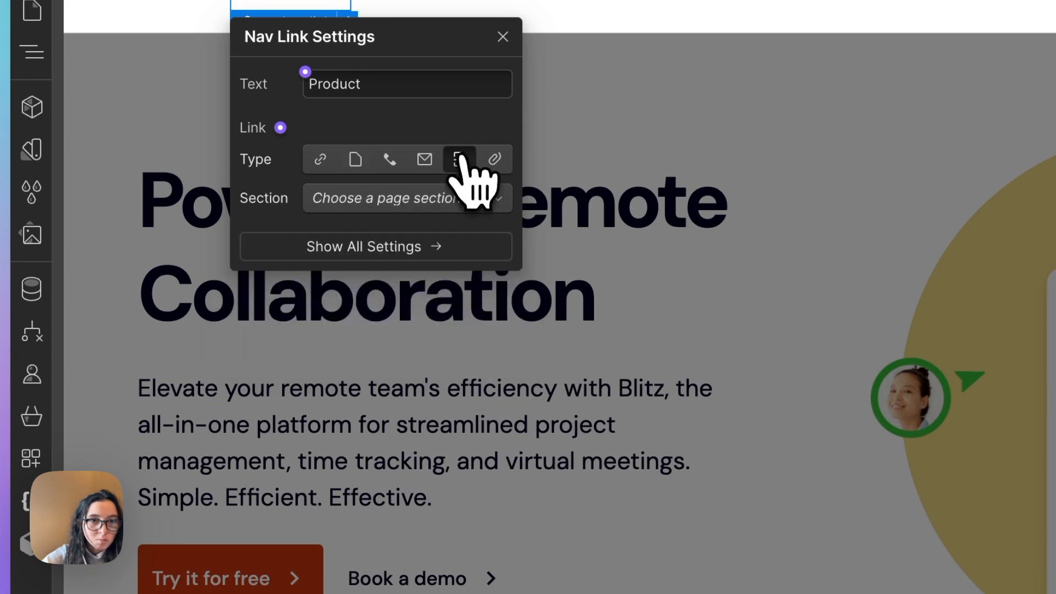
click(406, 198)
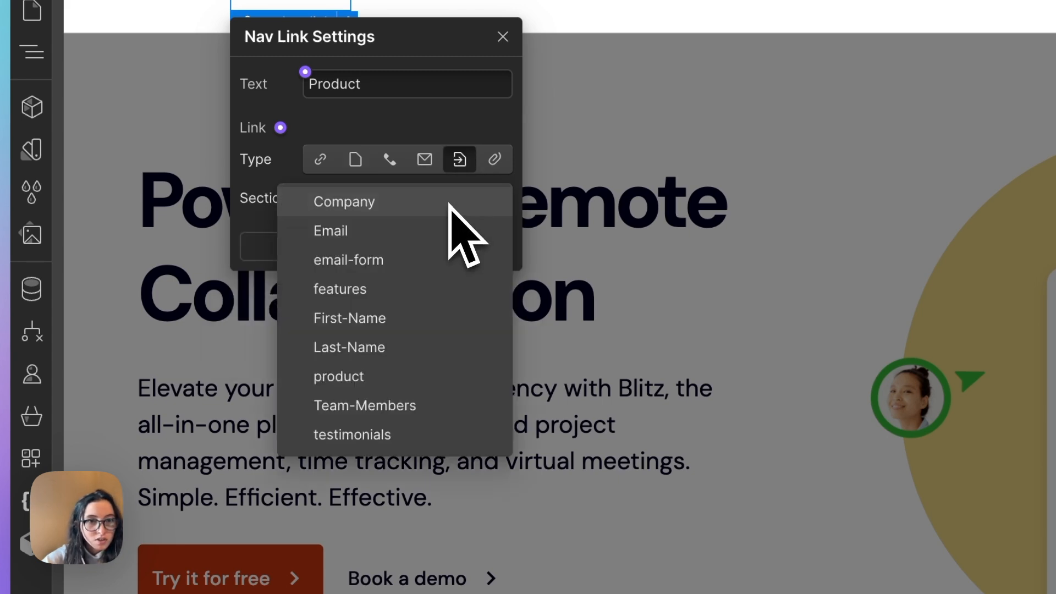
mouse_move(461, 438)
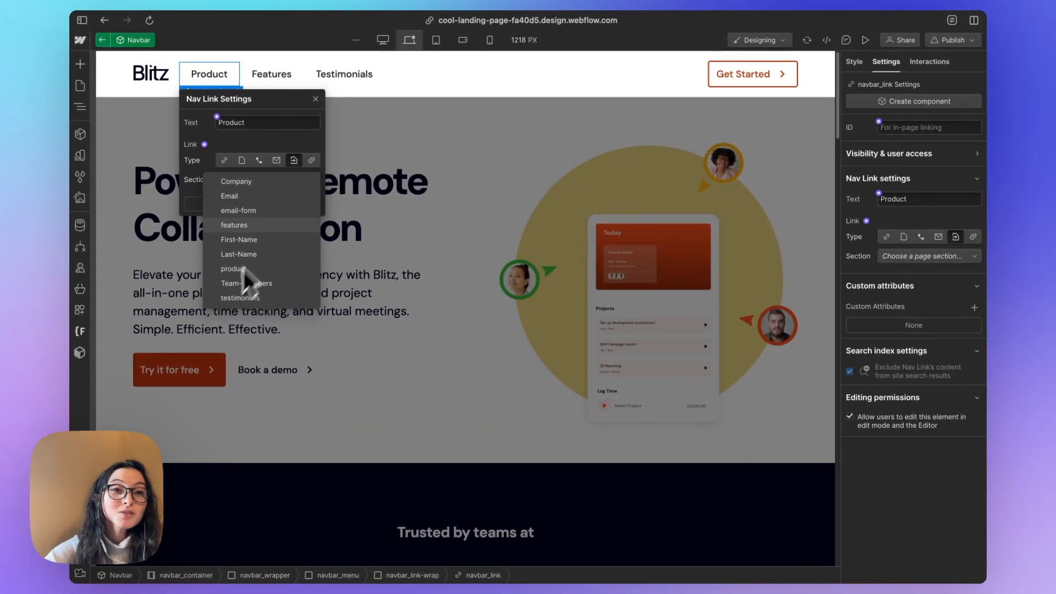
mouse_move(280, 213)
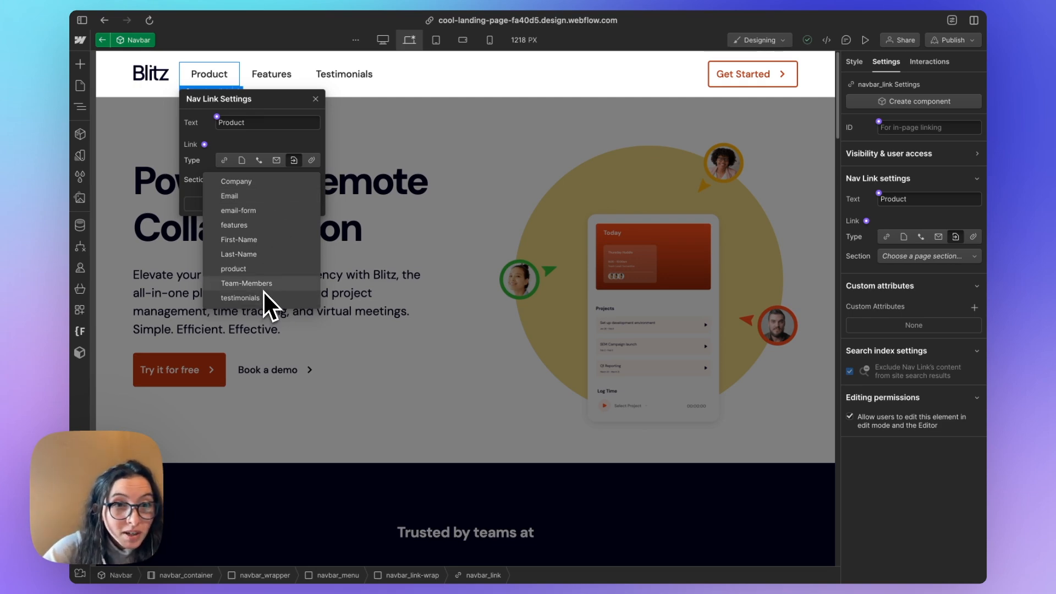
click(233, 269)
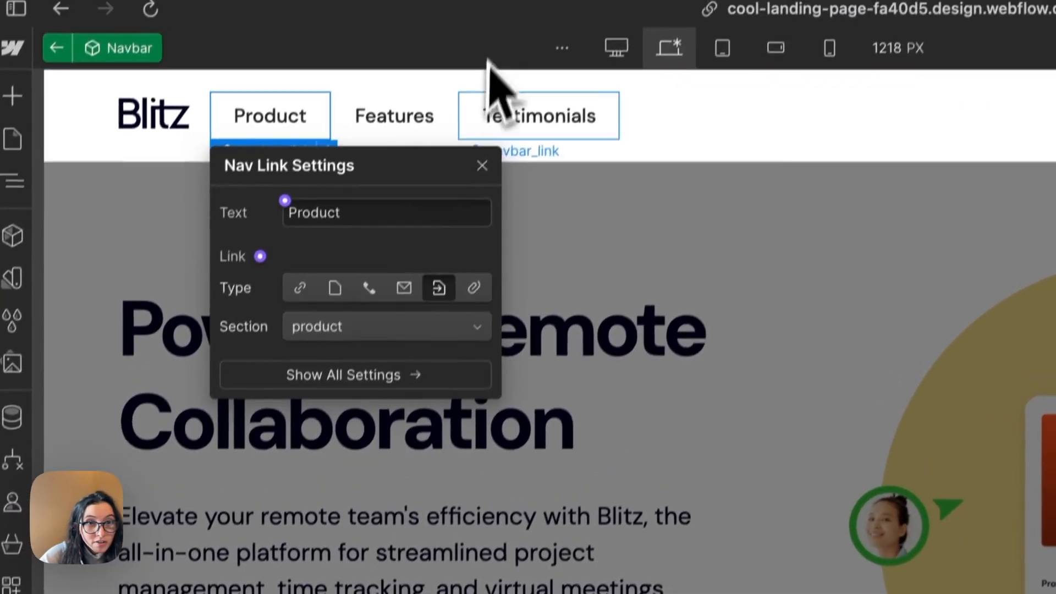
Set the Features and Testimonials nav links to link to page sections.
click(394, 116)
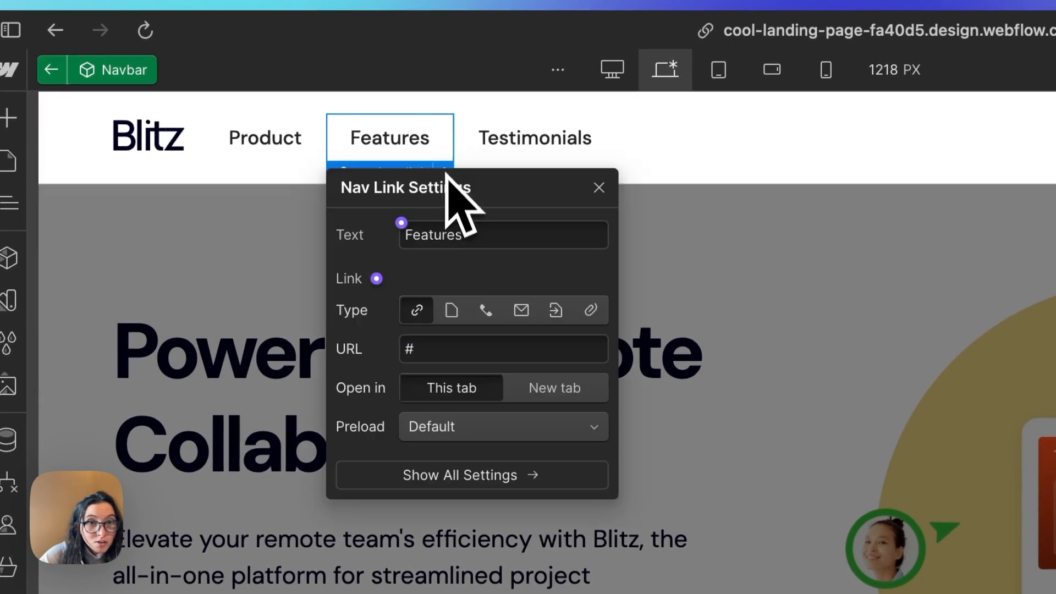
click(554, 310)
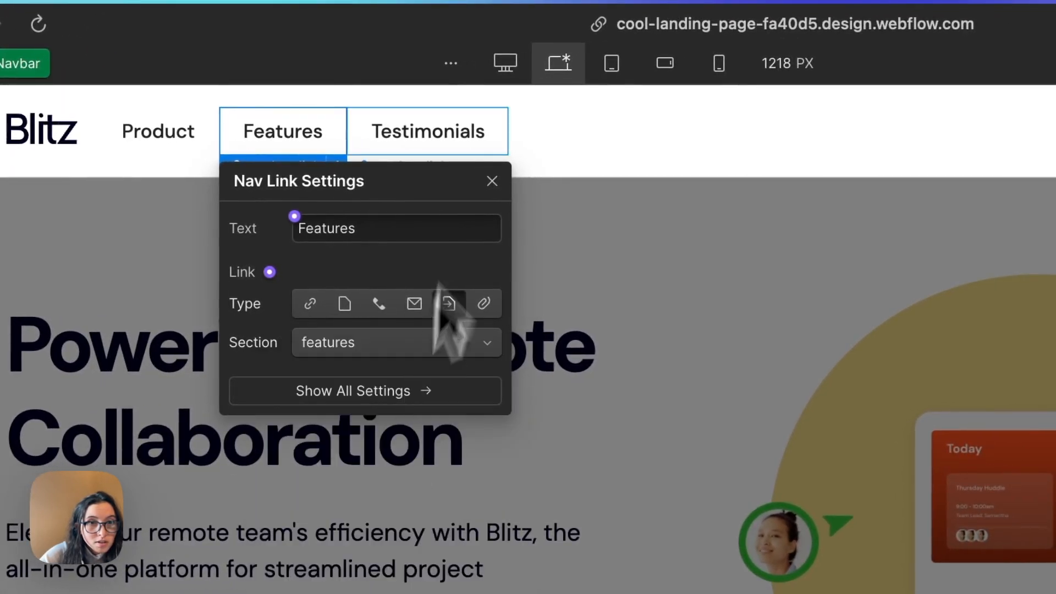
click(427, 131)
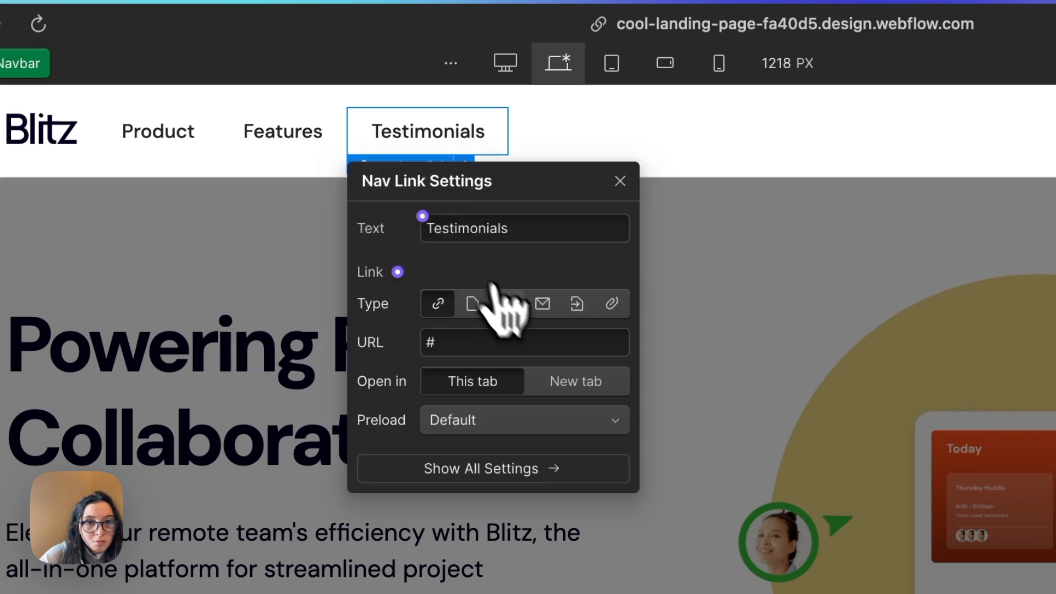
click(576, 303)
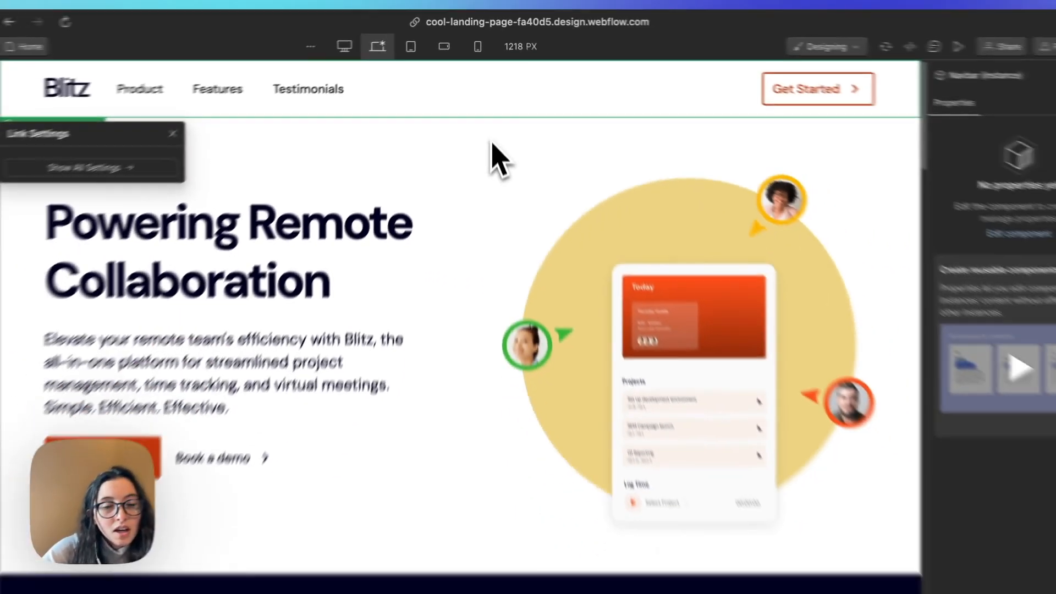
Give the closing demo-booking section the ID contact.
click(168, 369)
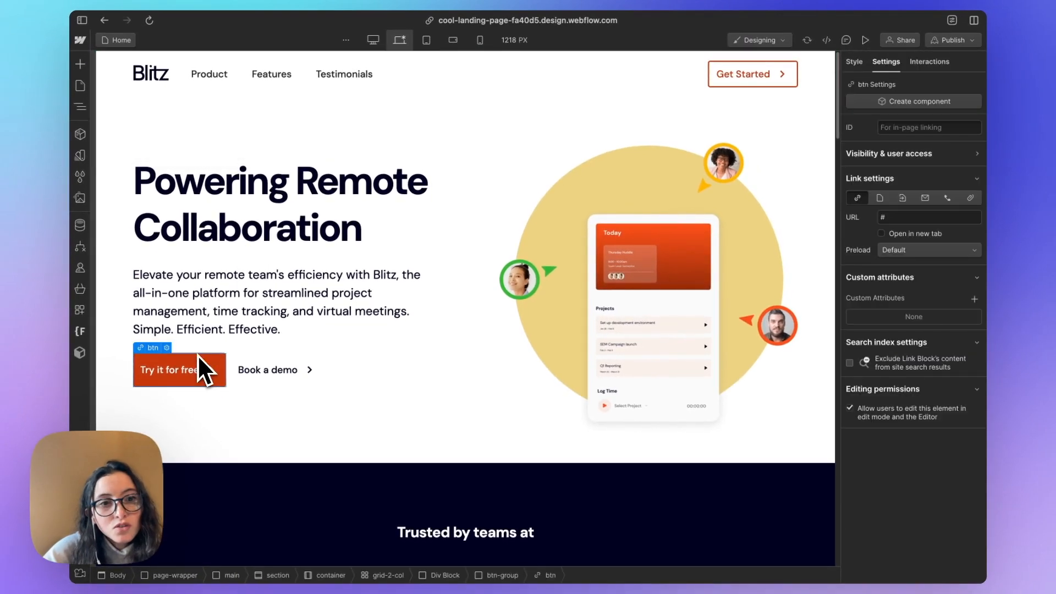
click(276, 369)
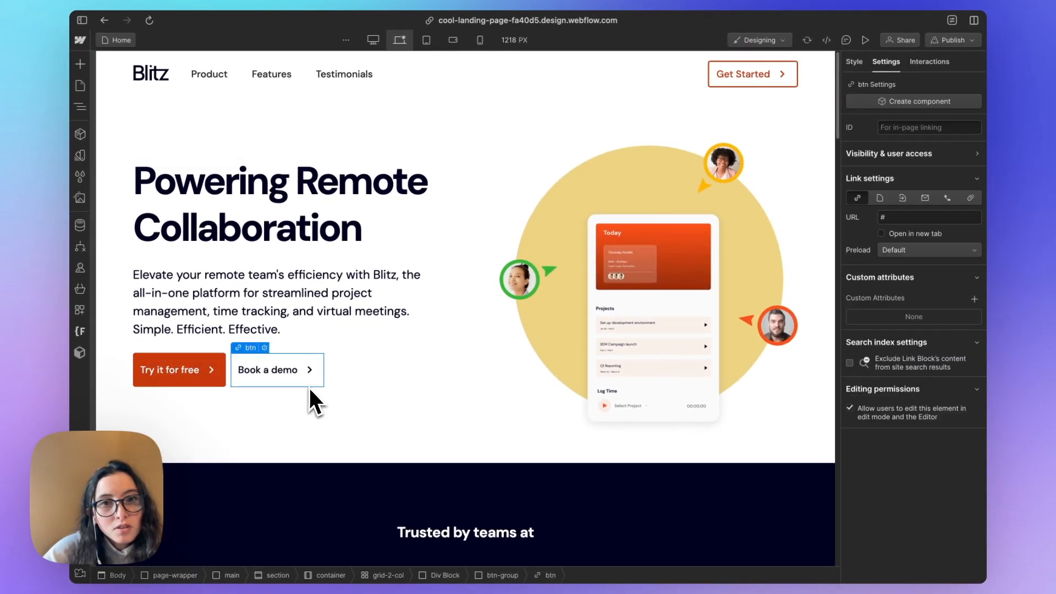
scroll(down, 3)
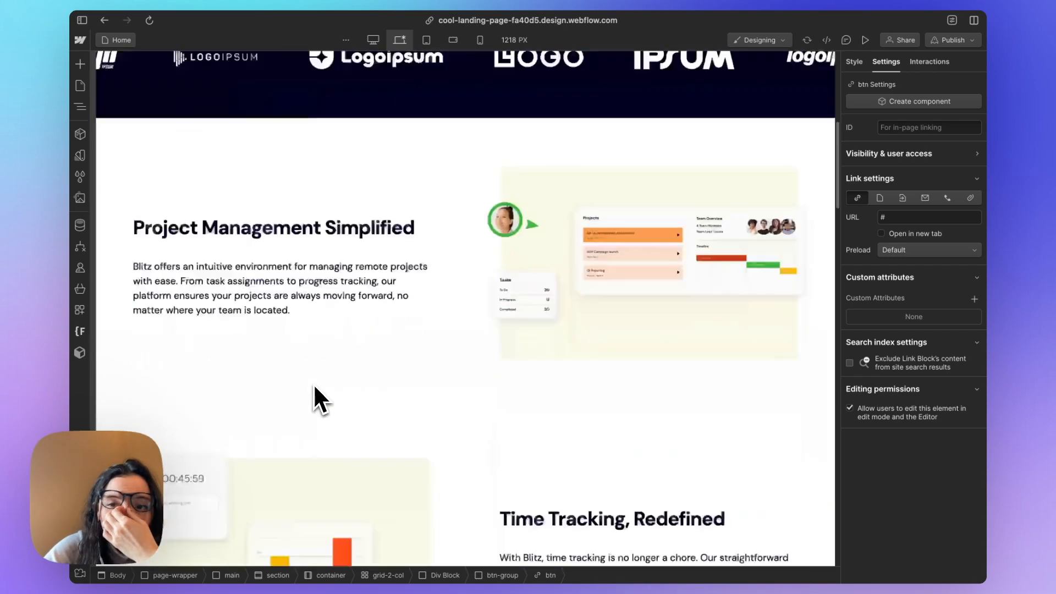
scroll(down, 3)
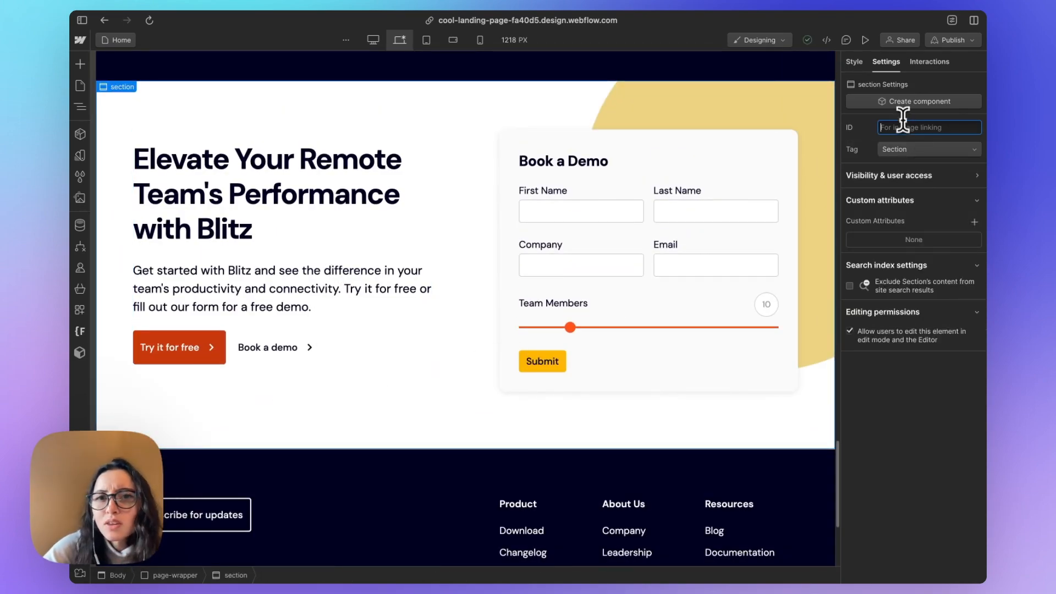
text(contact)
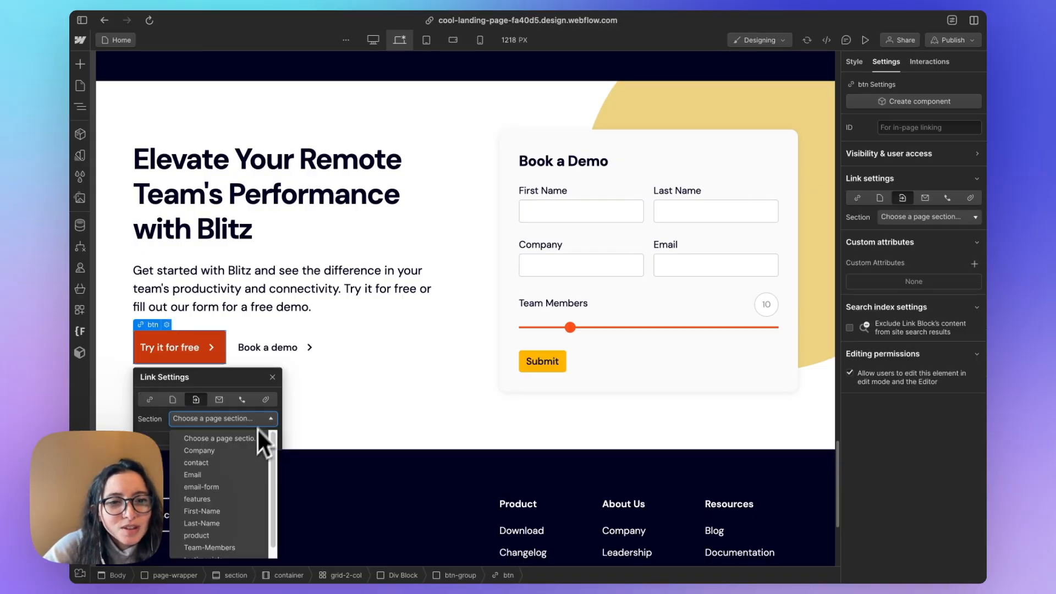
Link the hero demo button to the contact section and switch to preview mode.
click(195, 463)
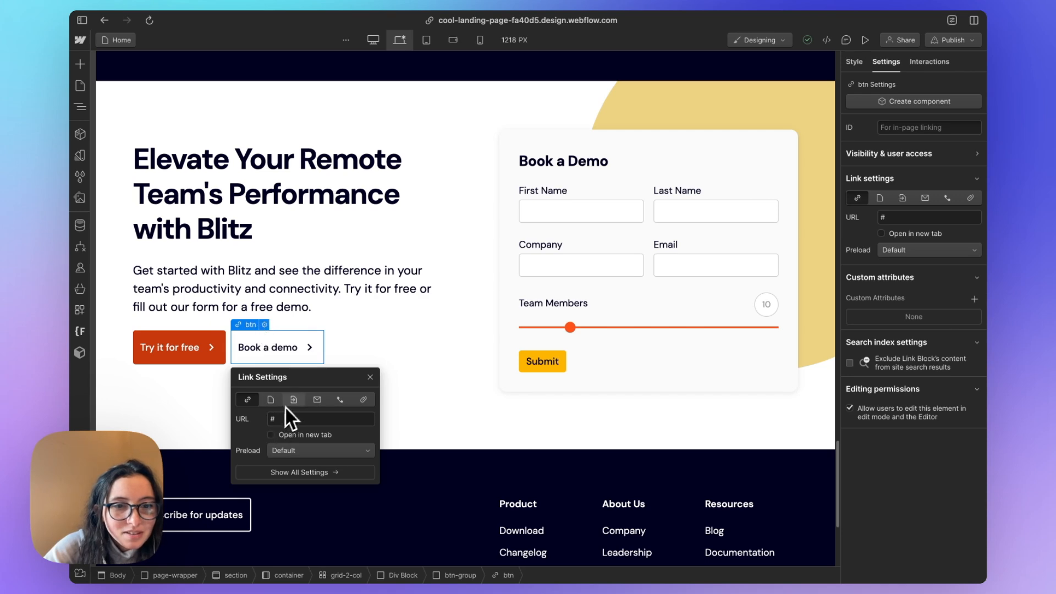
click(293, 398)
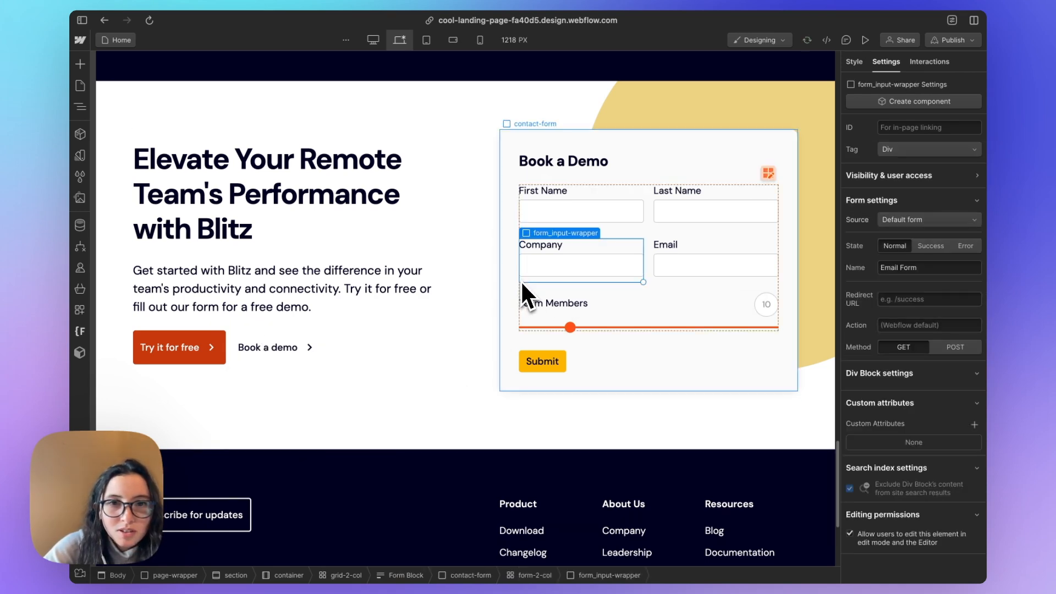
scroll(down, 3)
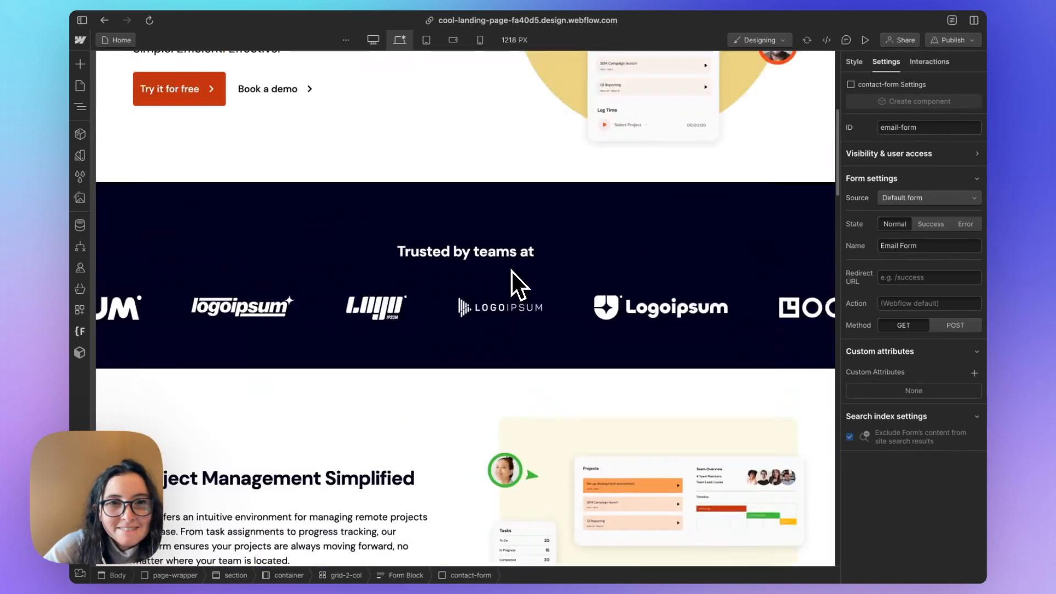
scroll(up, 3)
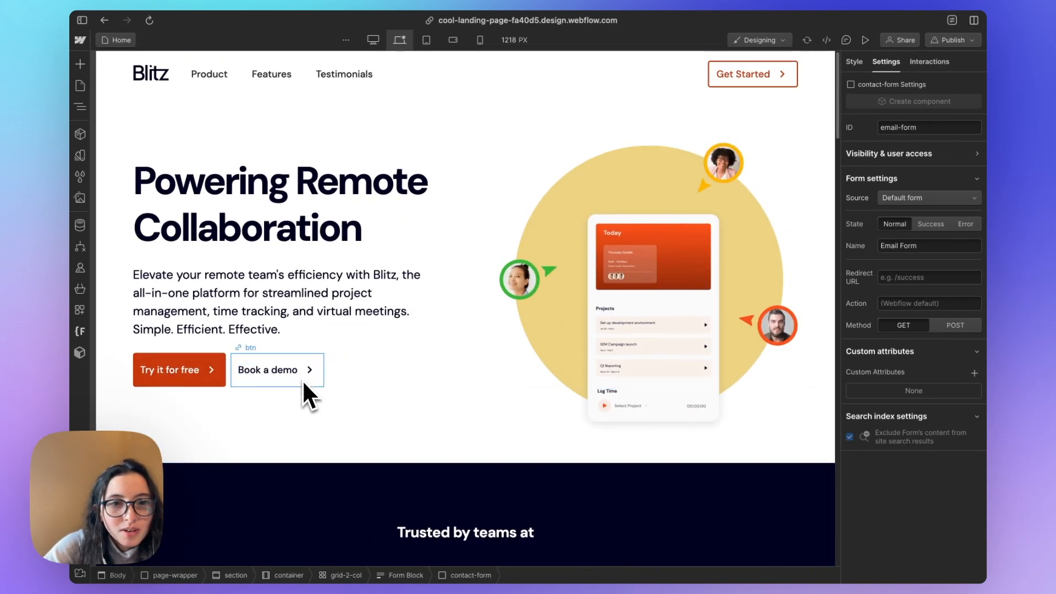
click(514, 299)
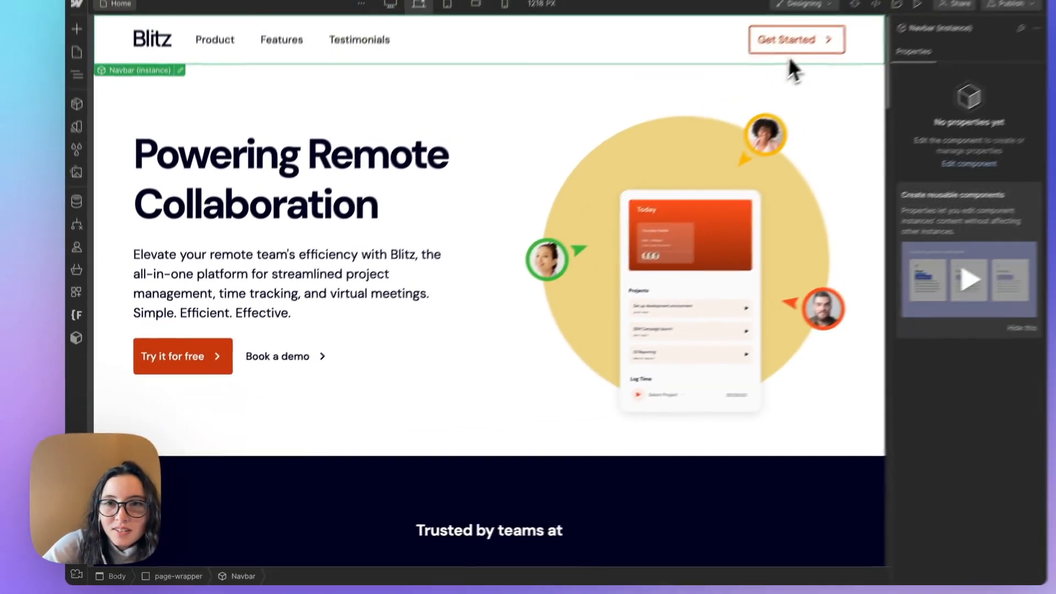
click(796, 40)
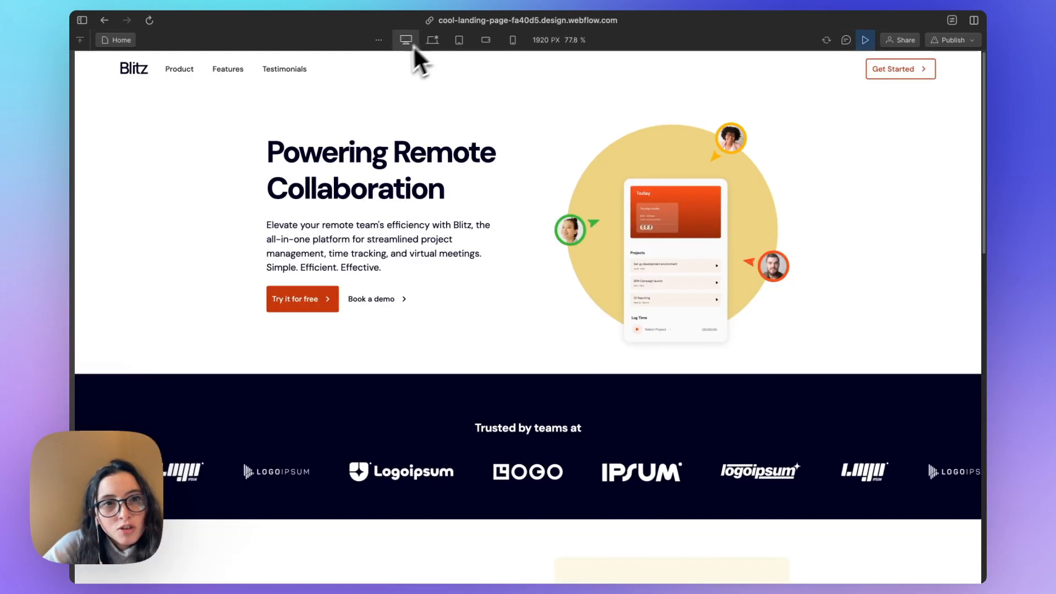
Scroll the previewed Blitz page down to its sections and back up.
scroll(down, 3)
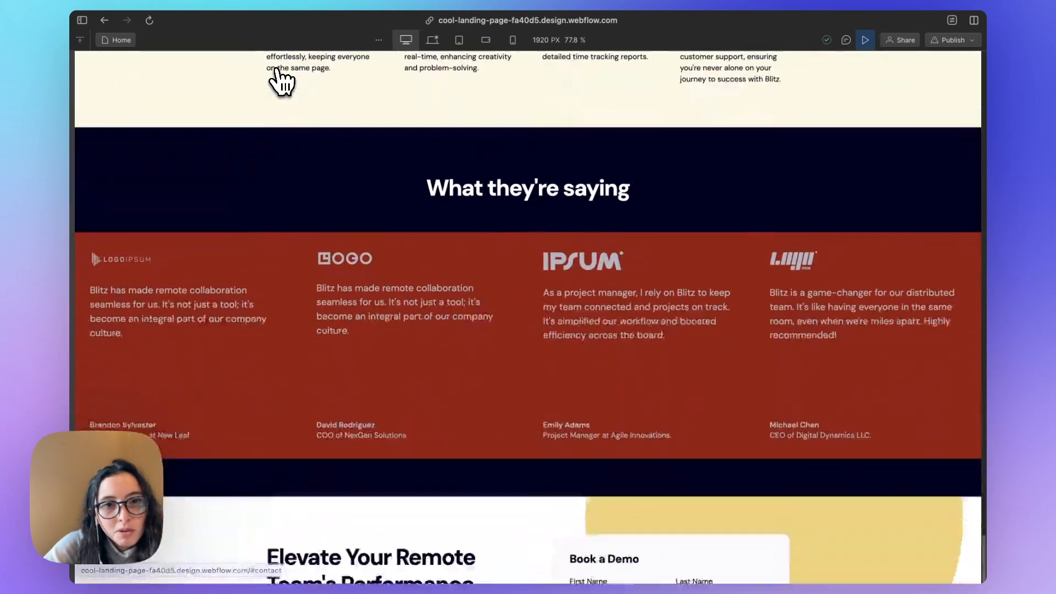
scroll(up, 3)
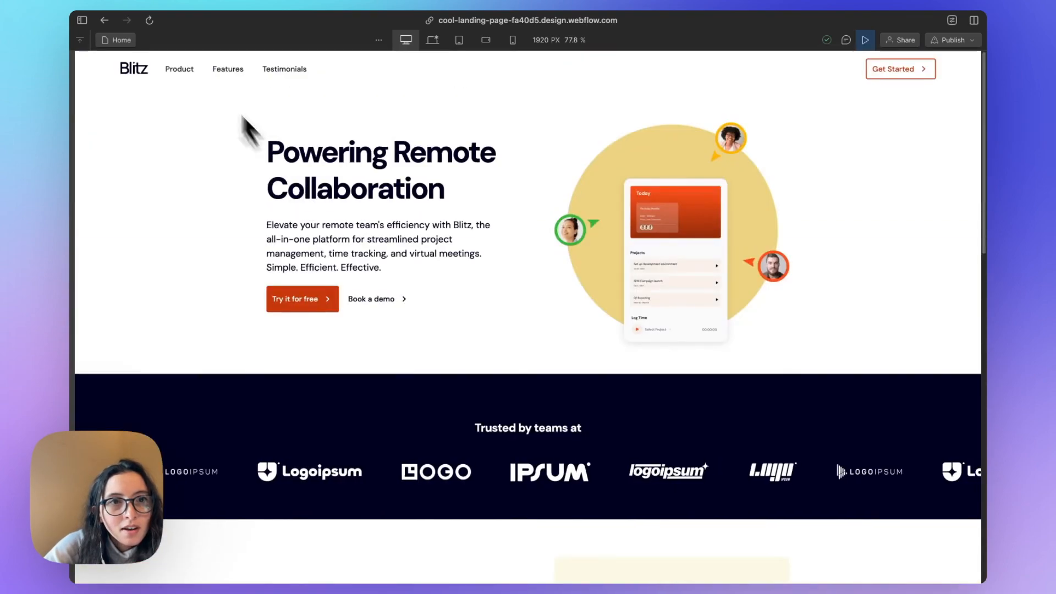
scroll(down, 3)
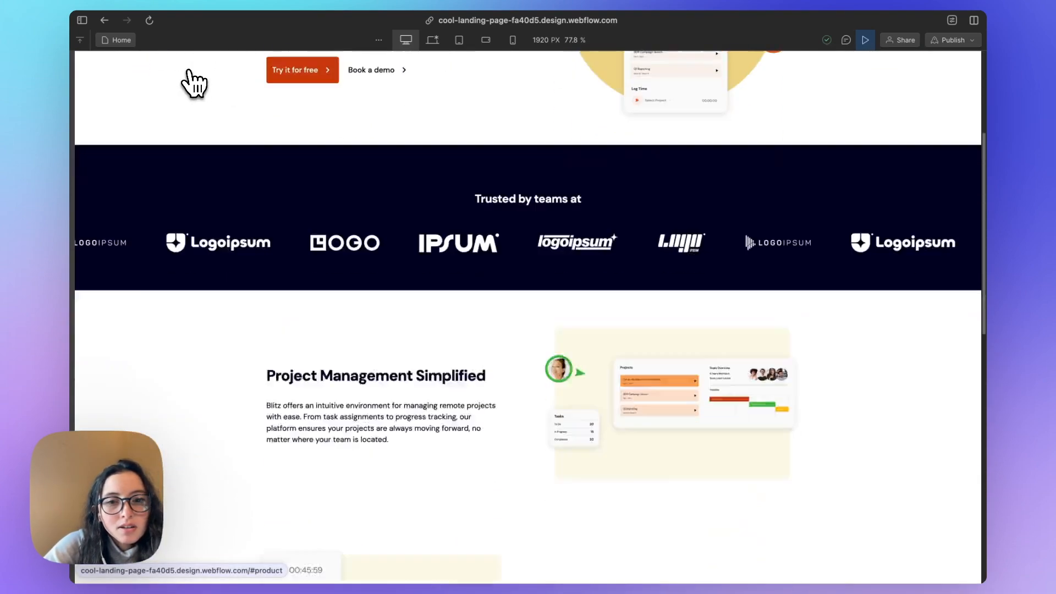
scroll(up, 3)
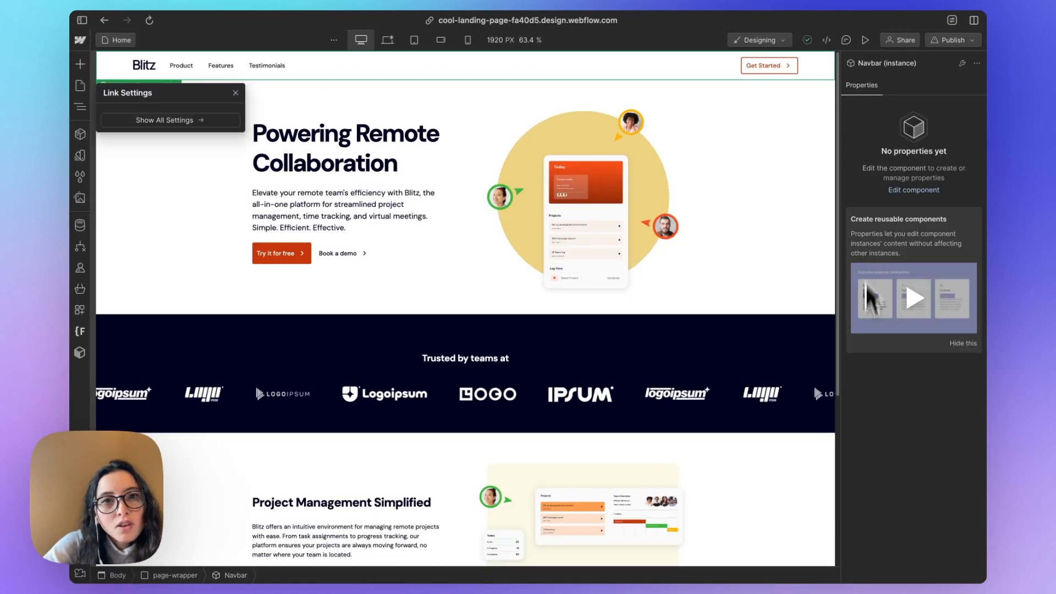
click(349, 202)
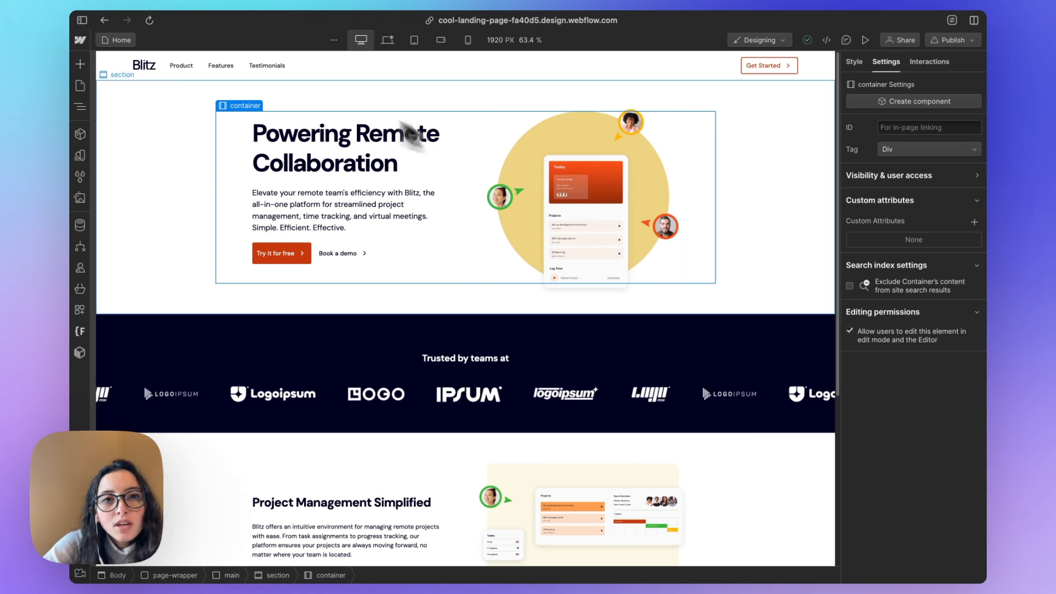
click(399, 40)
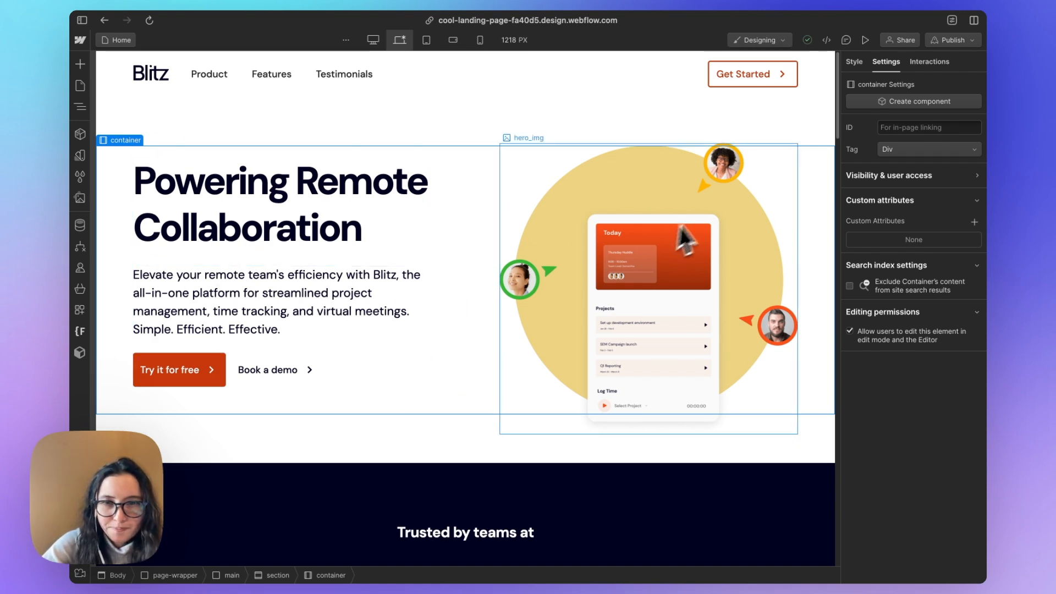
mouse_move(657, 289)
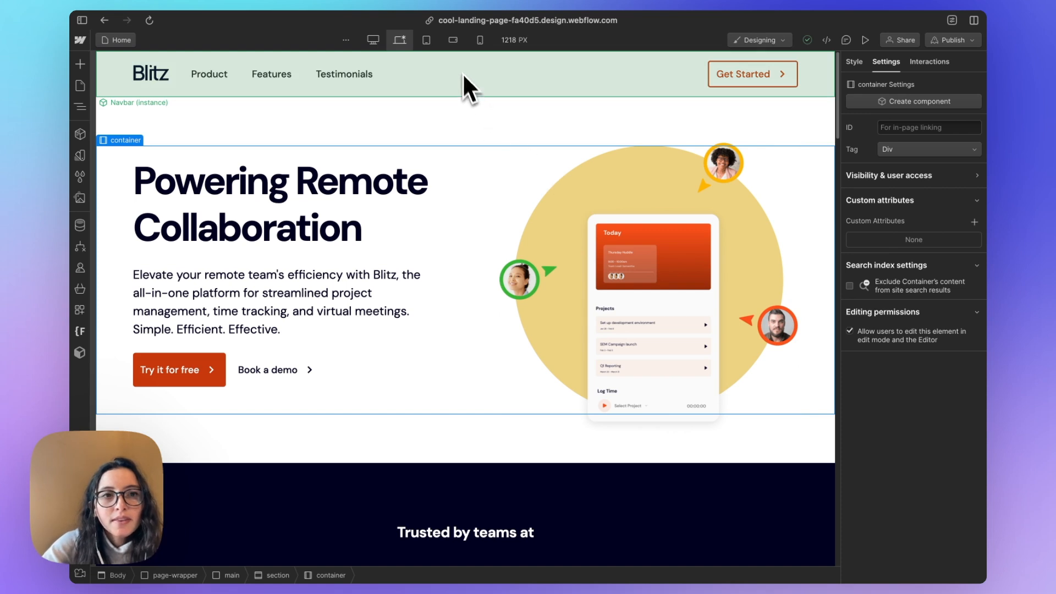
click(279, 202)
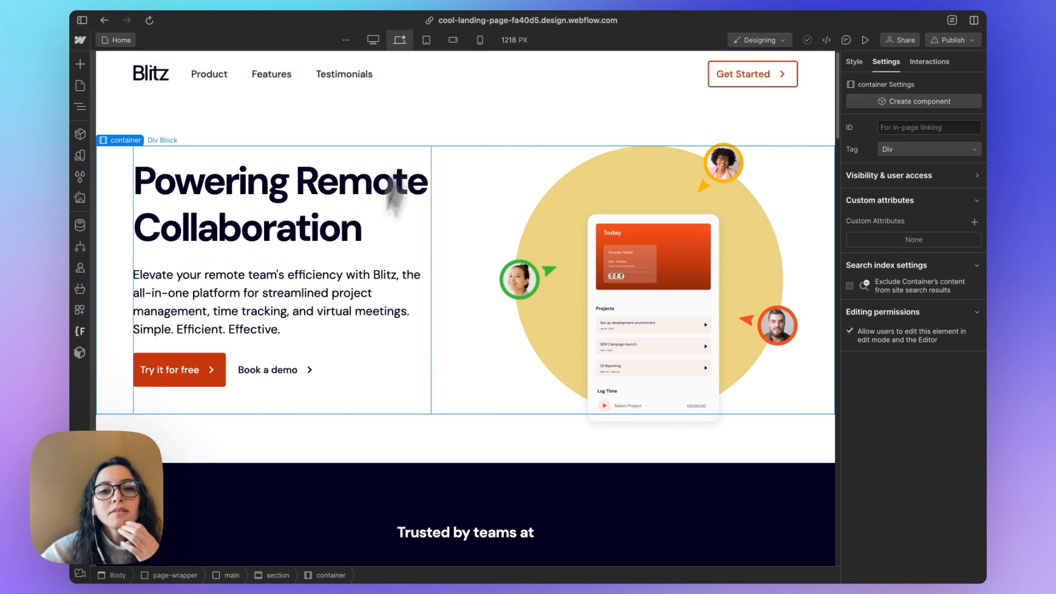
mouse_move(262, 511)
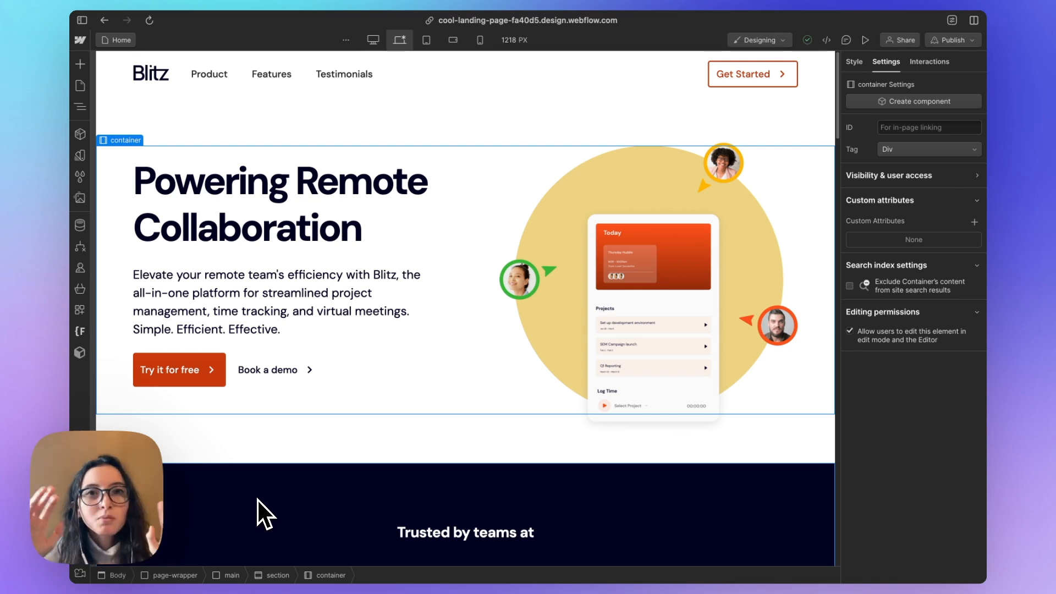
click(269, 301)
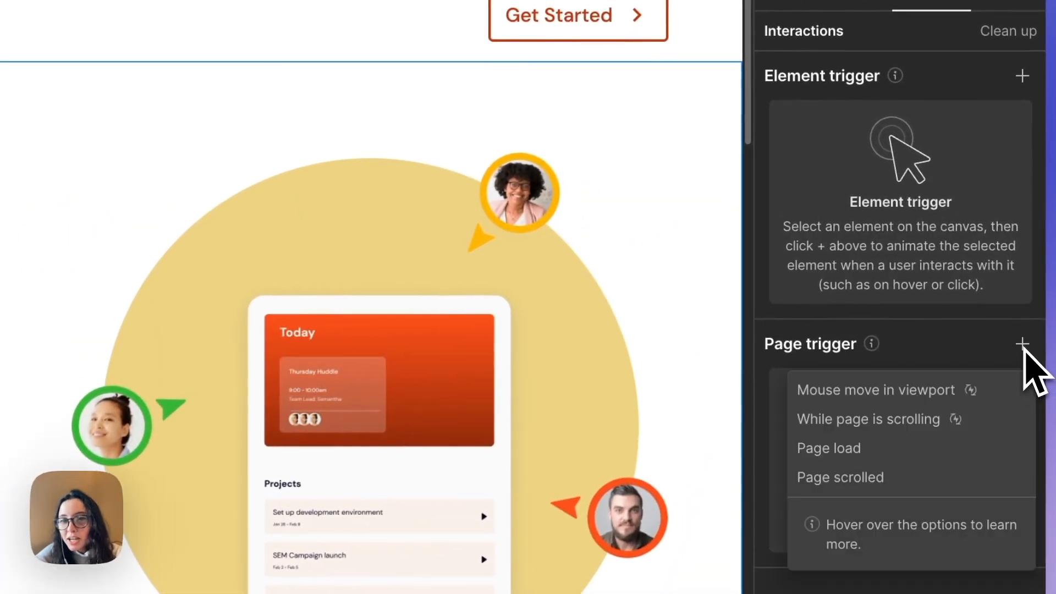
Add a Page load trigger whose action starts a custom animation.
click(829, 448)
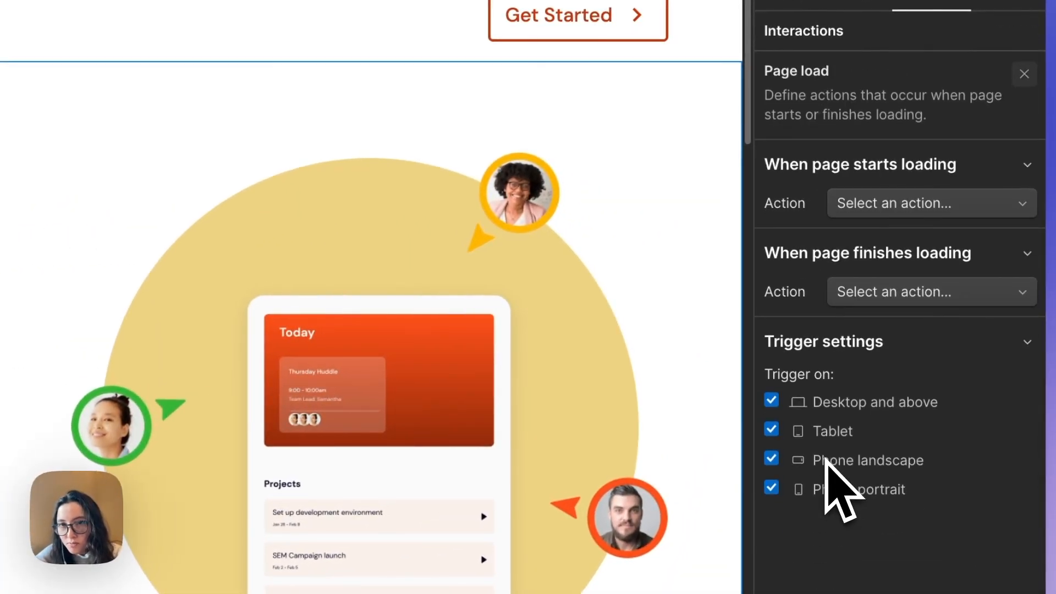
scroll(up, 3)
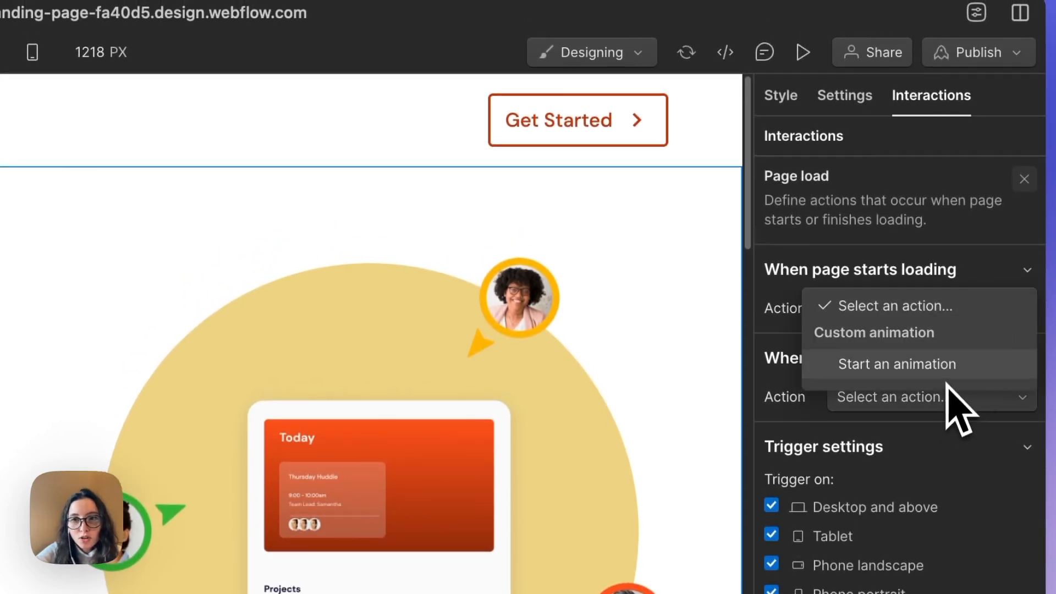
click(896, 364)
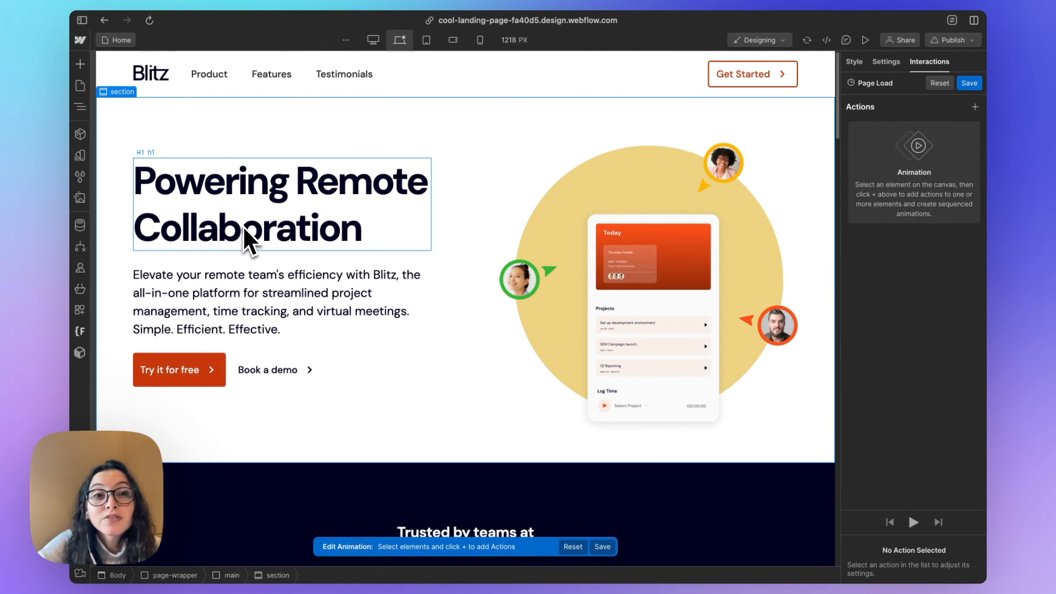
Add two opacity steps for the hero heading's Div Block in the Page Load animation.
click(256, 232)
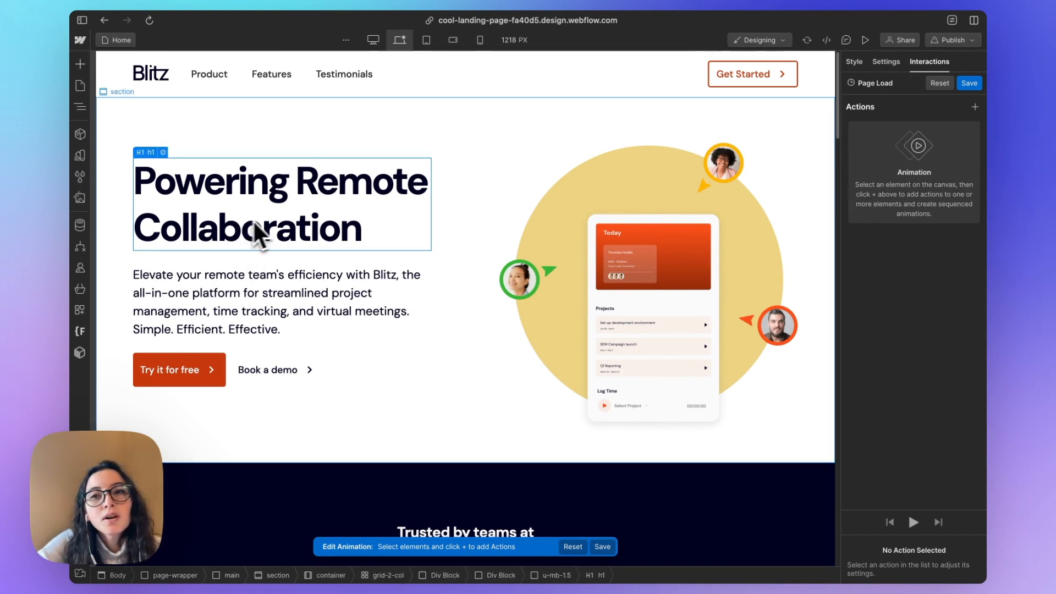
click(974, 106)
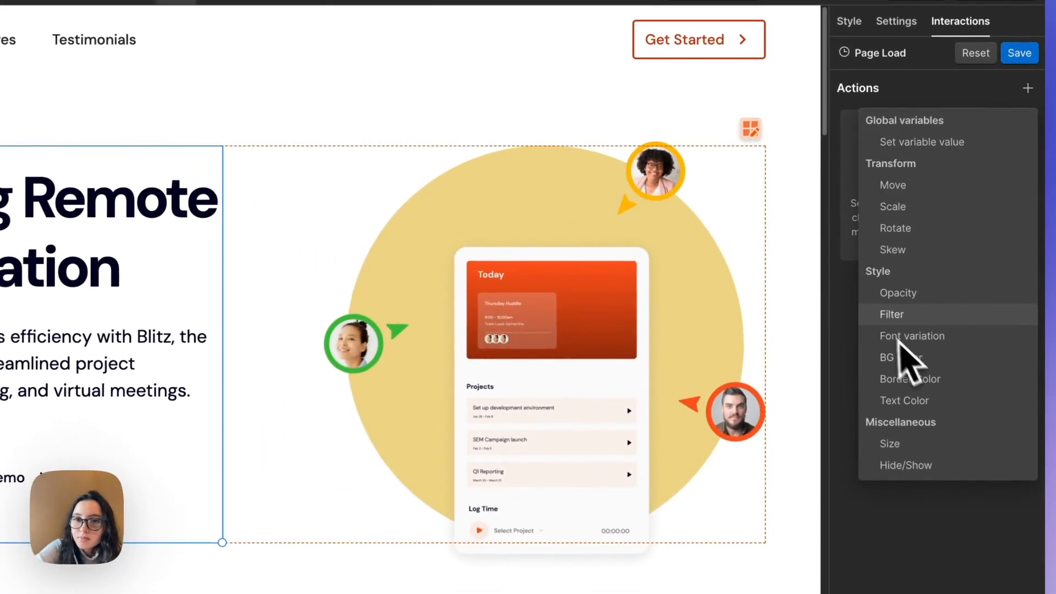
click(898, 293)
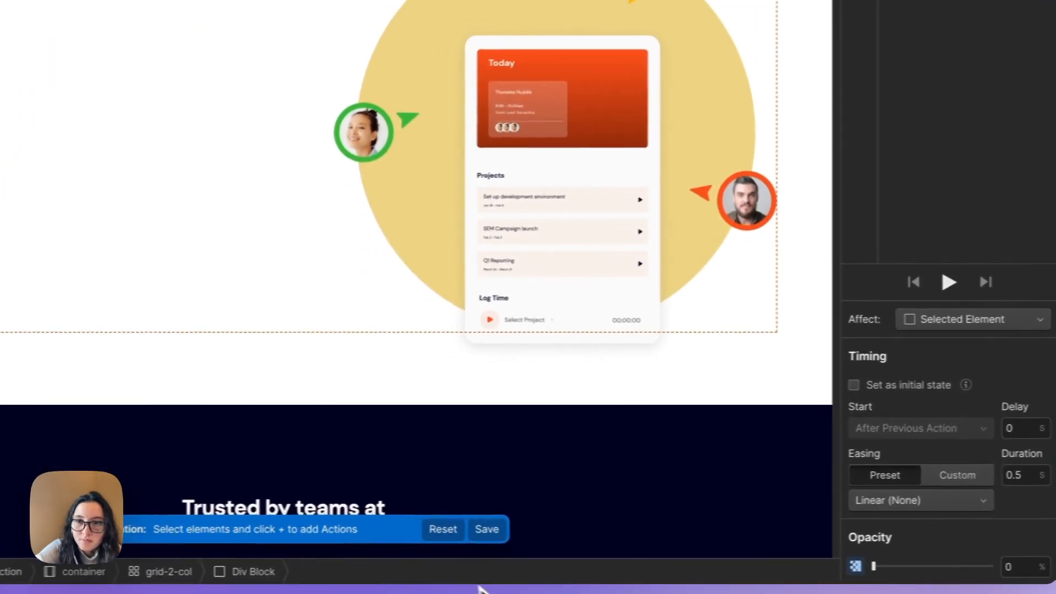
click(949, 282)
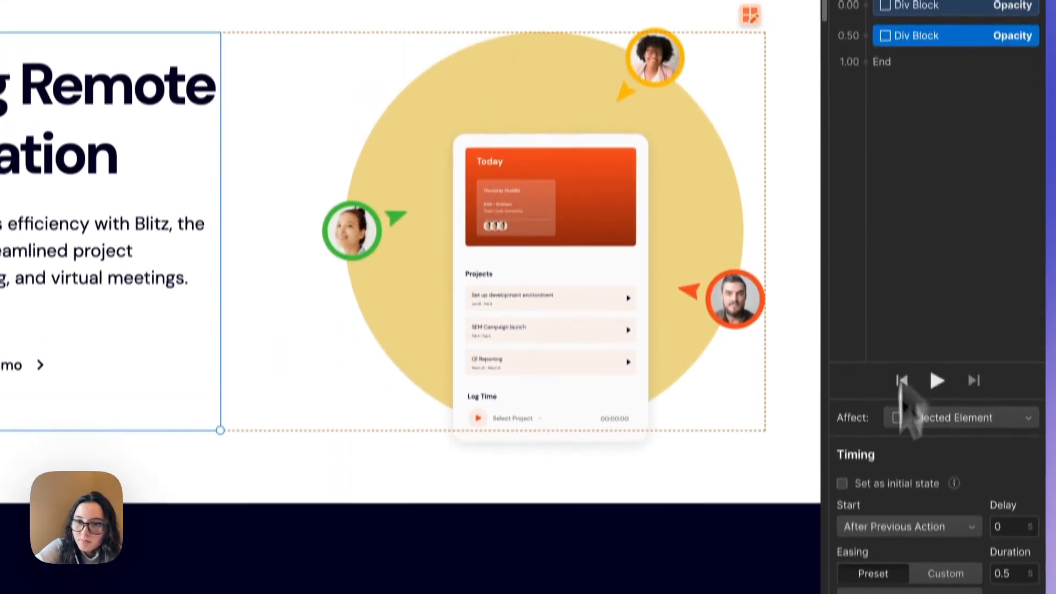
scroll(down, 3)
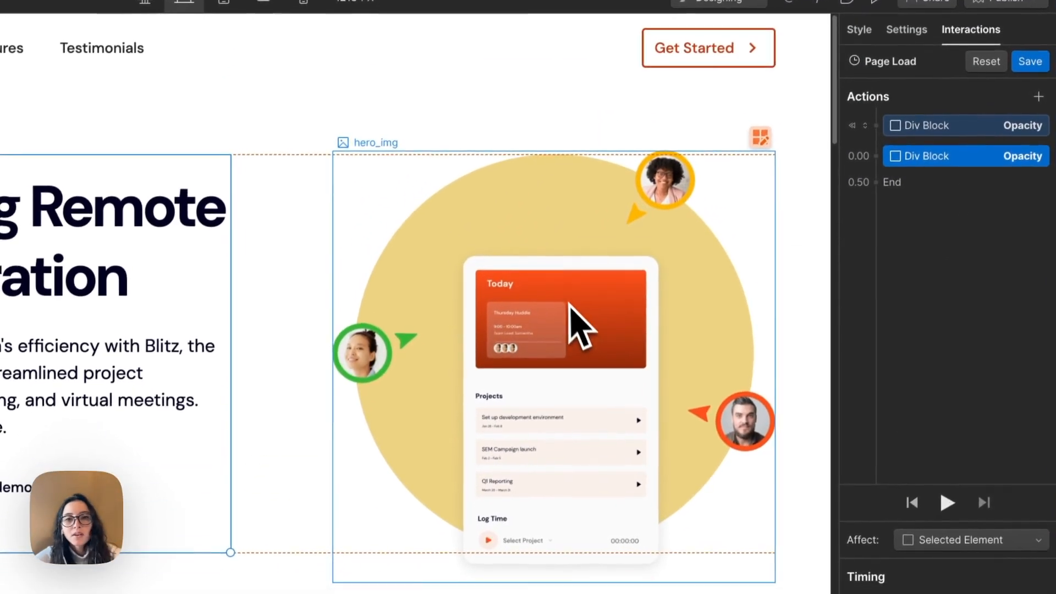
Add an opacity action for hero_img so the hero image fades in.
click(1037, 97)
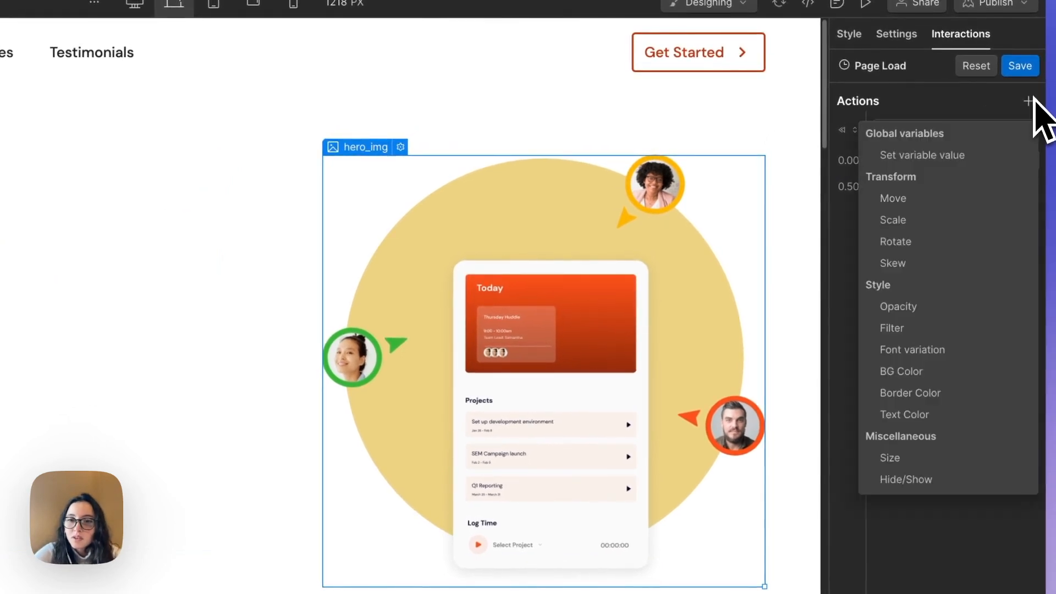
click(898, 307)
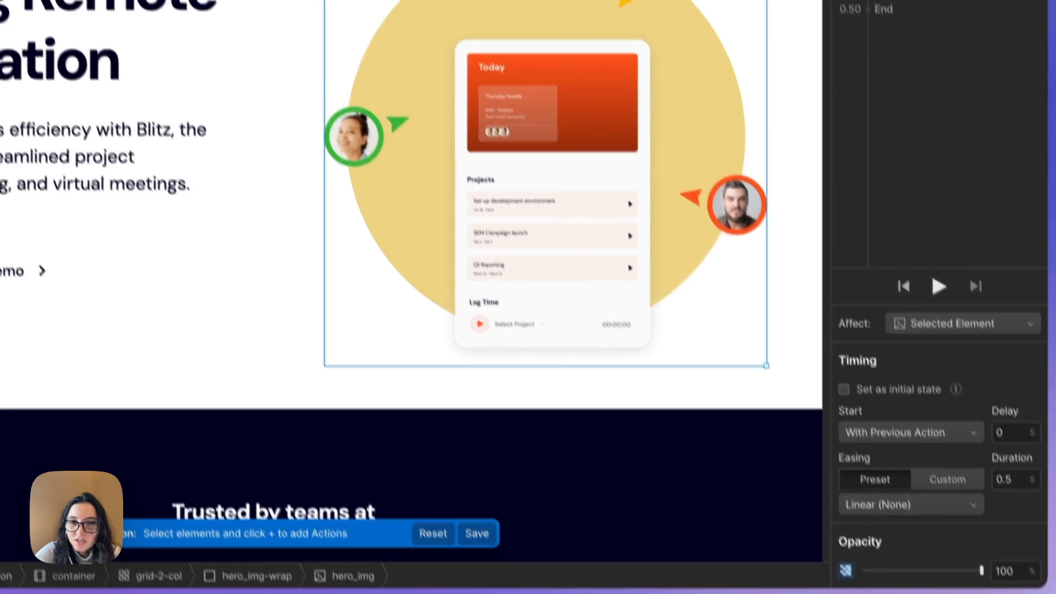
click(938, 286)
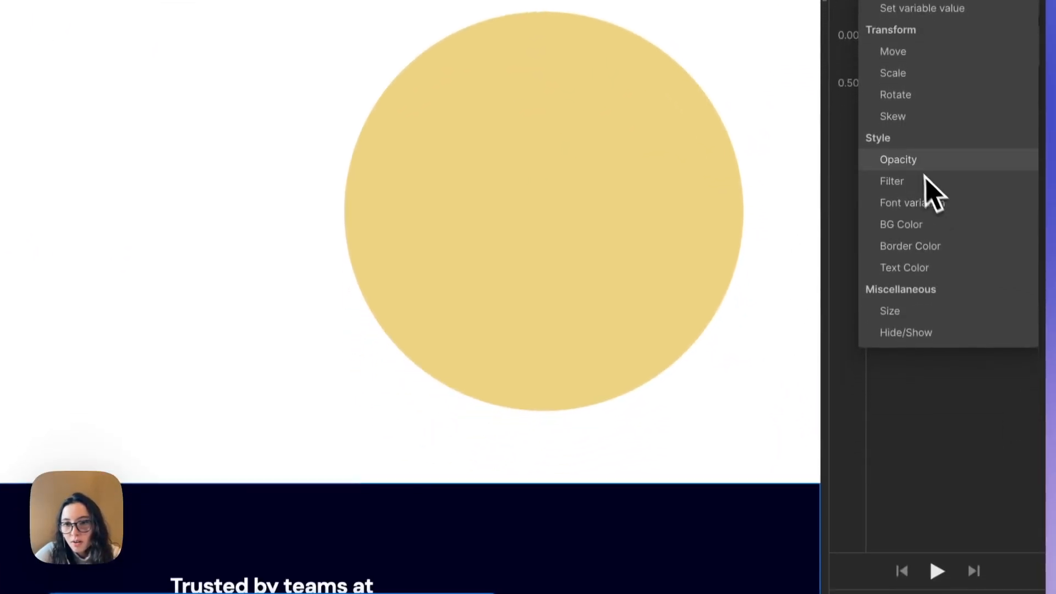
click(898, 159)
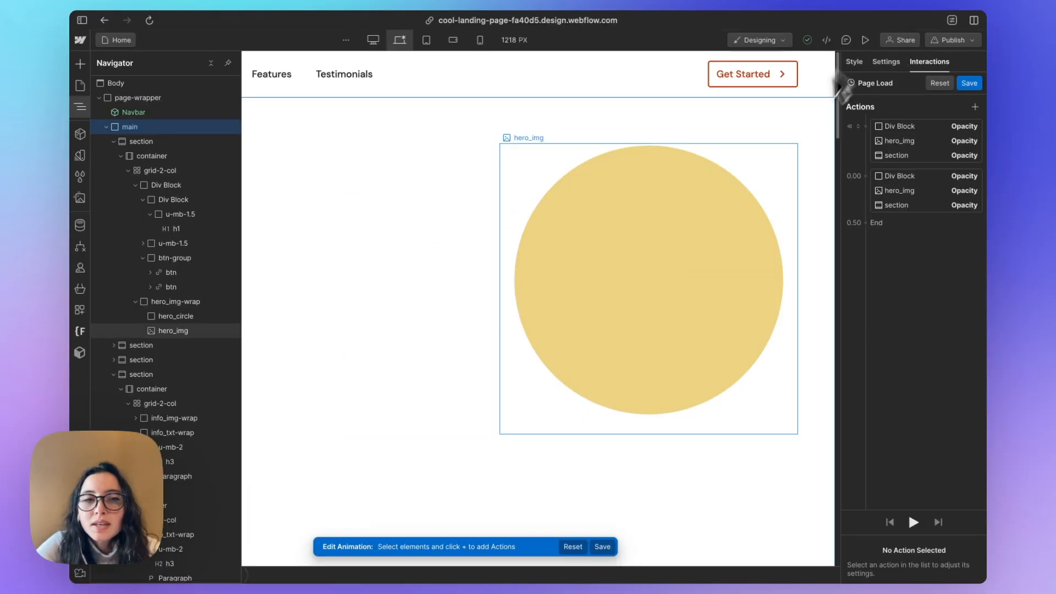
mouse_move(657, 282)
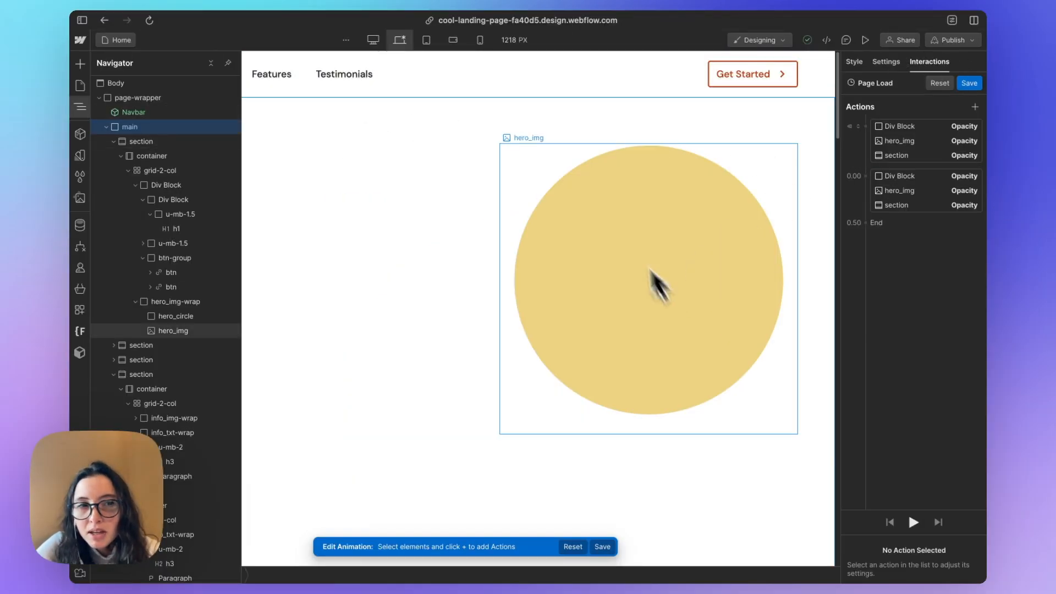
Wrap the Navbar instance in a new div block with the class main-nav-wrap.
click(133, 112)
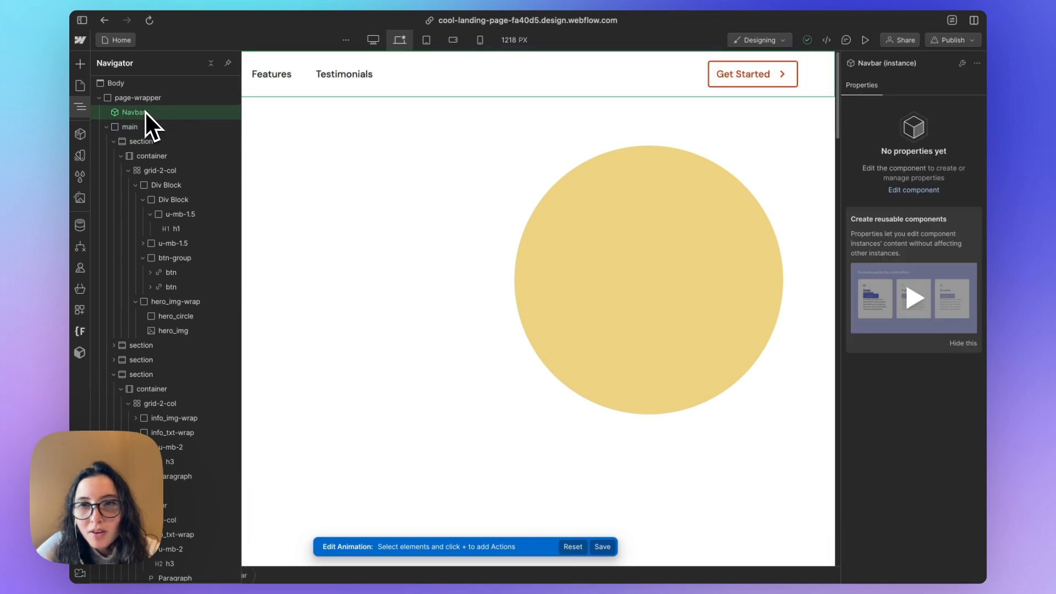
mouse_move(305, 133)
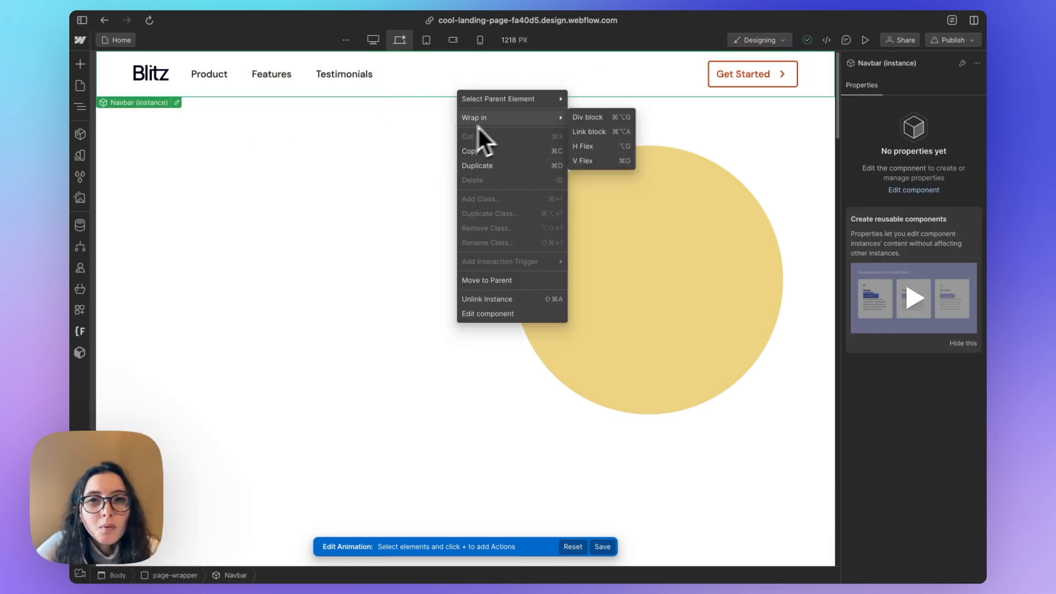
click(586, 117)
text(main-)
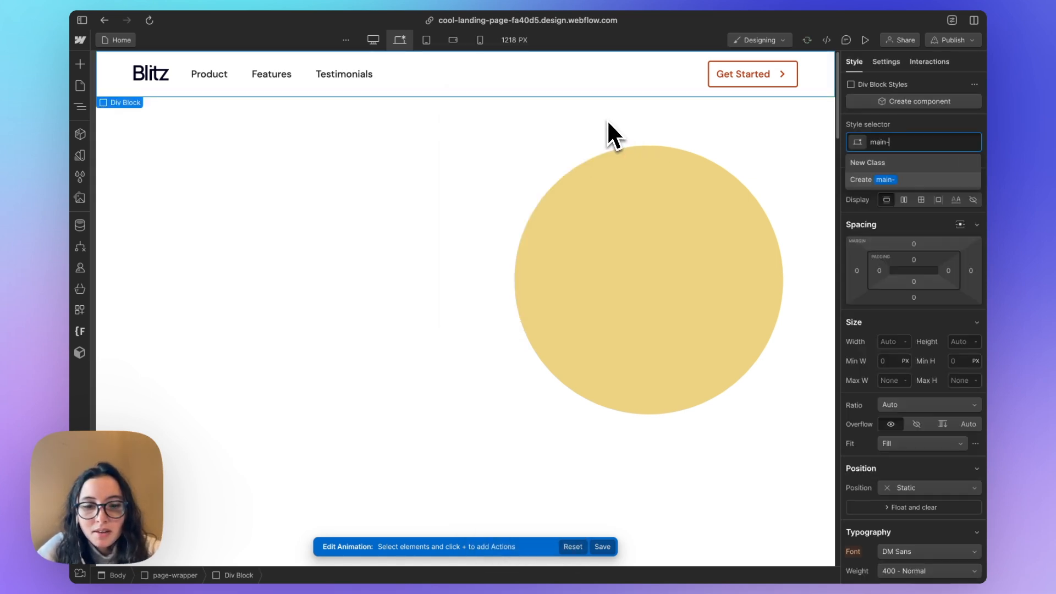
text(nav-wrap)
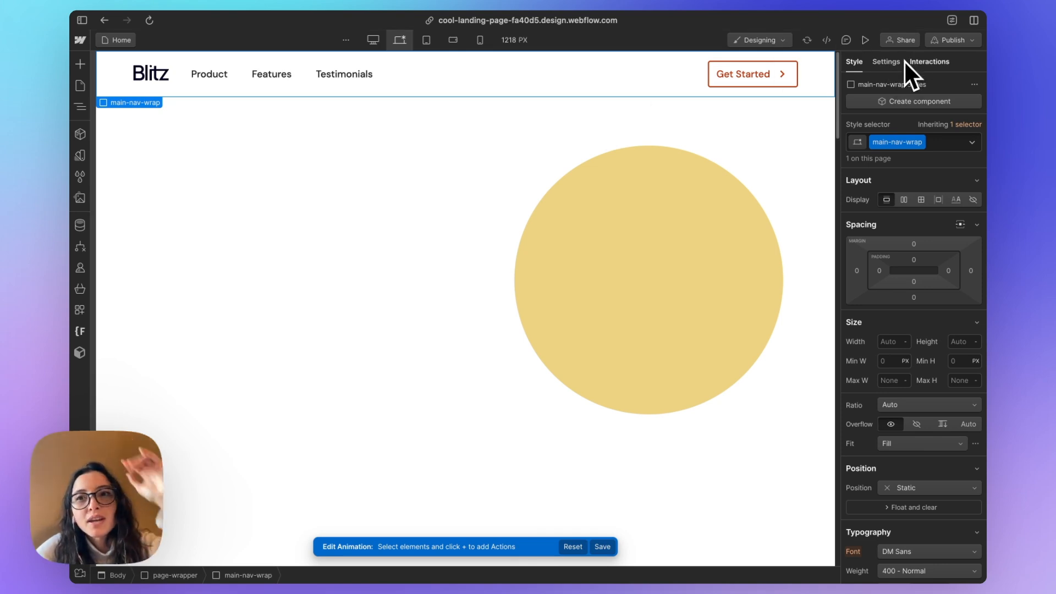
click(928, 62)
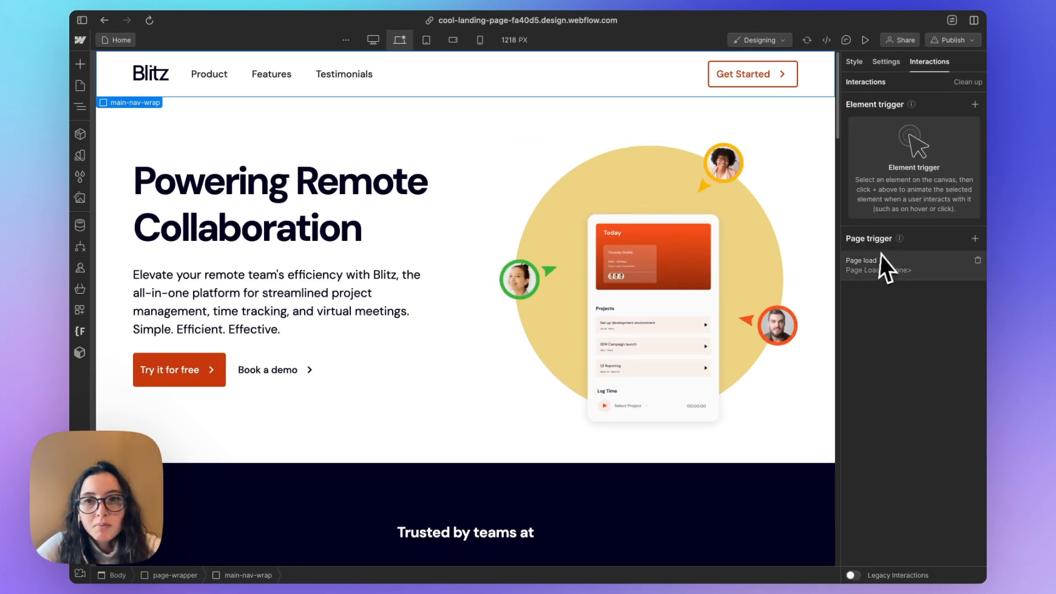
Add a main-nav-wrap opacity action and duplicate it into both page-load steps.
click(869, 263)
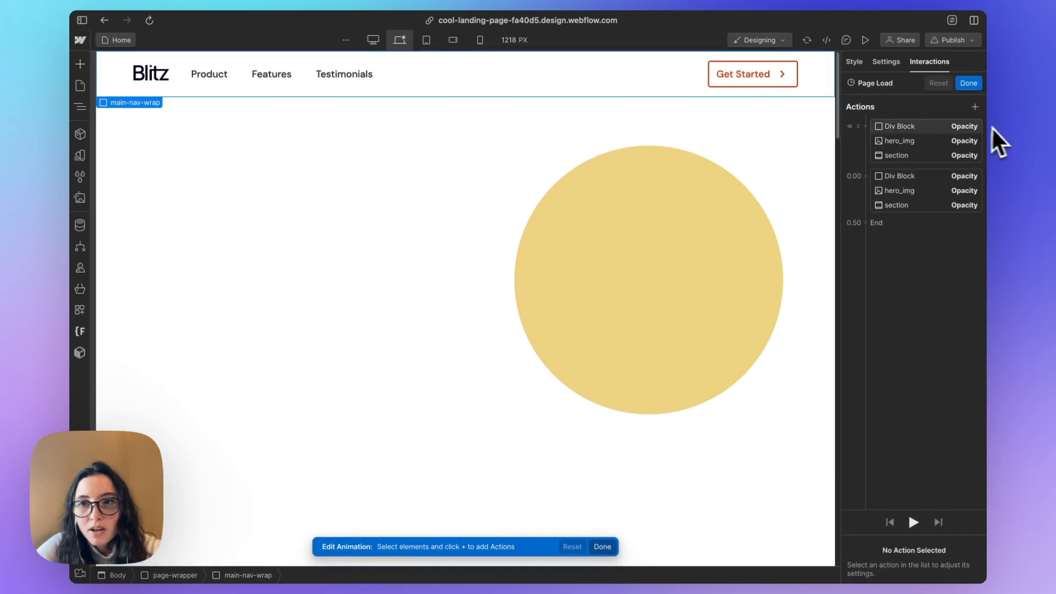
click(973, 106)
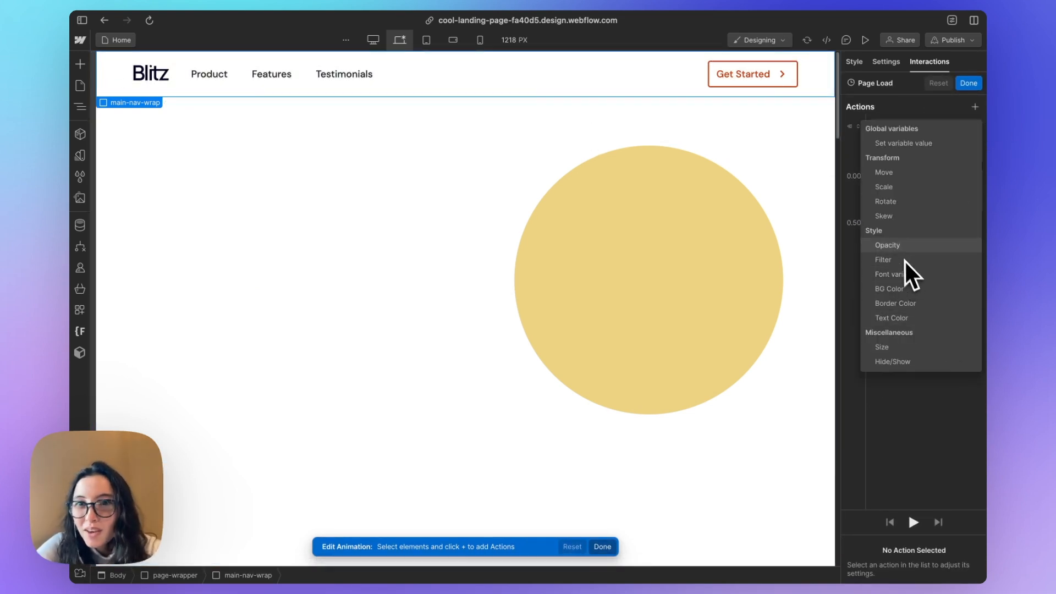
click(887, 244)
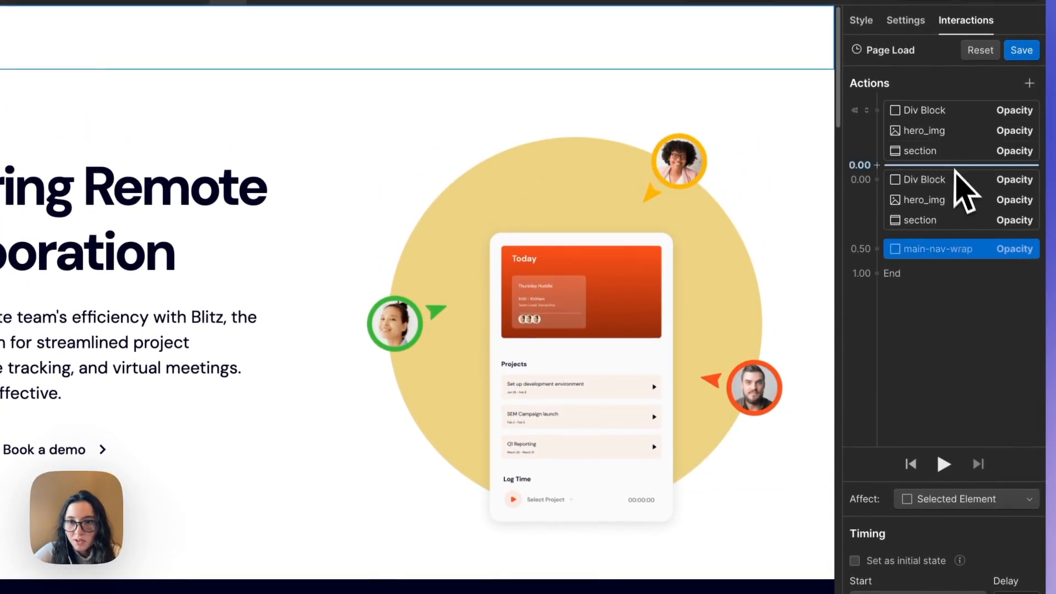
right_click(932, 249)
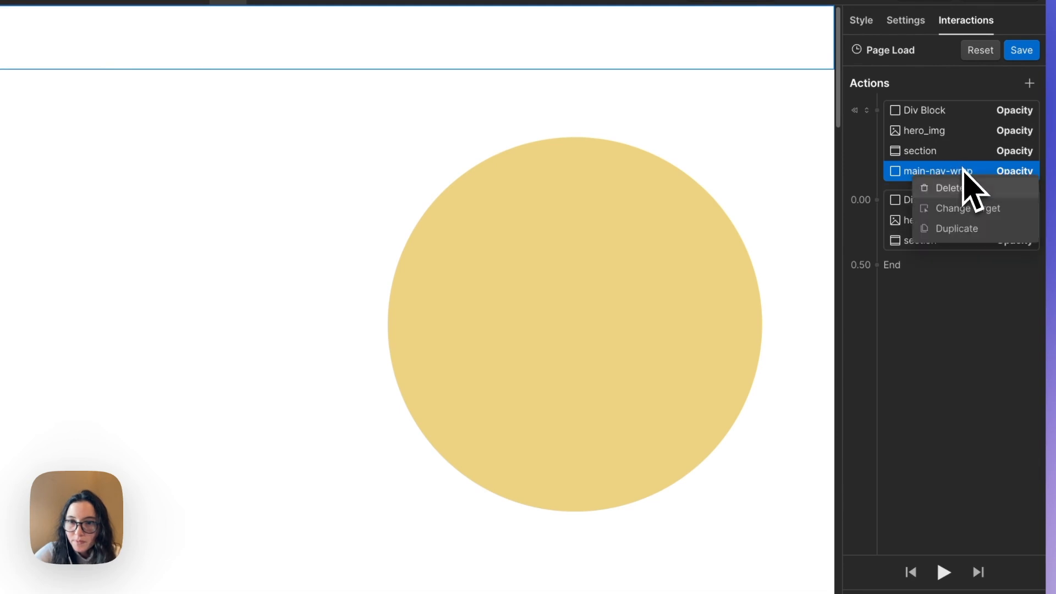
click(956, 229)
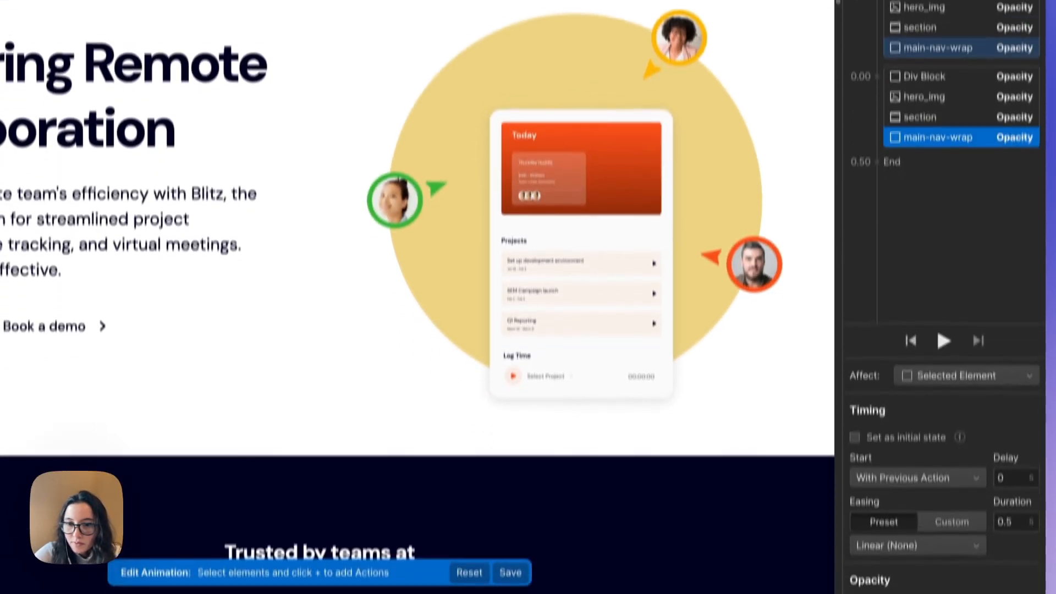
Add an opacity action for hero_circle so the yellow circle fades in too.
scroll(down, 3)
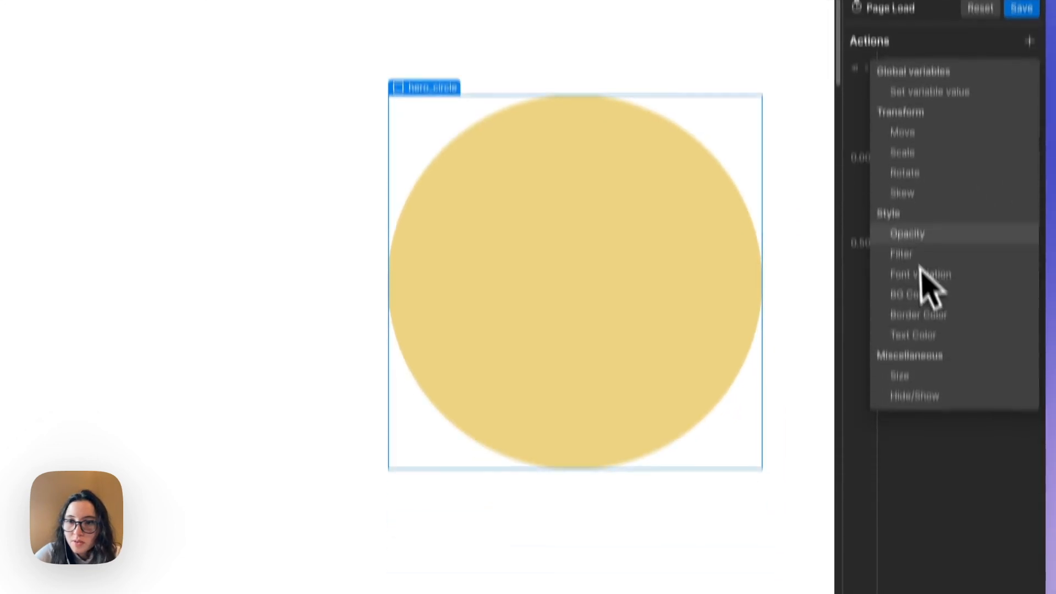
click(907, 233)
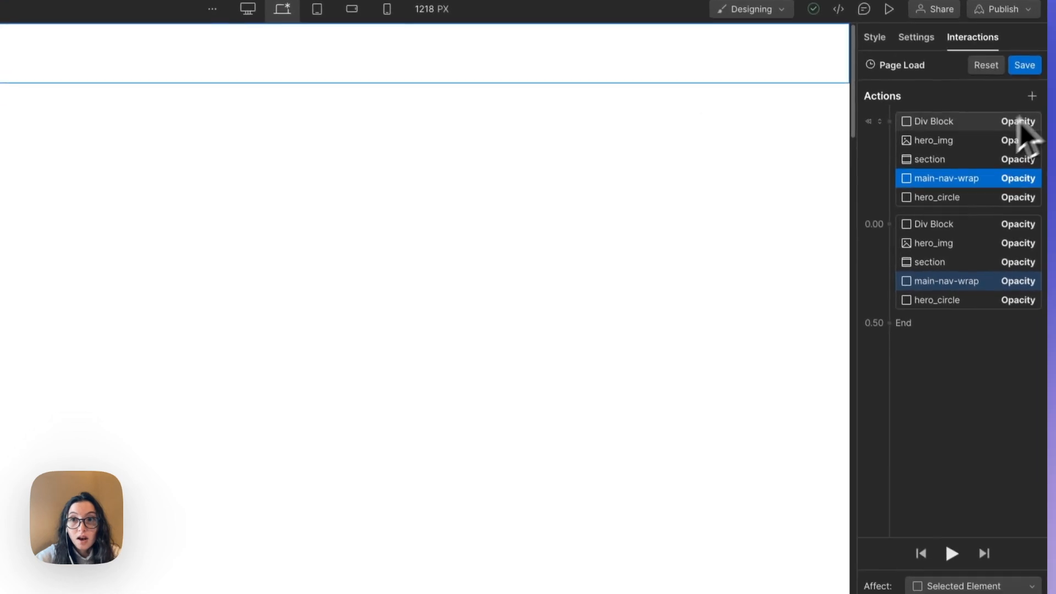
Add Move actions for main-nav-wrap and the hero text Div Block, duplicated into both steps.
click(1029, 92)
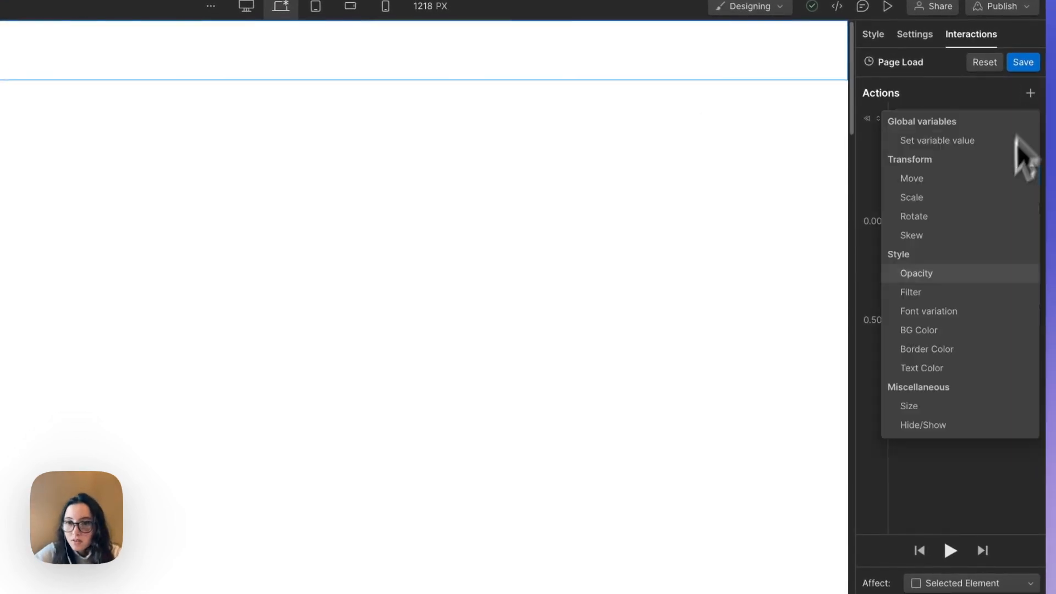
click(912, 178)
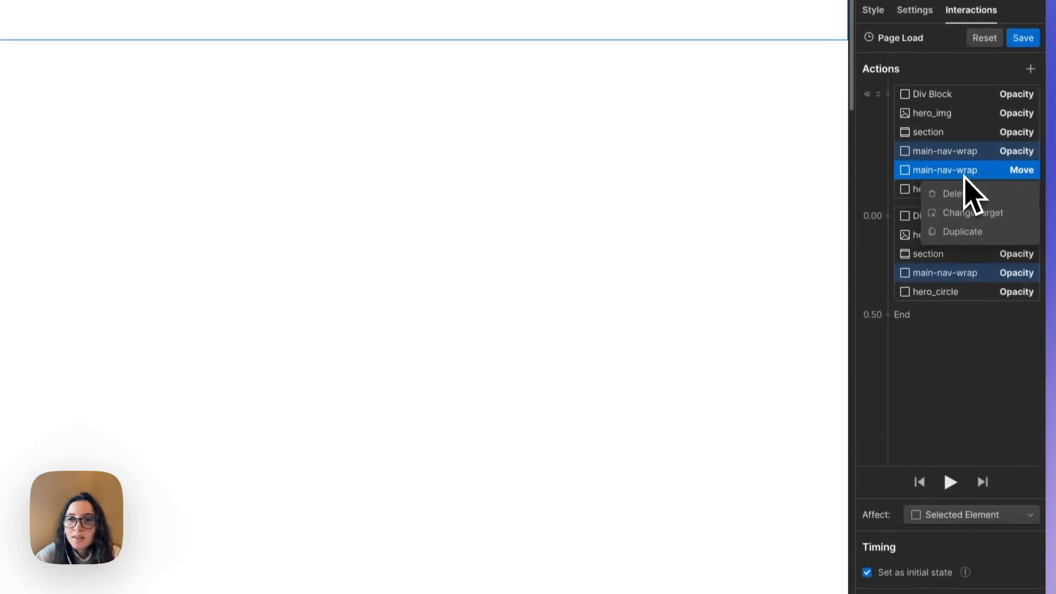
click(961, 231)
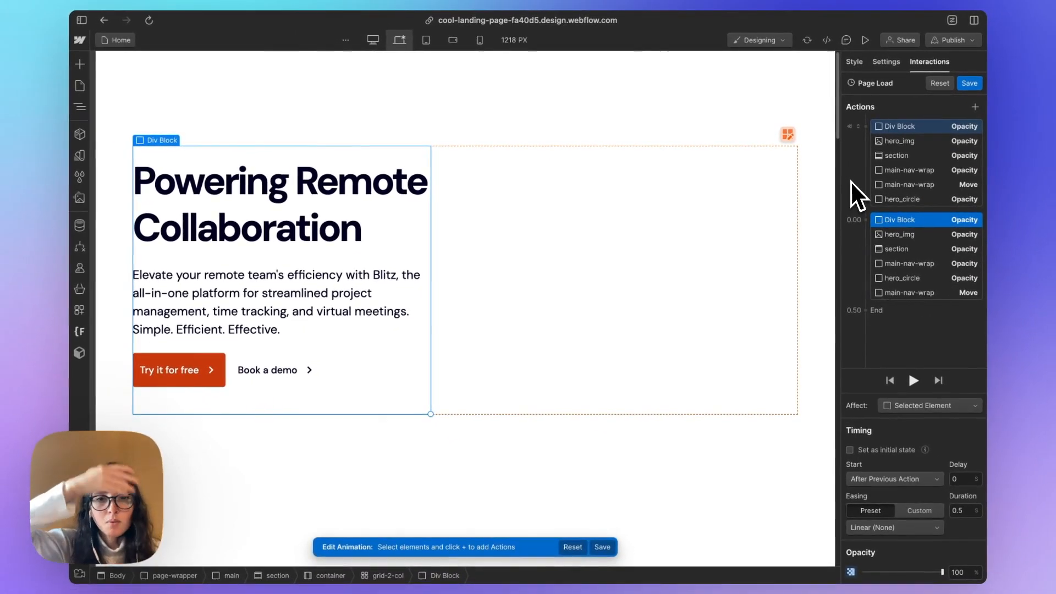
mouse_move(990, 145)
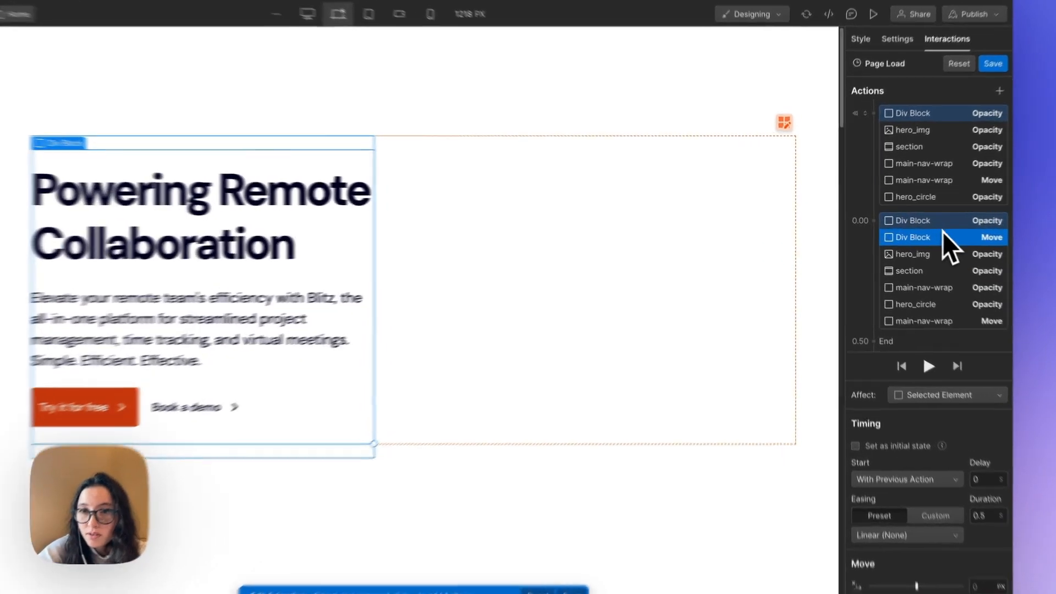
right_click(942, 238)
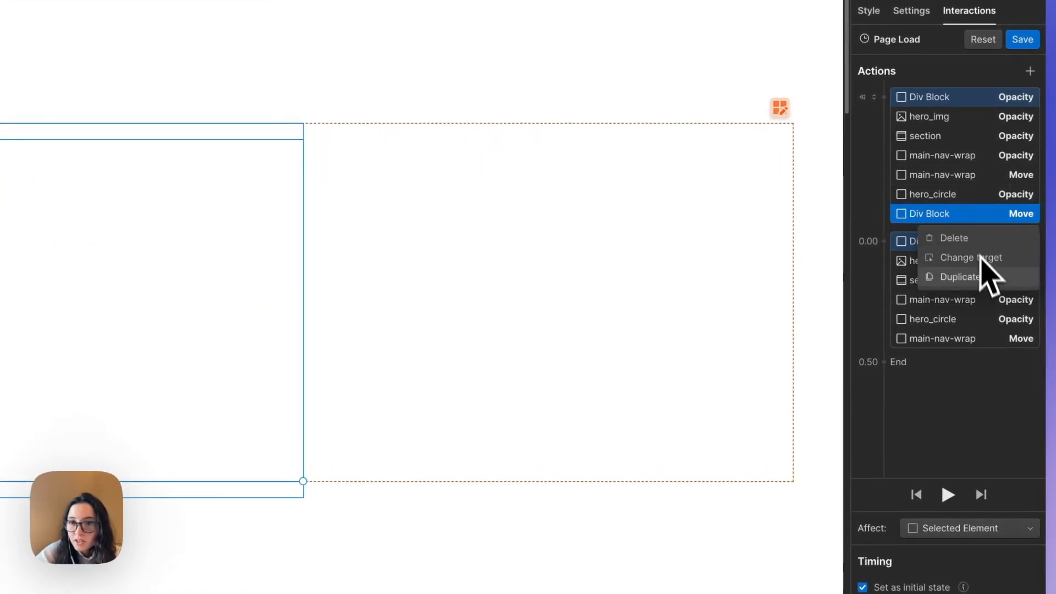
click(959, 277)
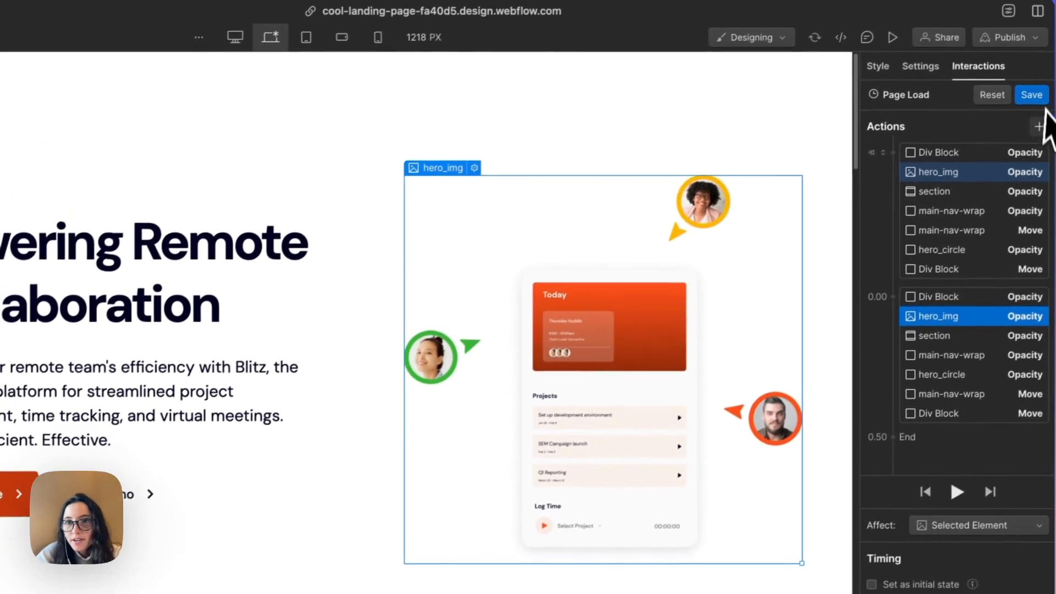
Add Move actions for hero_img and section, duplicated, with section starting 10 px lower.
click(1039, 125)
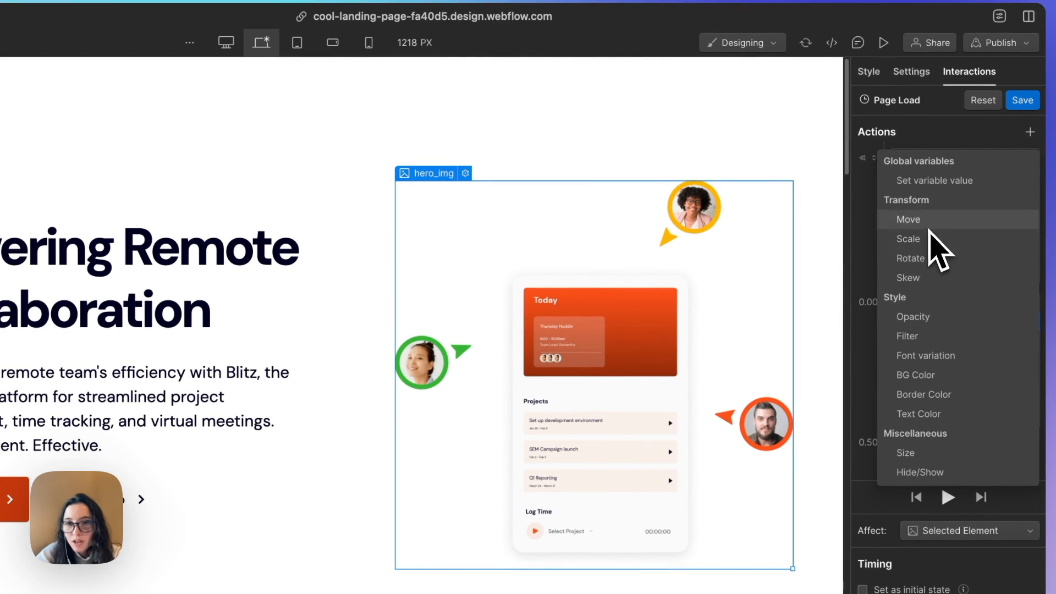
click(907, 219)
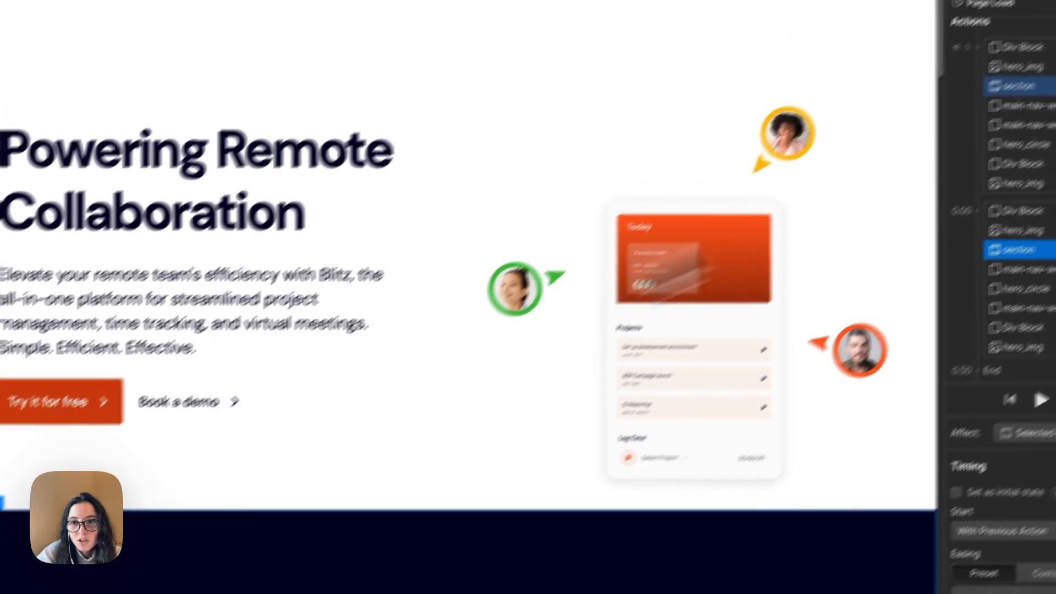
click(1031, 103)
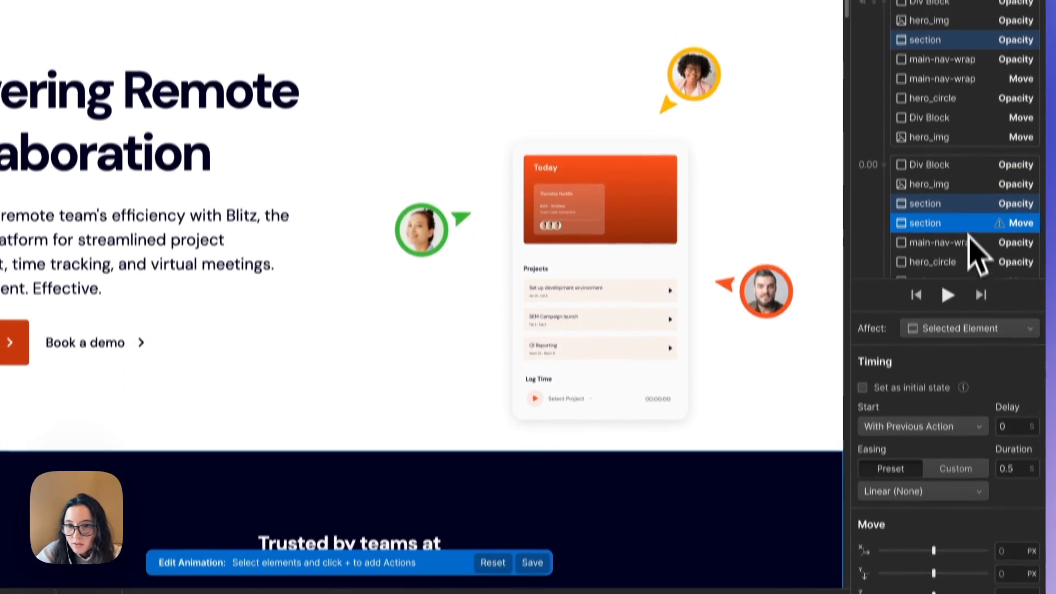
right_click(964, 223)
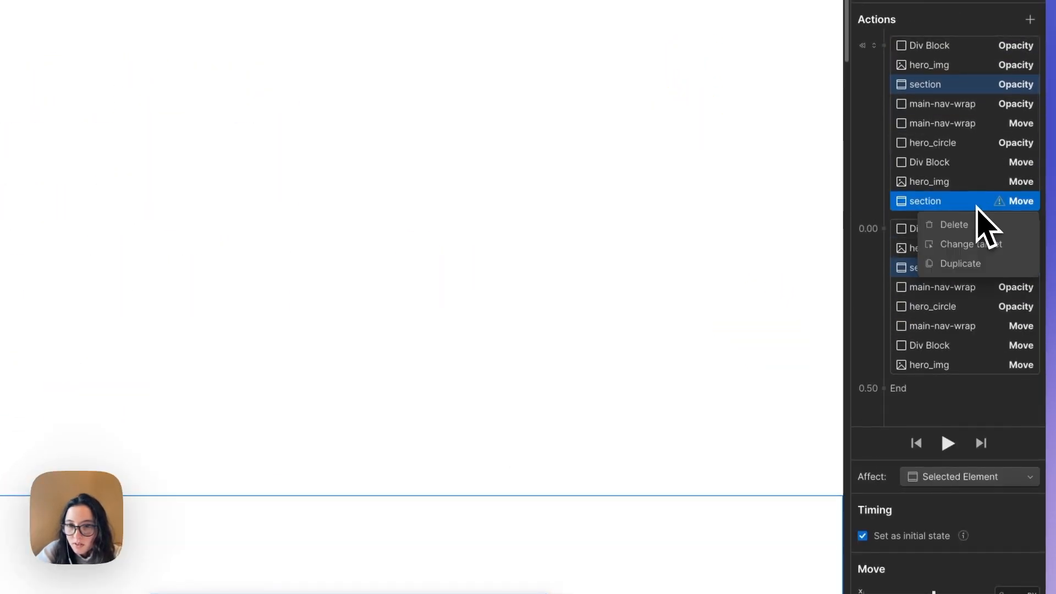
click(959, 263)
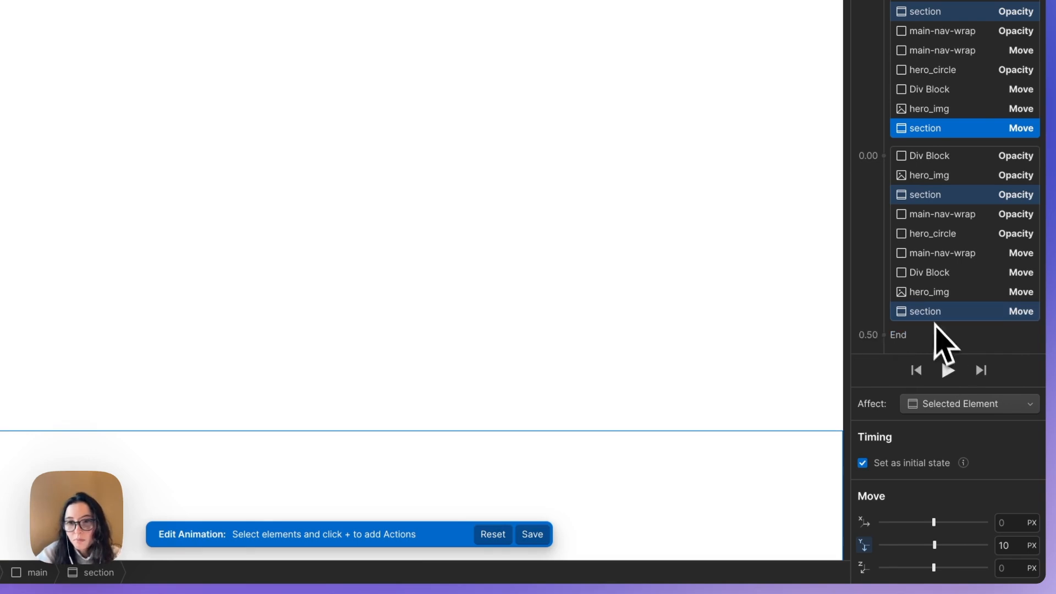
mouse_move(707, 296)
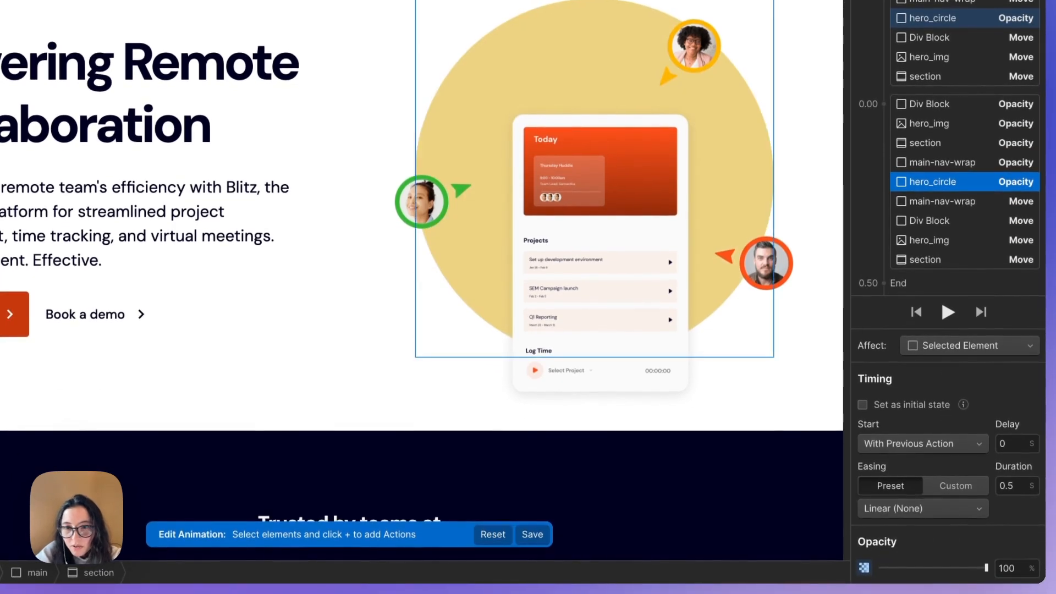
Duplicate the hero_circle scale action with an initial 0.9 scale and replay the preview.
click(947, 311)
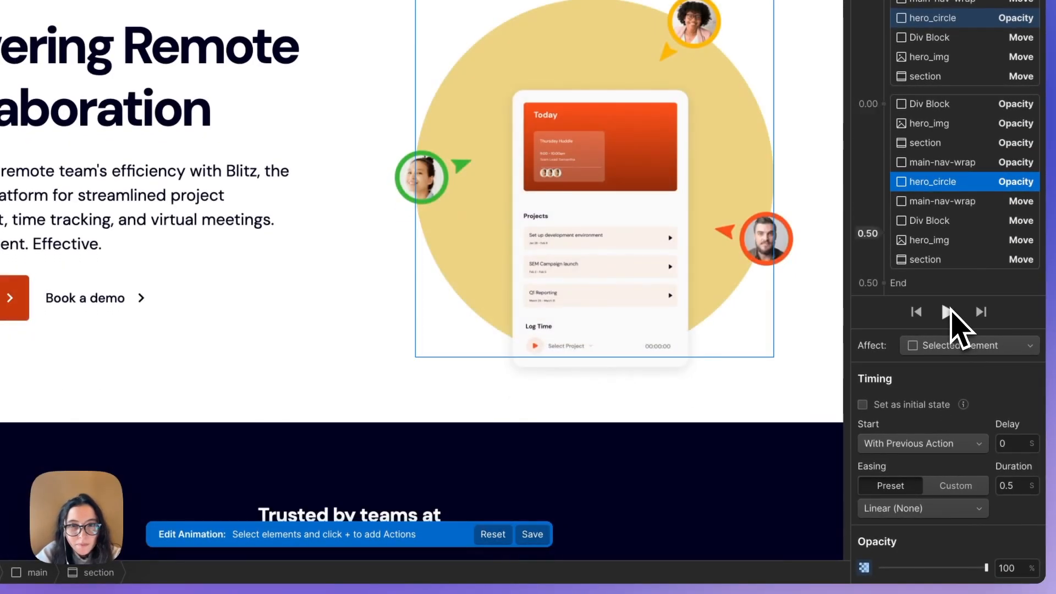
click(944, 311)
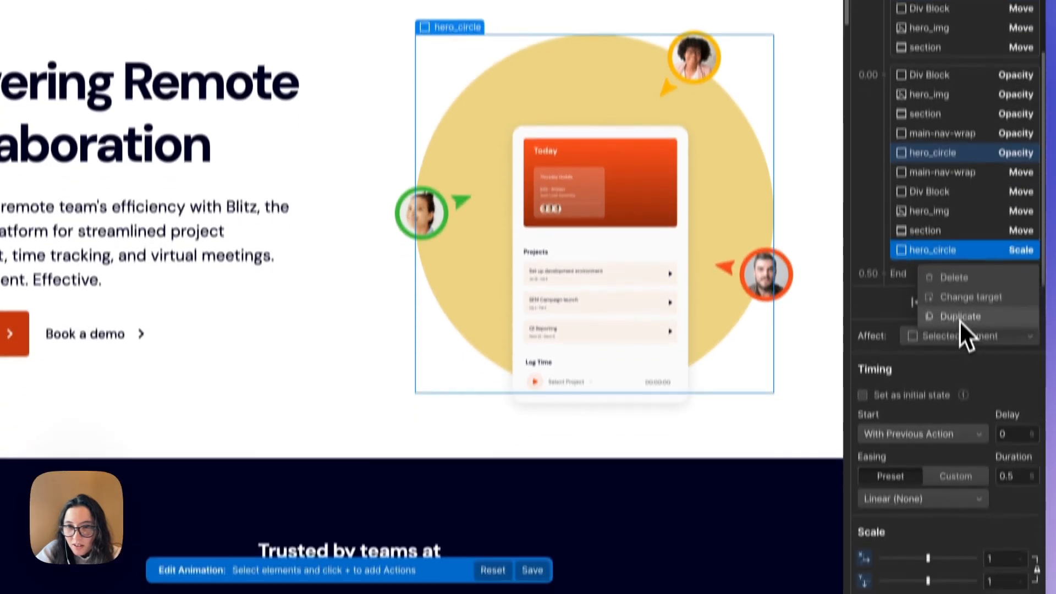
click(958, 316)
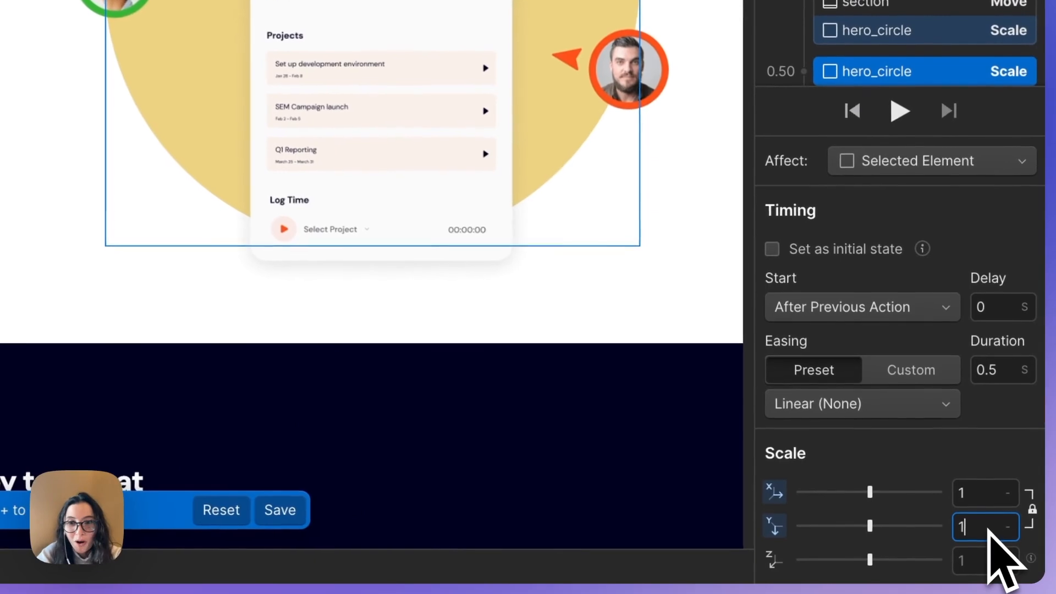
text(0.9)
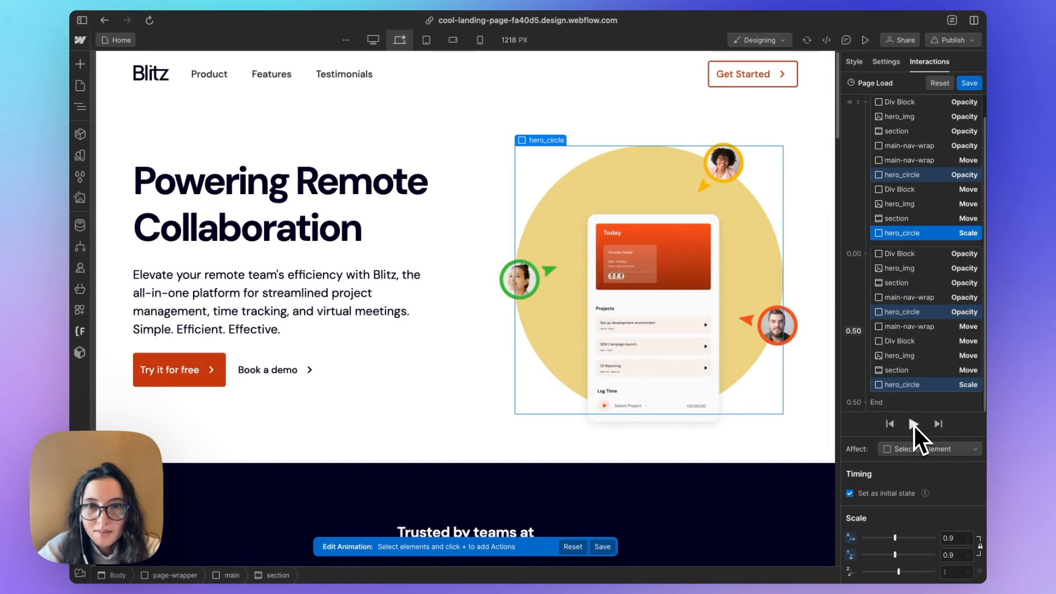
click(913, 423)
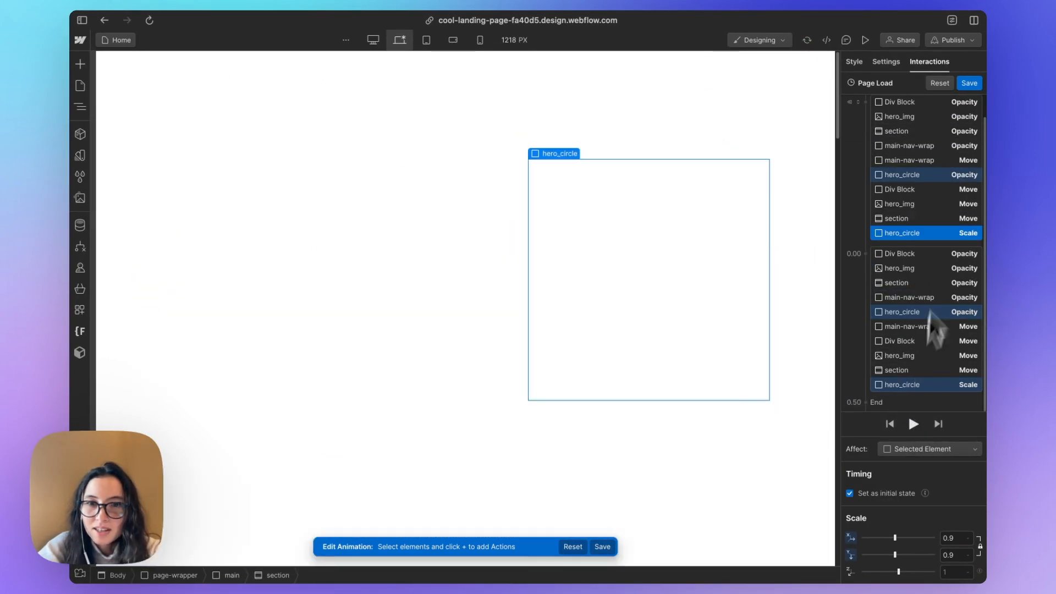
click(913, 424)
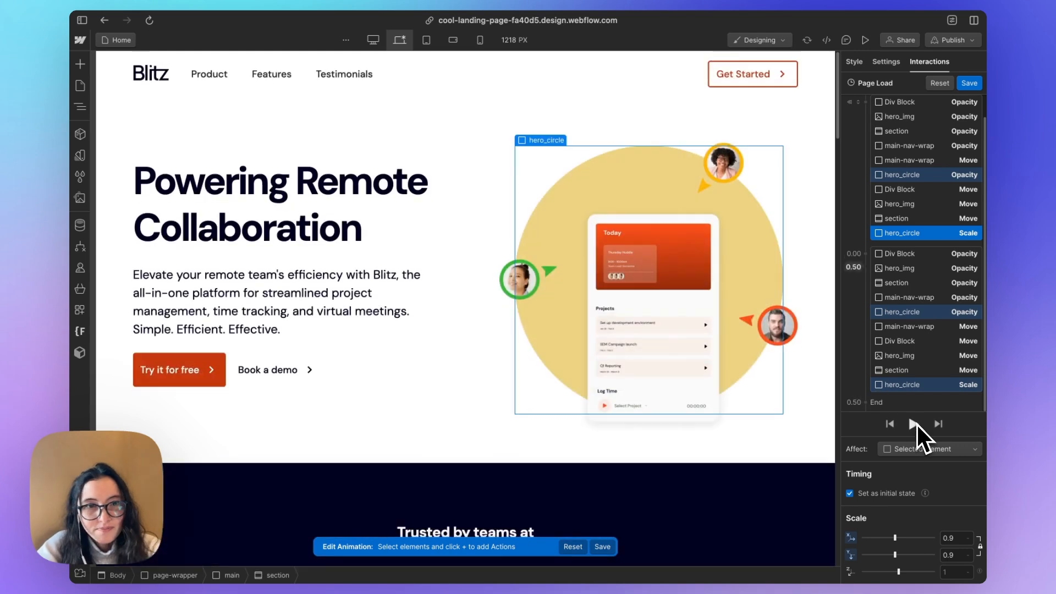
Give all ten selected entrance actions Out Quart easing and 1s duration, then preview.
click(913, 424)
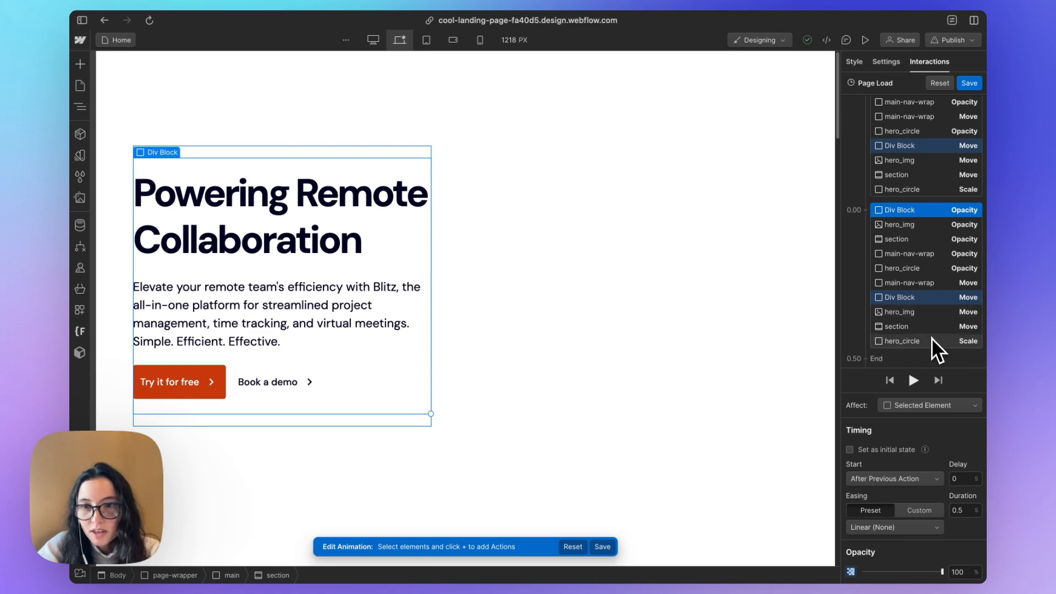
click(893, 526)
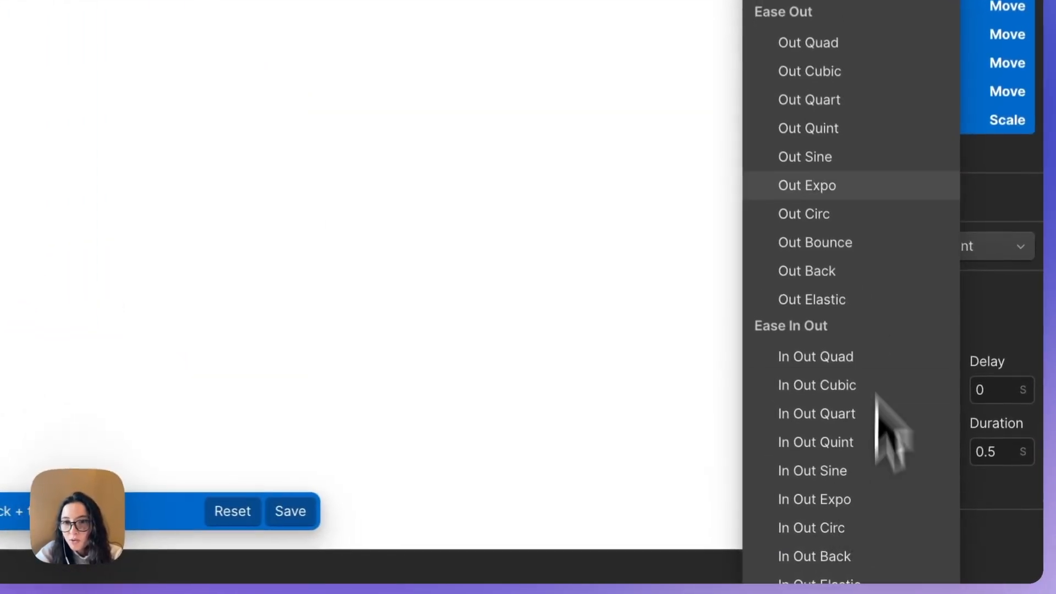
click(815, 414)
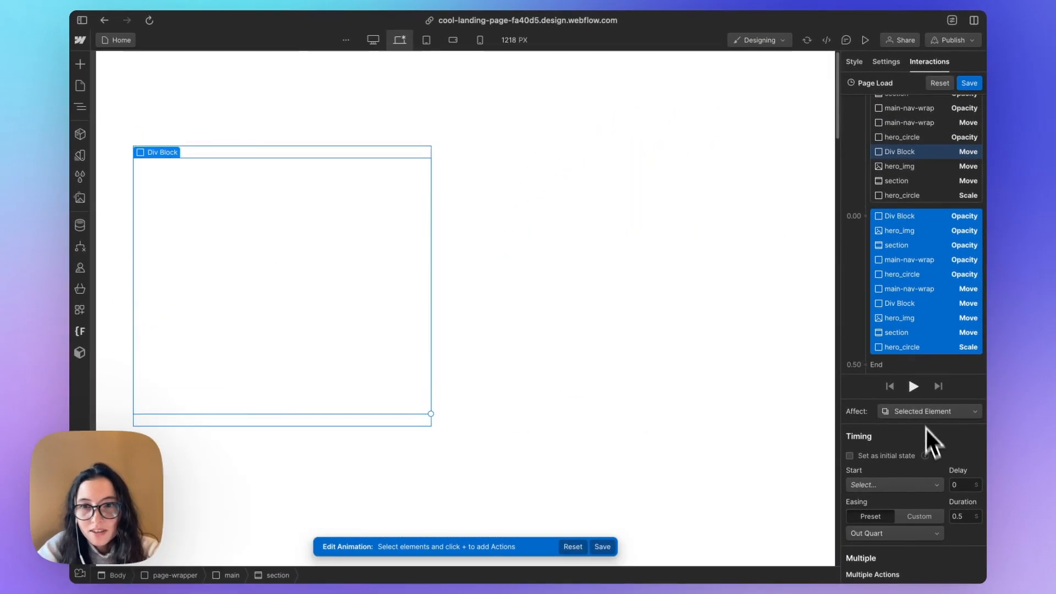
click(965, 515)
text(1)
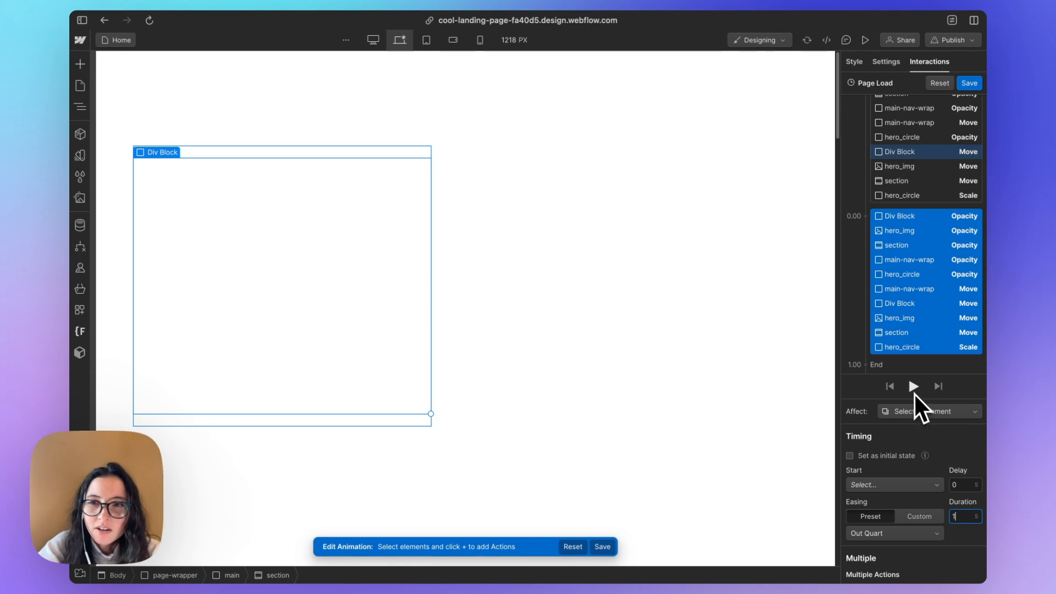
click(912, 386)
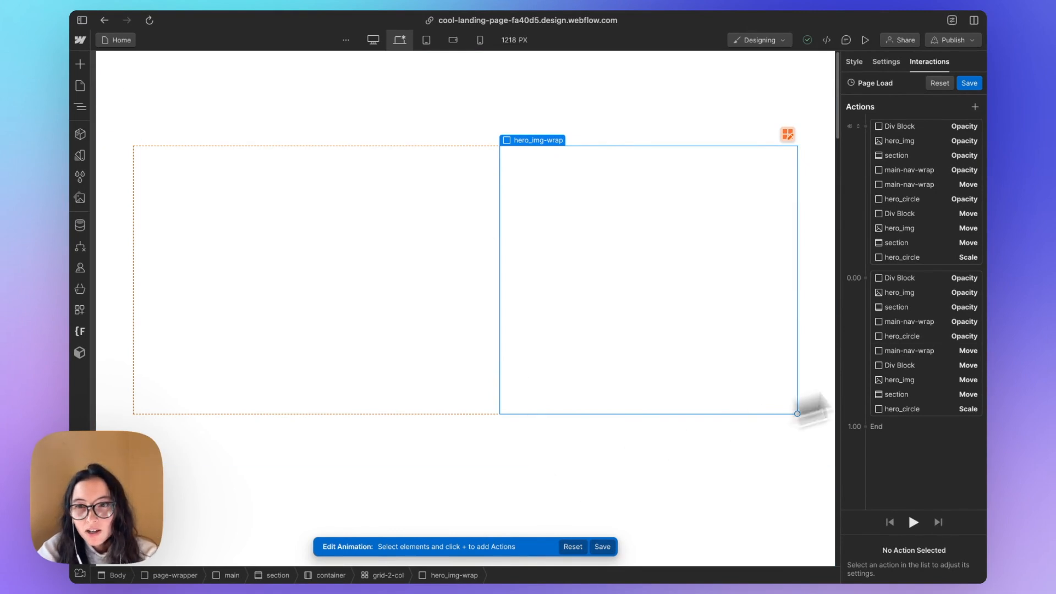
Start hero text and image actions with previous, give section a 0.2s delay, and preview.
click(898, 209)
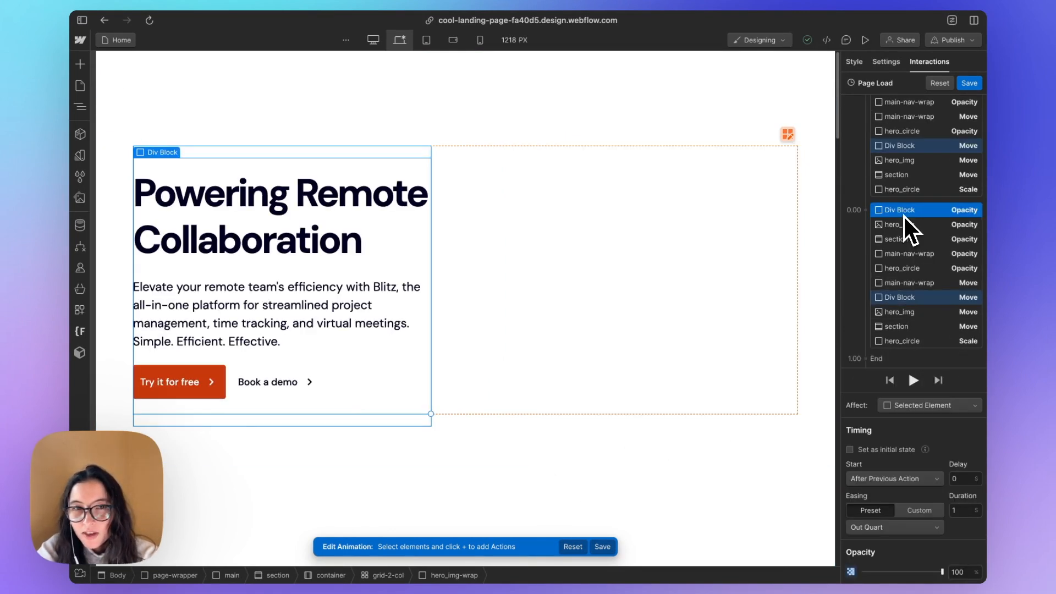
click(896, 224)
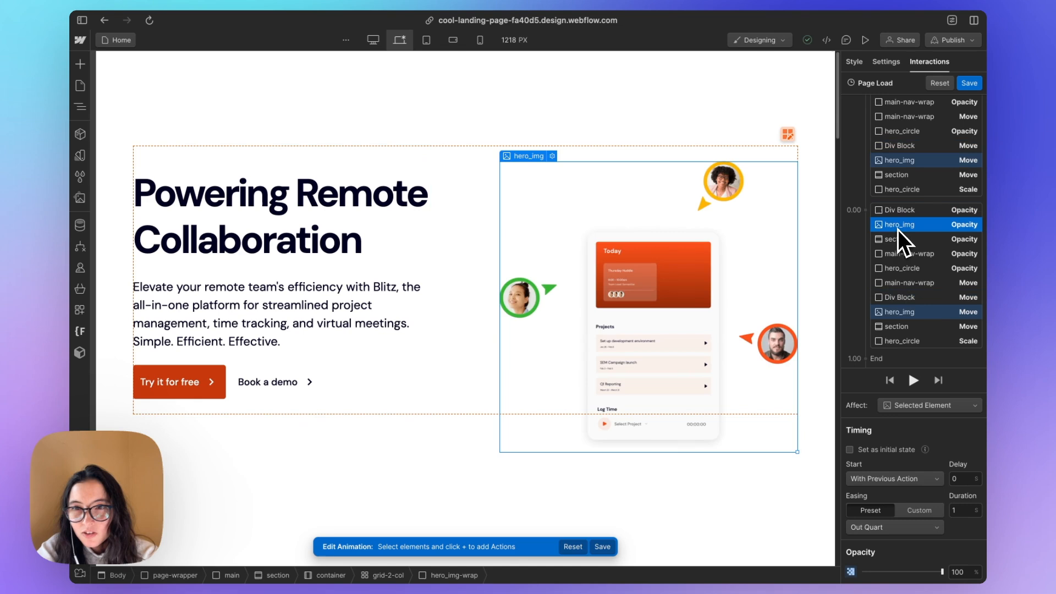
click(916, 238)
text(.2)
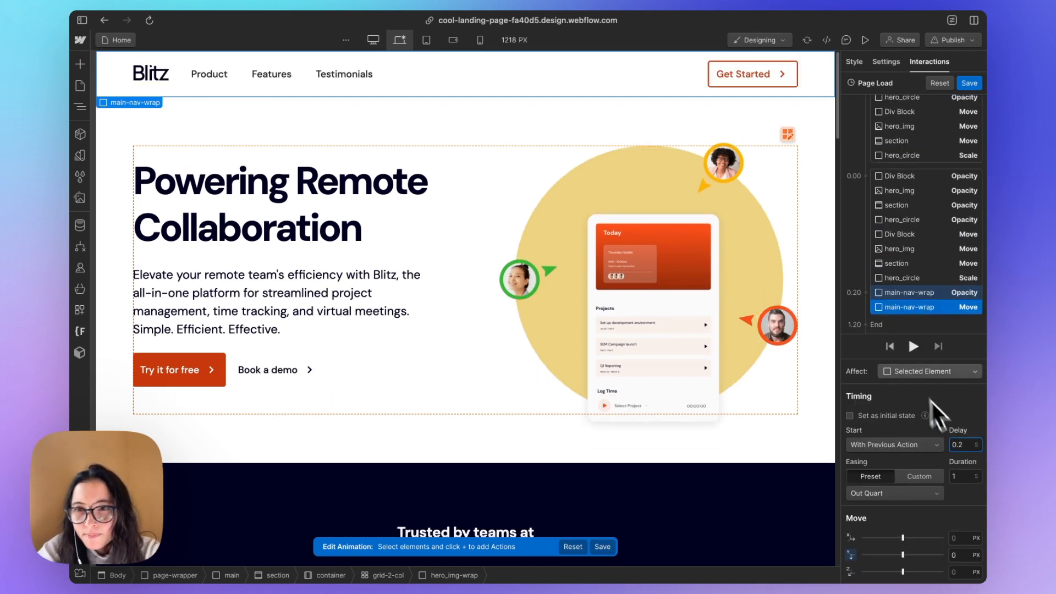
mouse_move(910, 238)
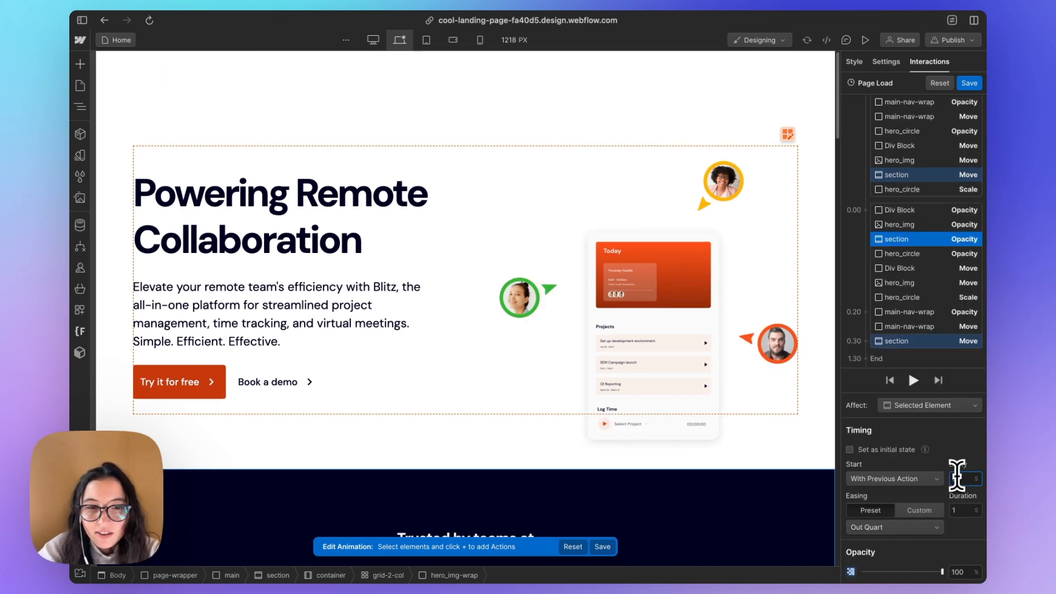
click(913, 380)
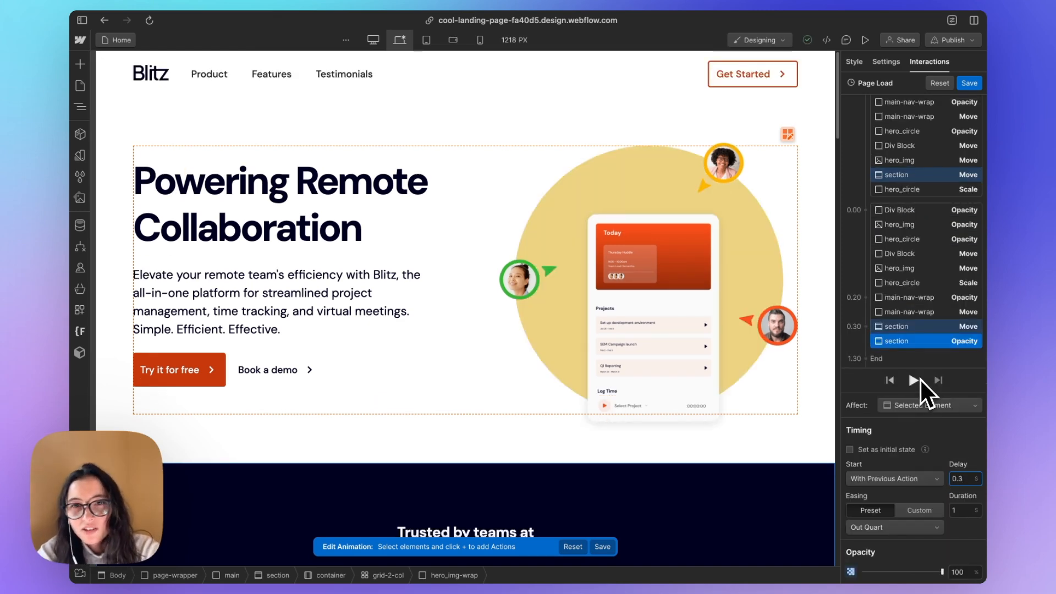
click(913, 380)
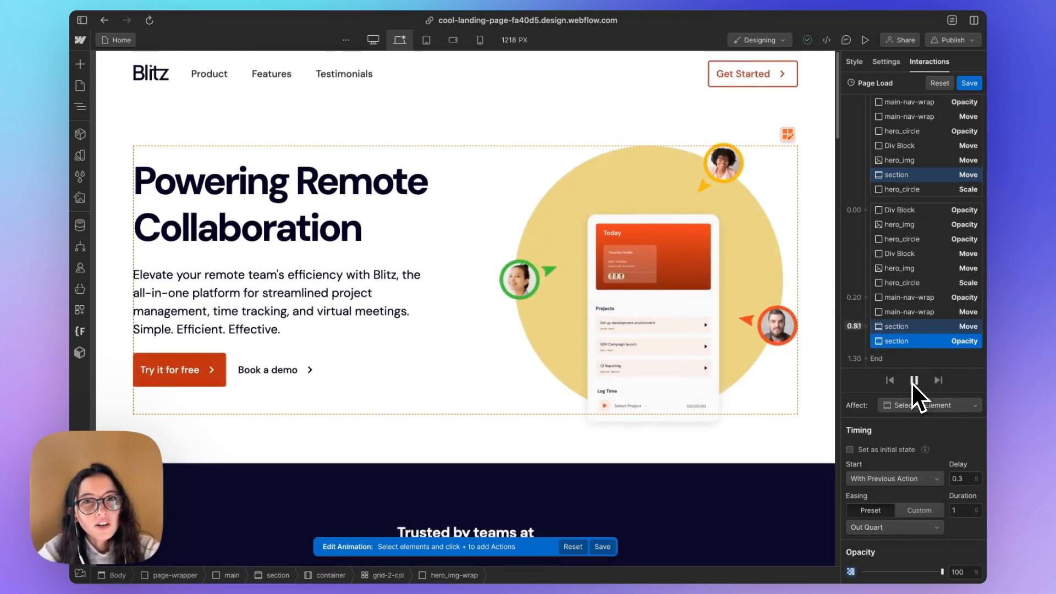
click(913, 380)
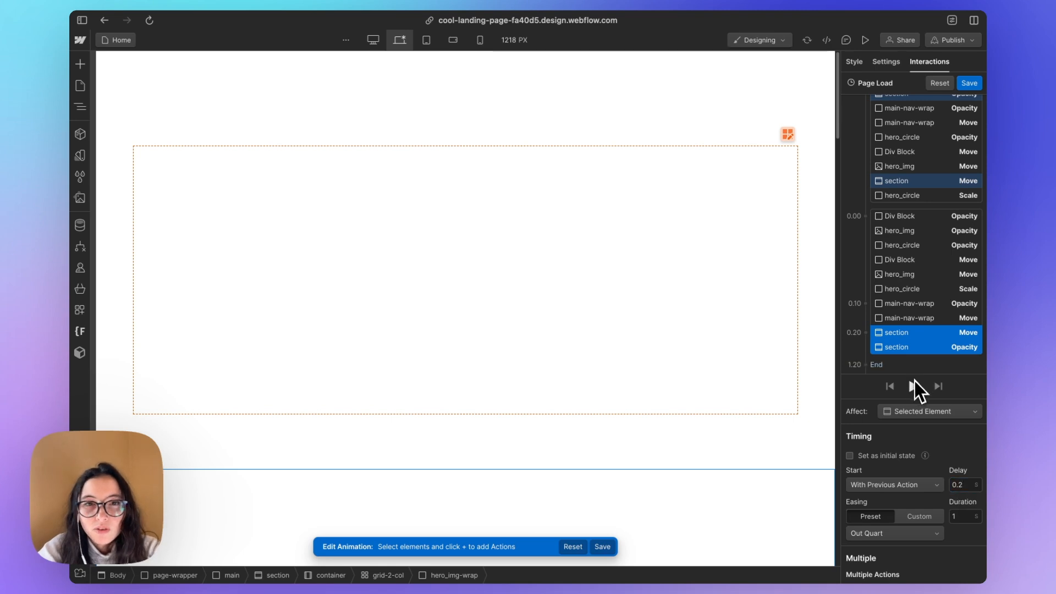
Preview the shorter-delay stagger and adjust the hero image action to start 0.05s later.
click(911, 386)
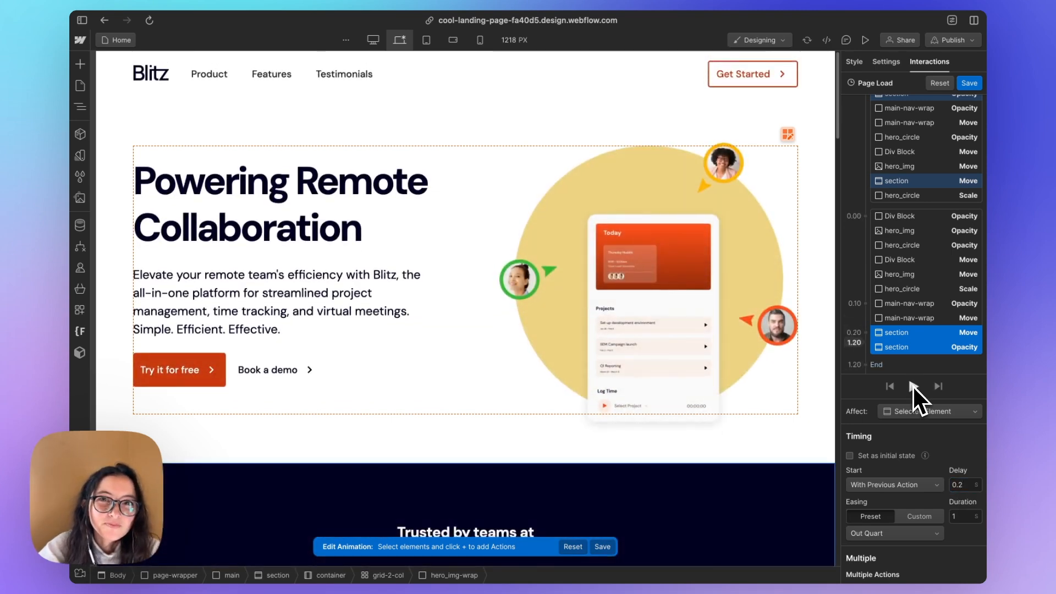
click(913, 386)
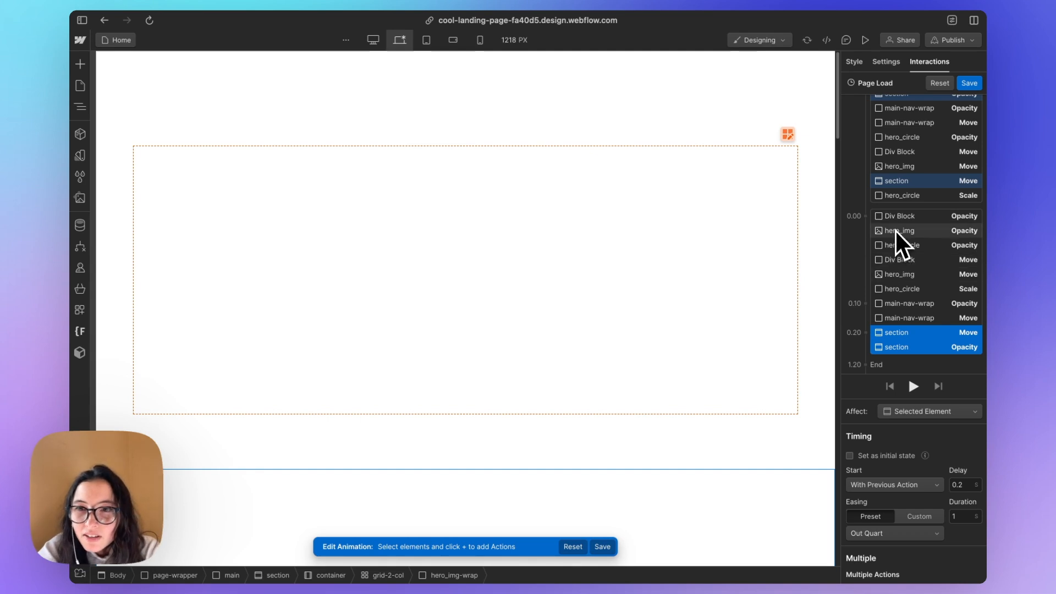
click(899, 233)
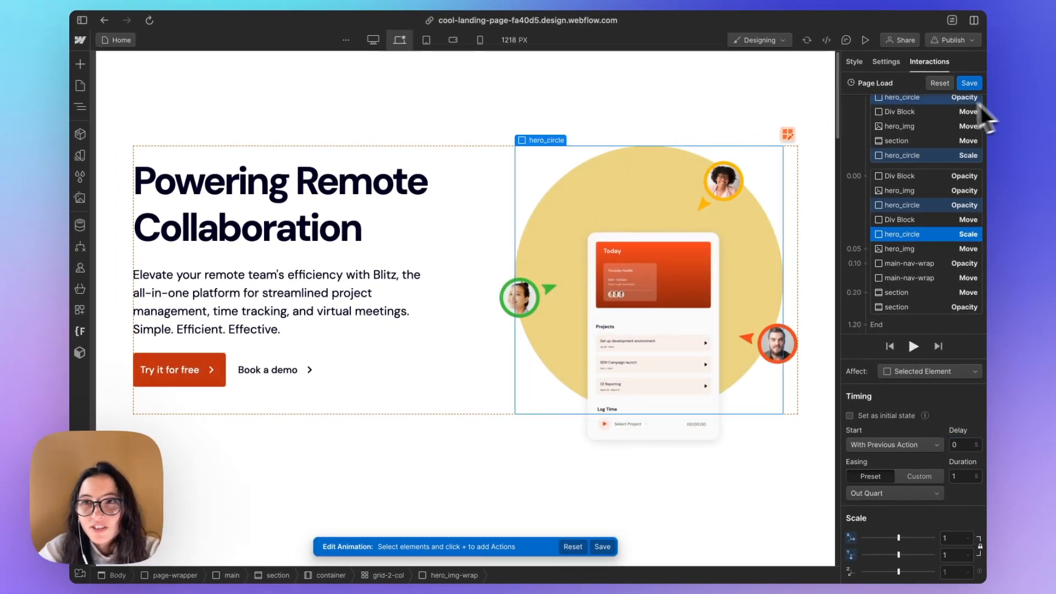
Save the animation and watch the landing page load in live preview, then exit it.
click(866, 40)
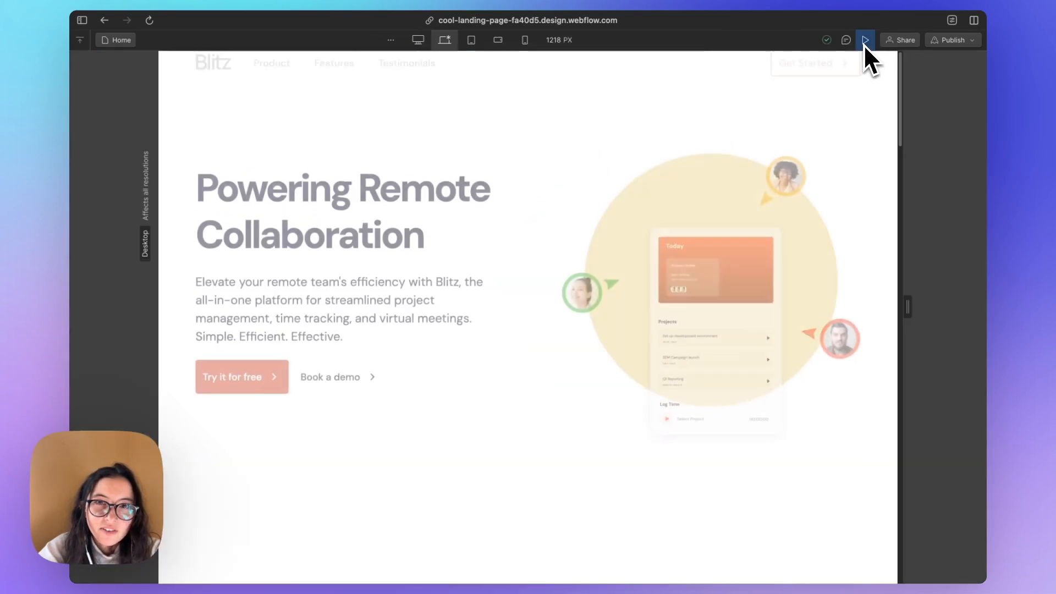
click(865, 40)
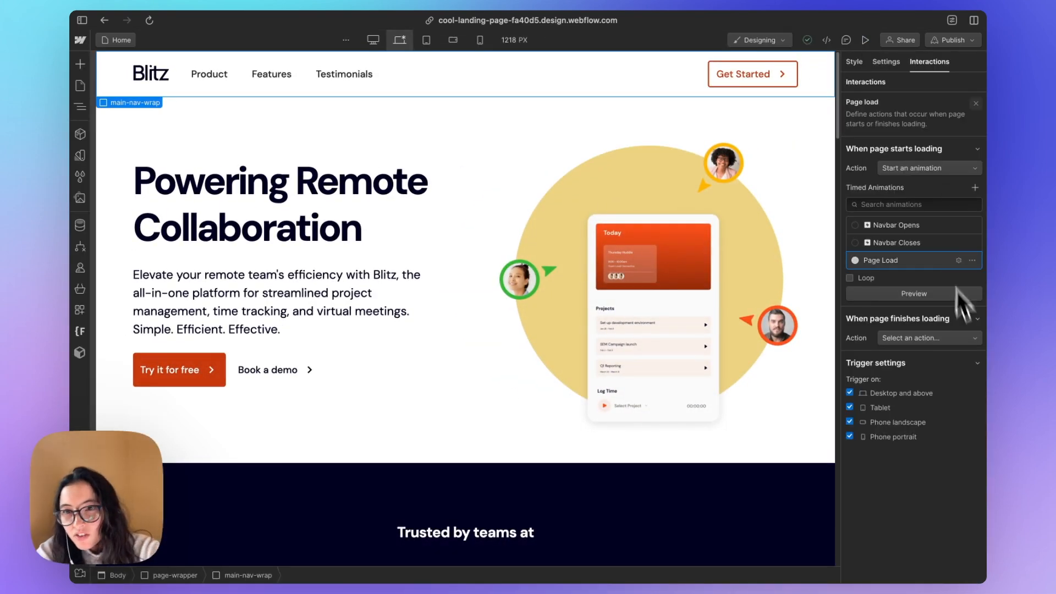
mouse_move(898, 63)
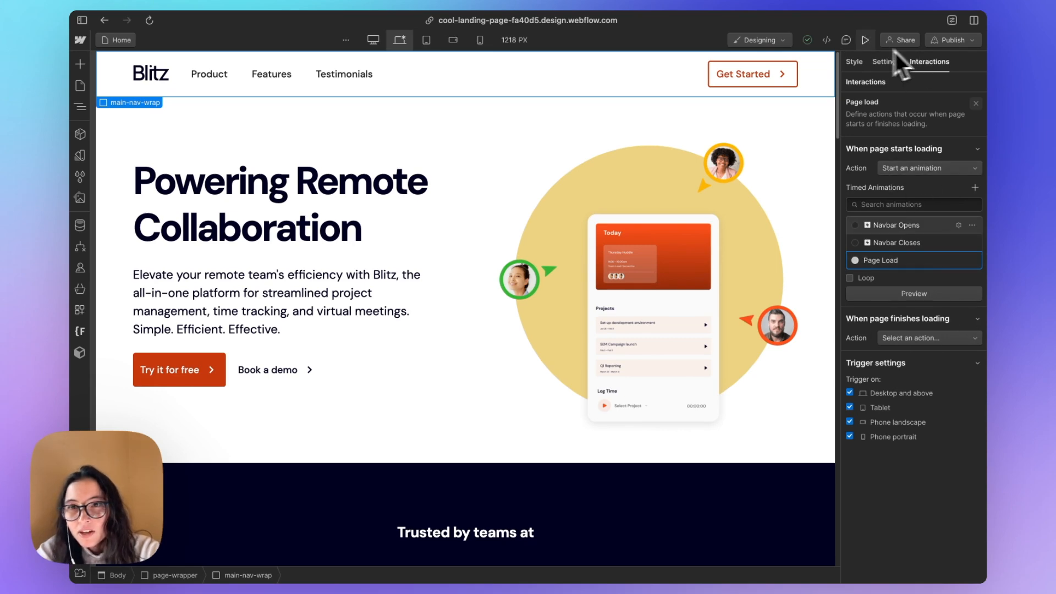
click(865, 40)
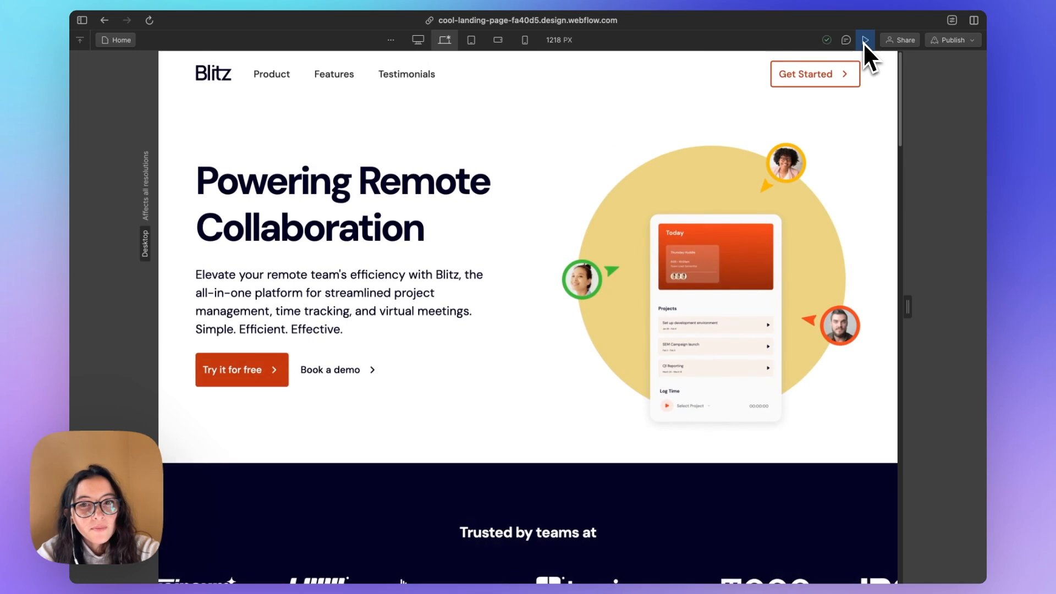
click(864, 39)
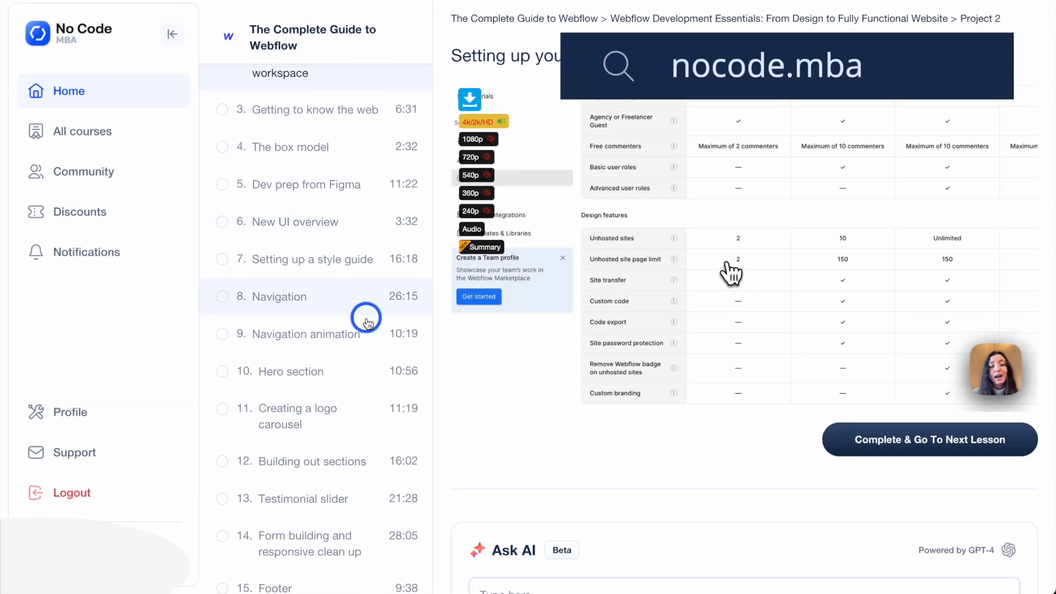
scroll(down, 3)
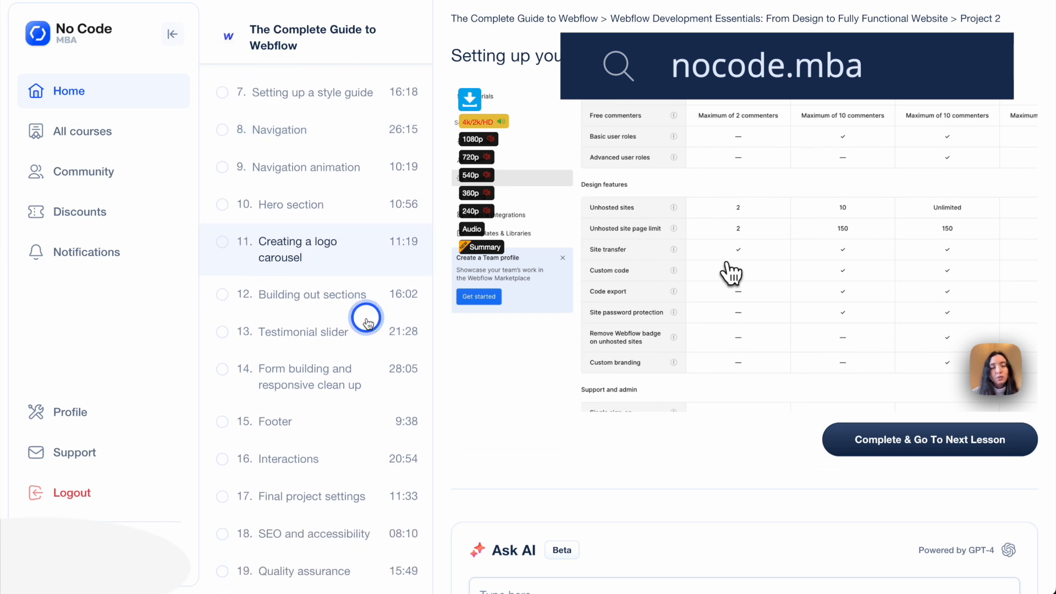
scroll(down, 3)
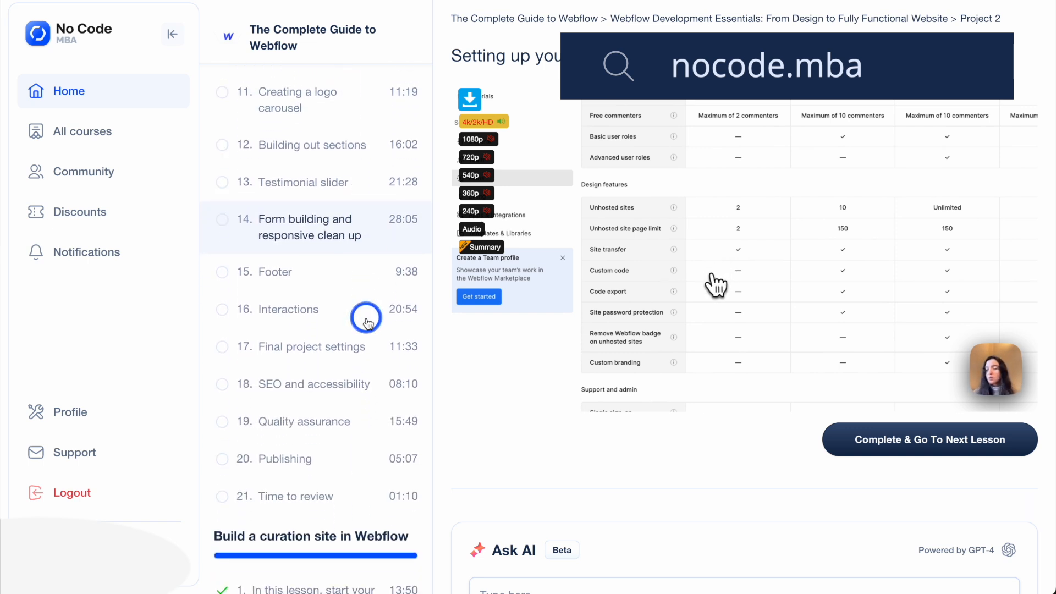
scroll(down, 3)
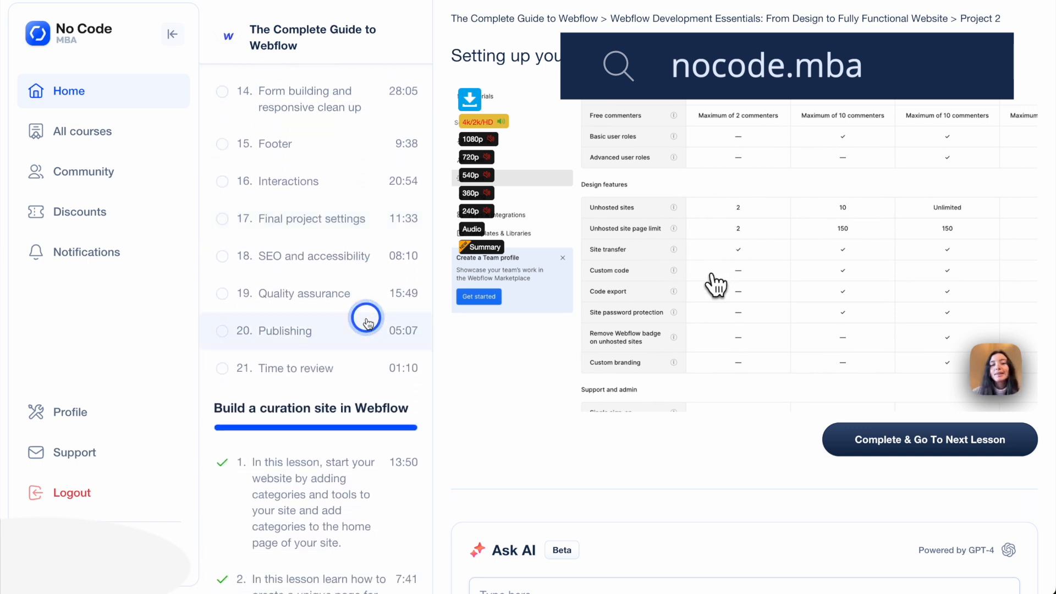
scroll(down, 3)
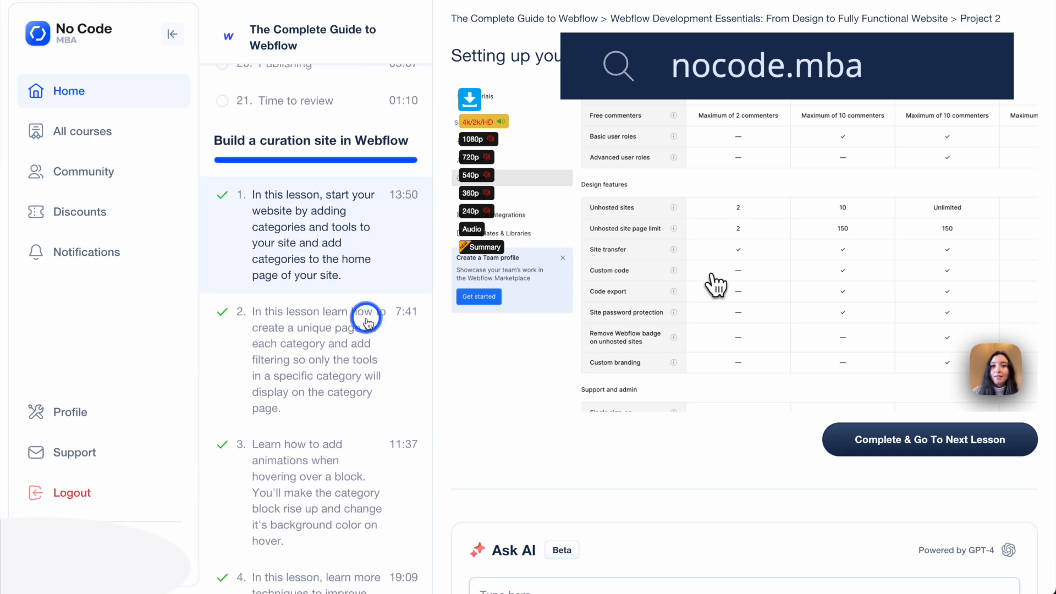